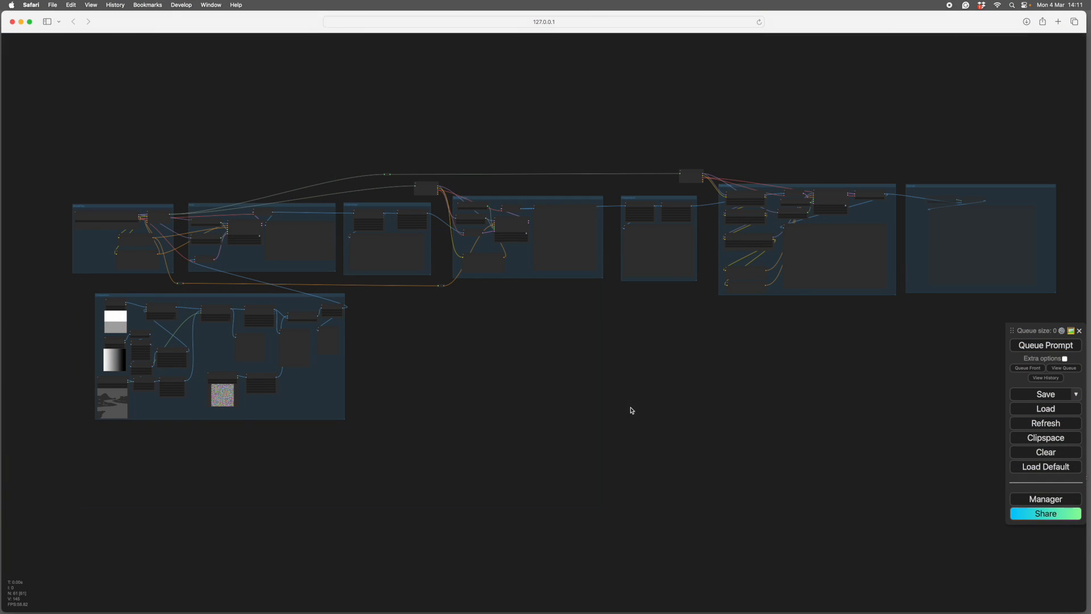
mouse_move(586, 381)
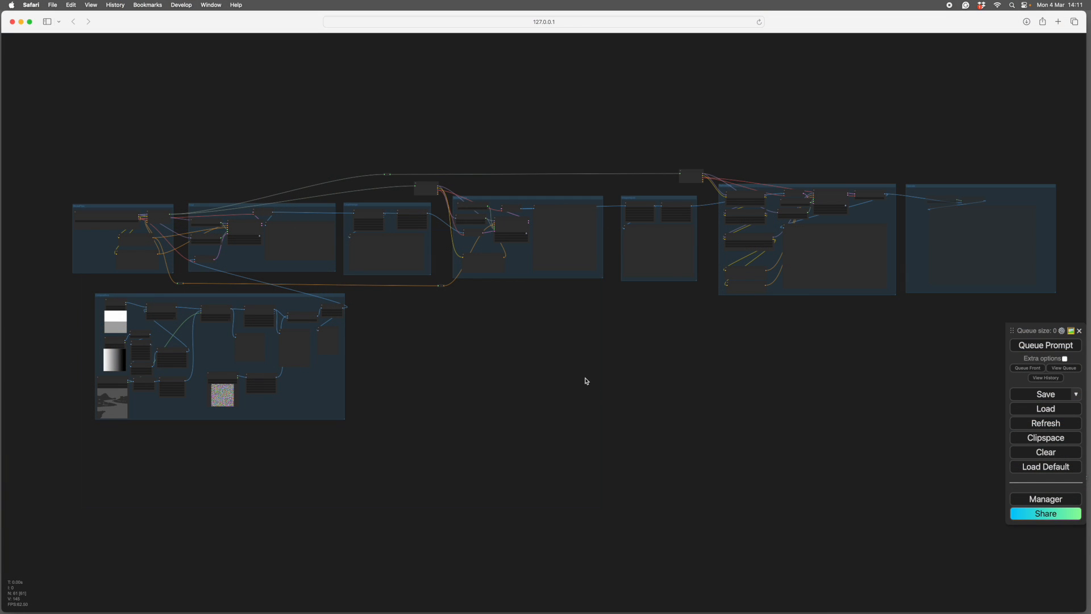
mouse_move(558, 366)
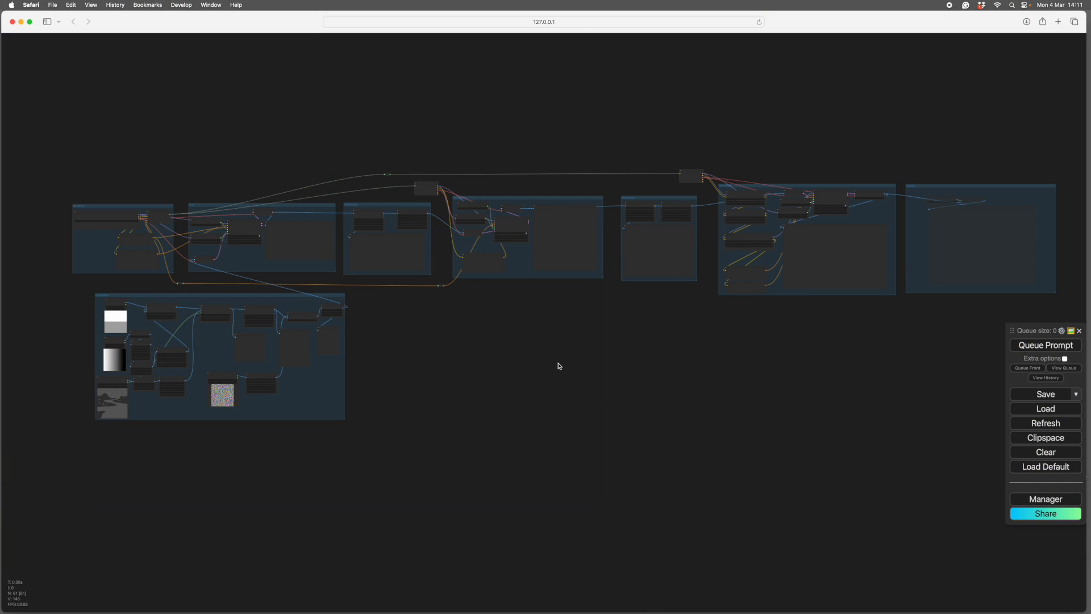
mouse_move(492, 359)
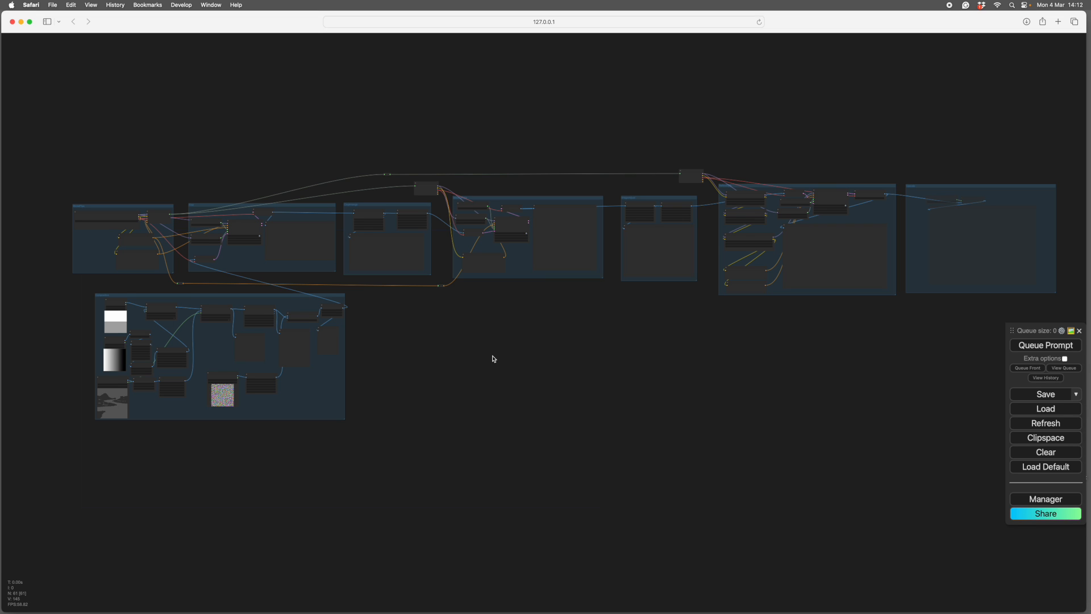
mouse_move(462, 360)
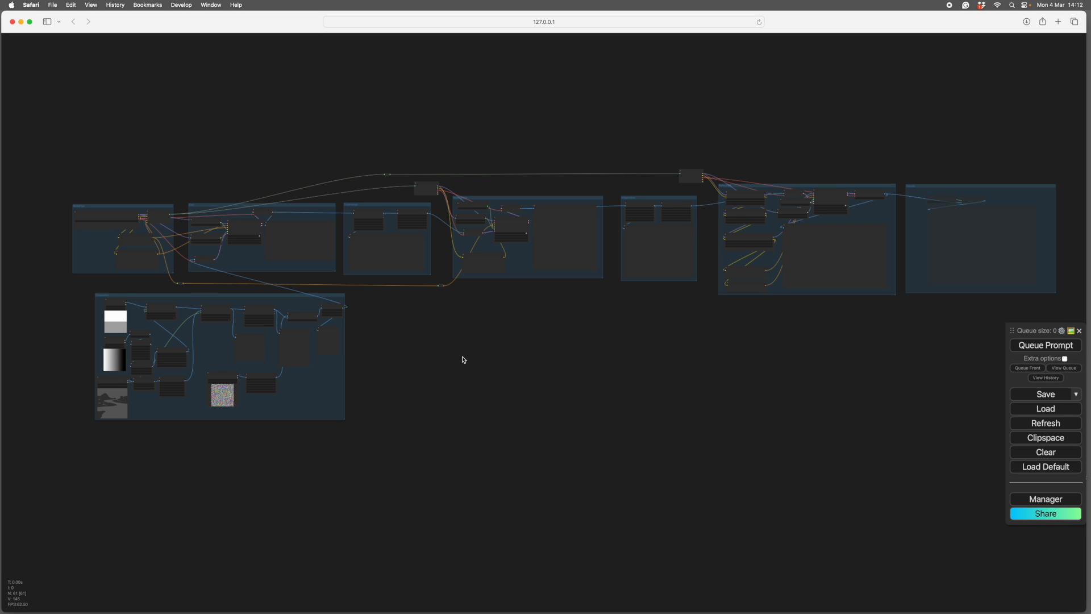
mouse_move(452, 341)
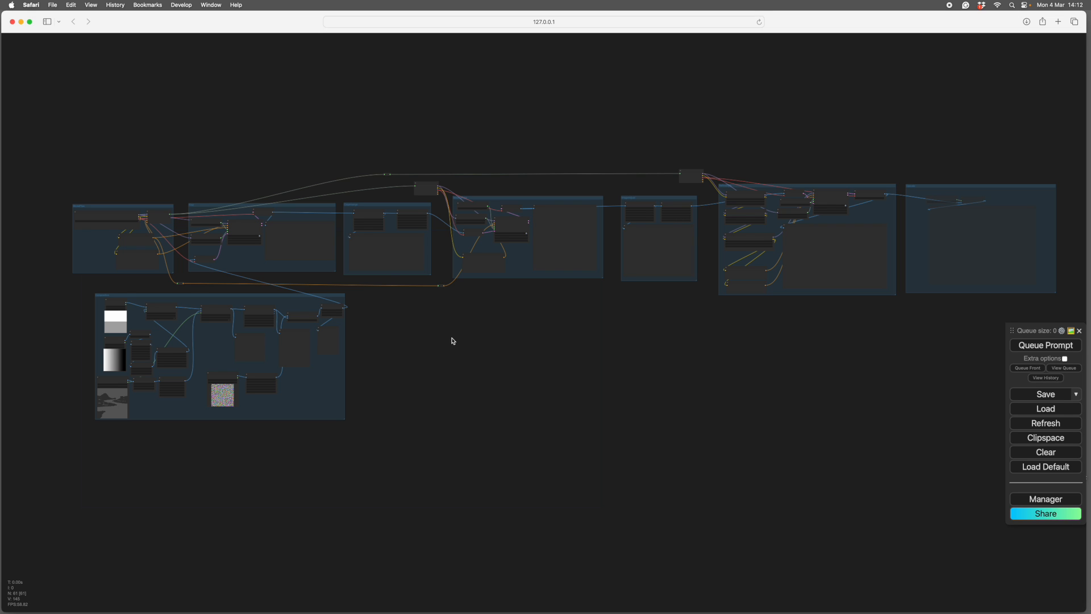
mouse_move(480, 362)
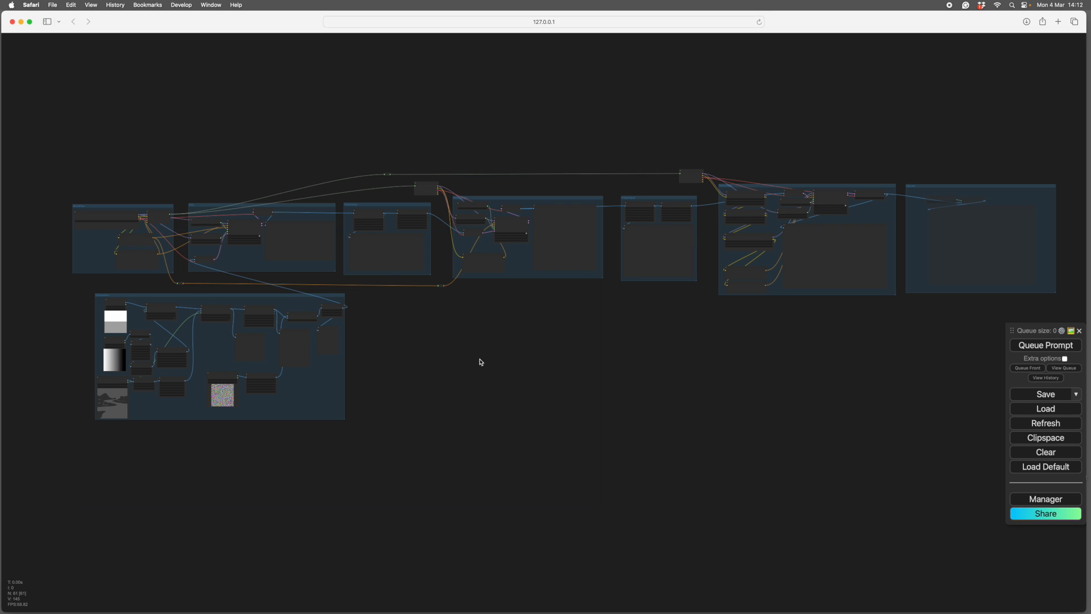
mouse_move(477, 364)
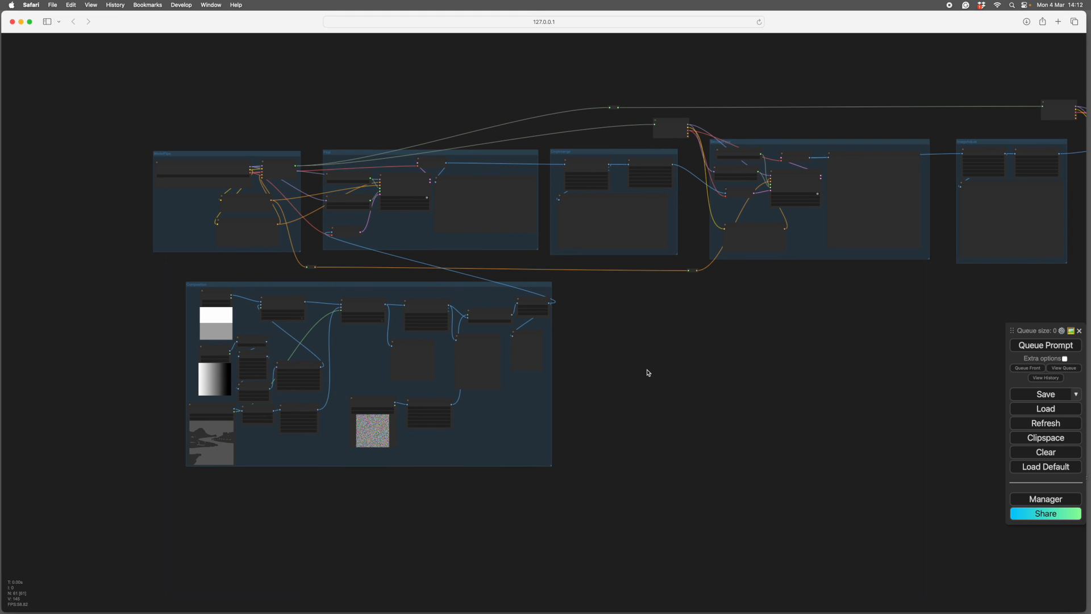
Zoom in on the Composition group to see its flip, color-correction, resize, crop, blend and levels nodes.
scroll("up", 3)
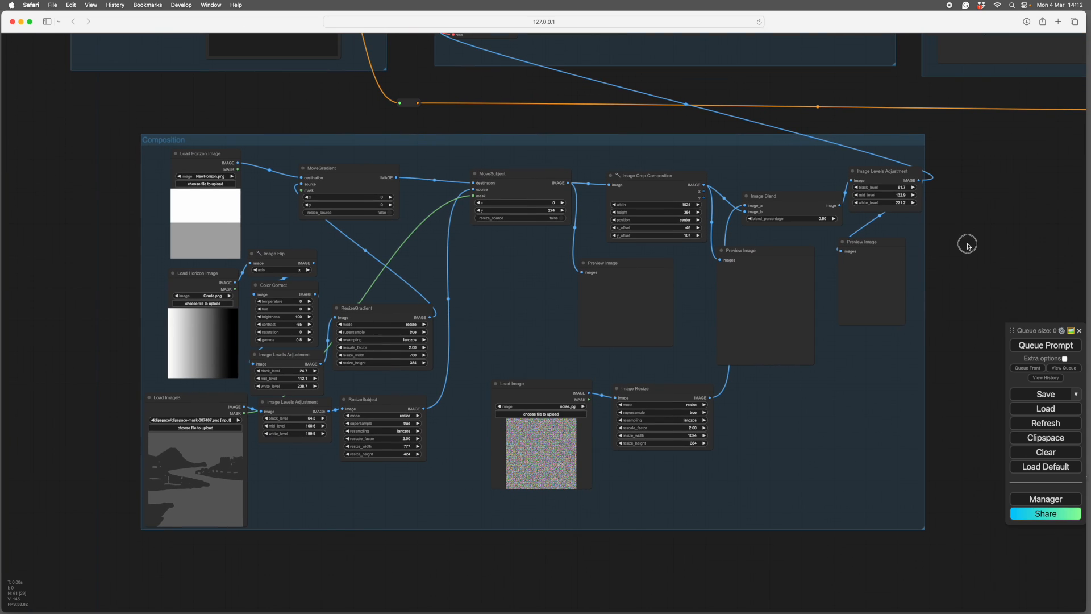
mouse_move(595, 565)
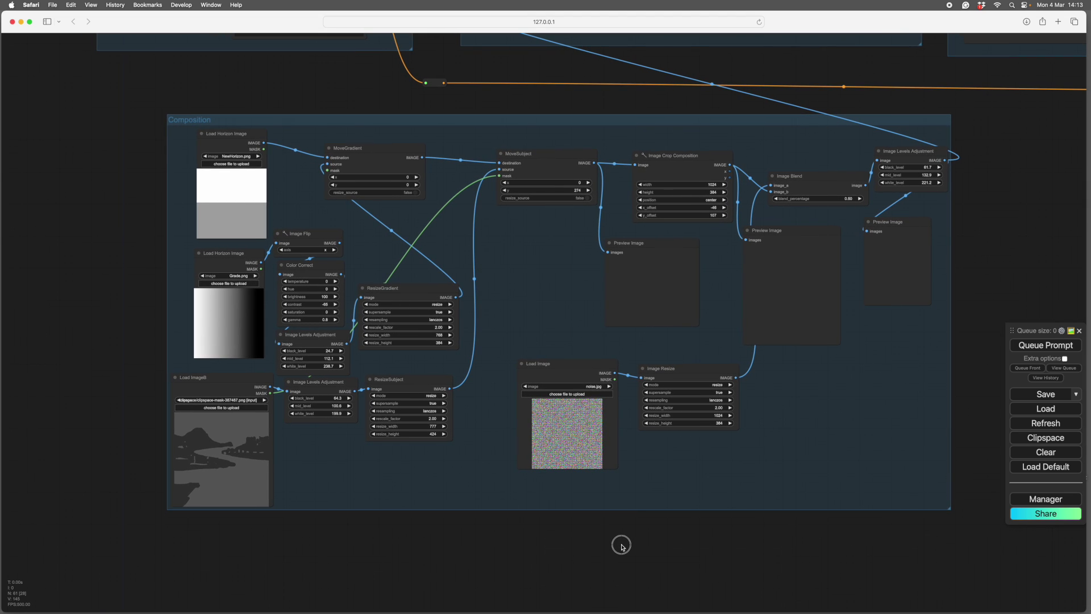
mouse_move(610, 554)
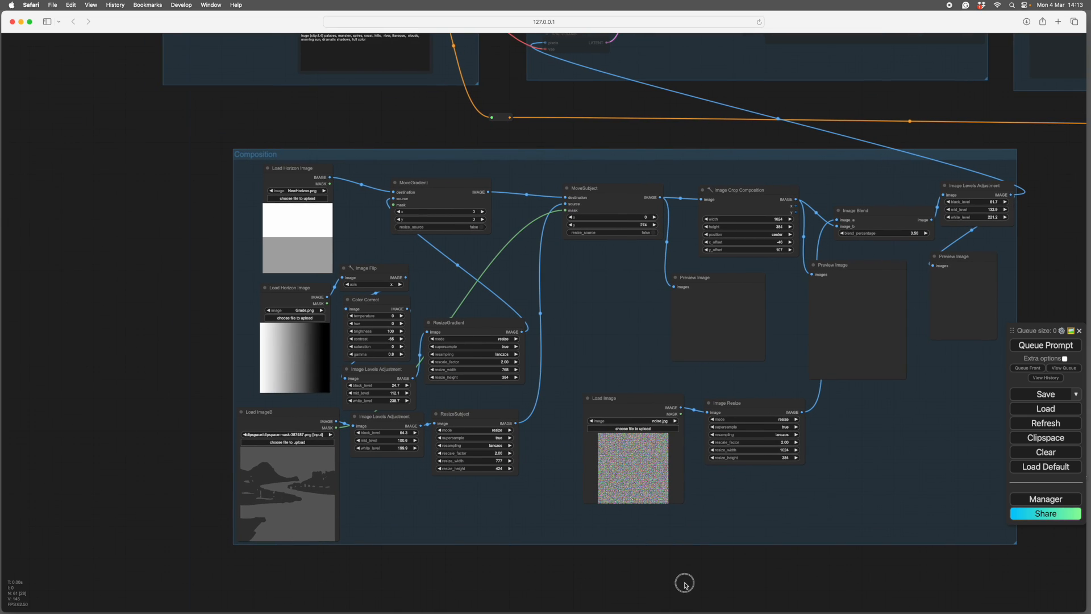
mouse_move(319, 176)
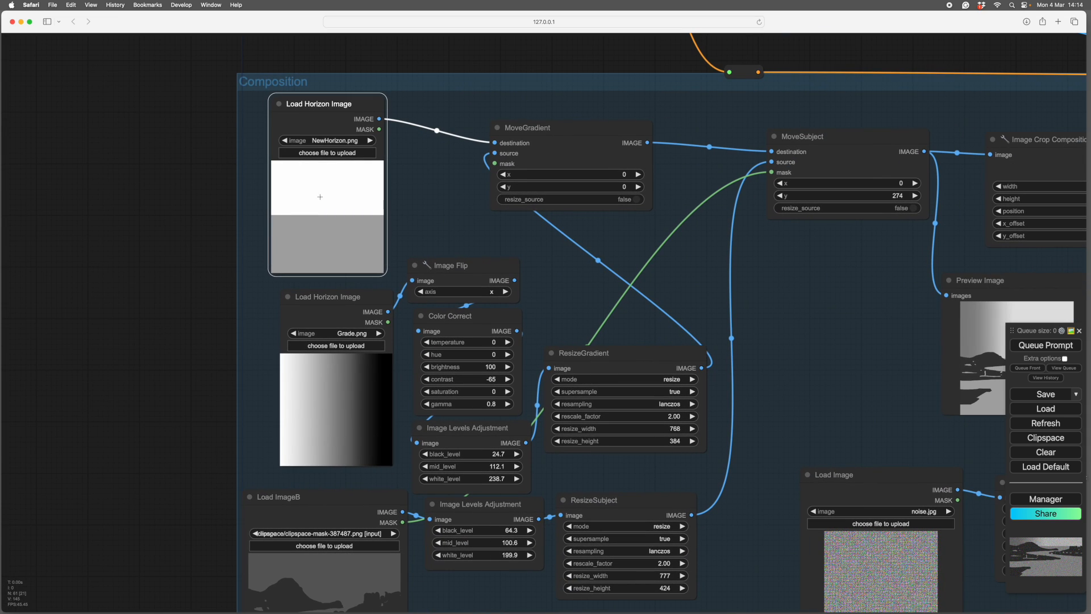
mouse_move(385, 244)
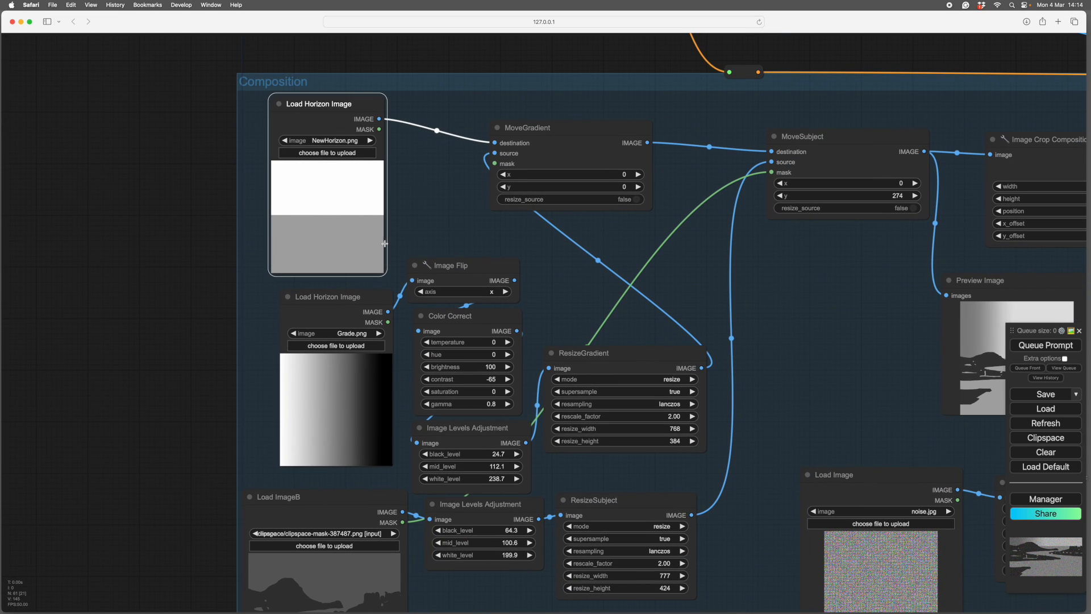
mouse_move(171, 243)
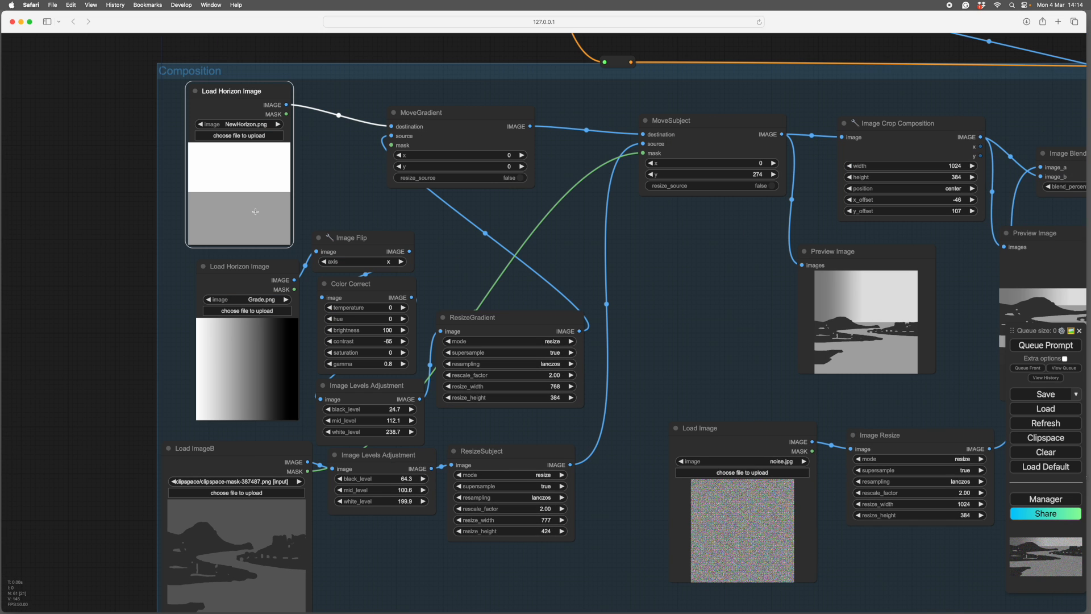
mouse_move(292, 196)
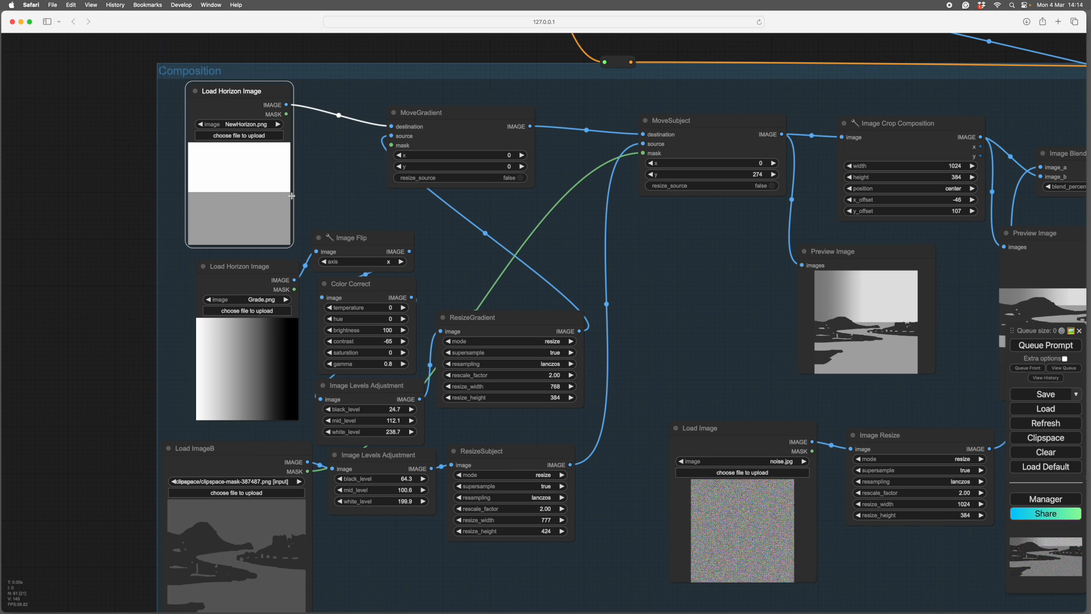
mouse_move(191, 196)
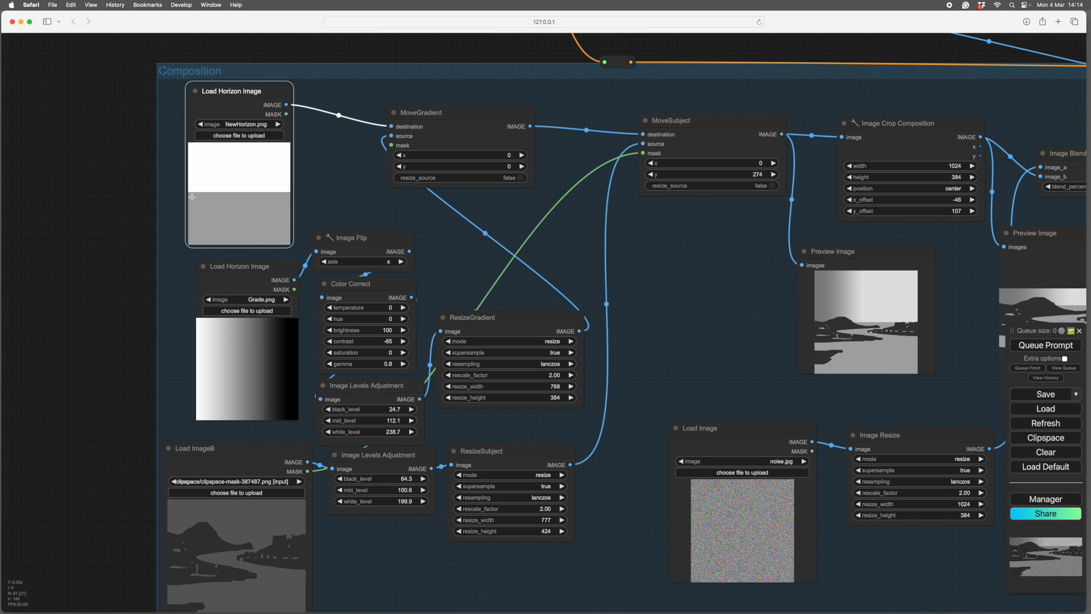
mouse_move(105, 232)
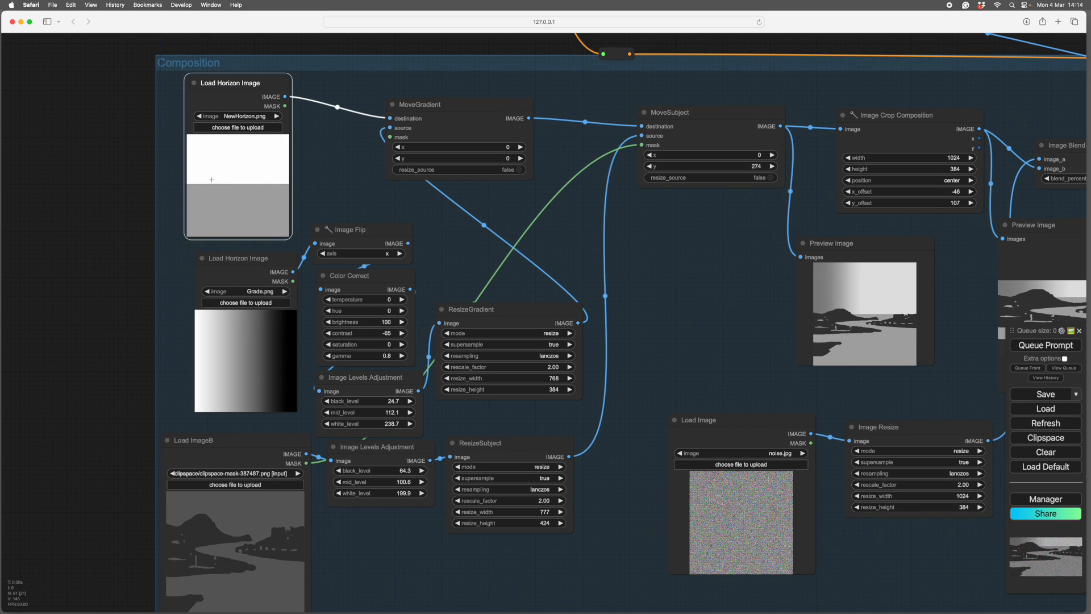
mouse_move(84, 229)
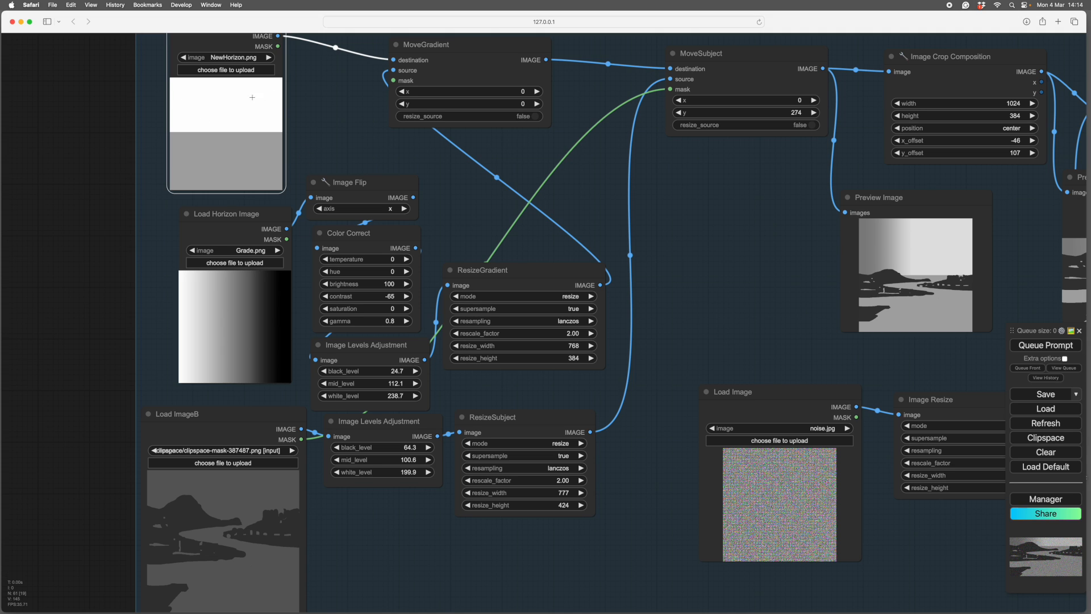
mouse_move(258, 324)
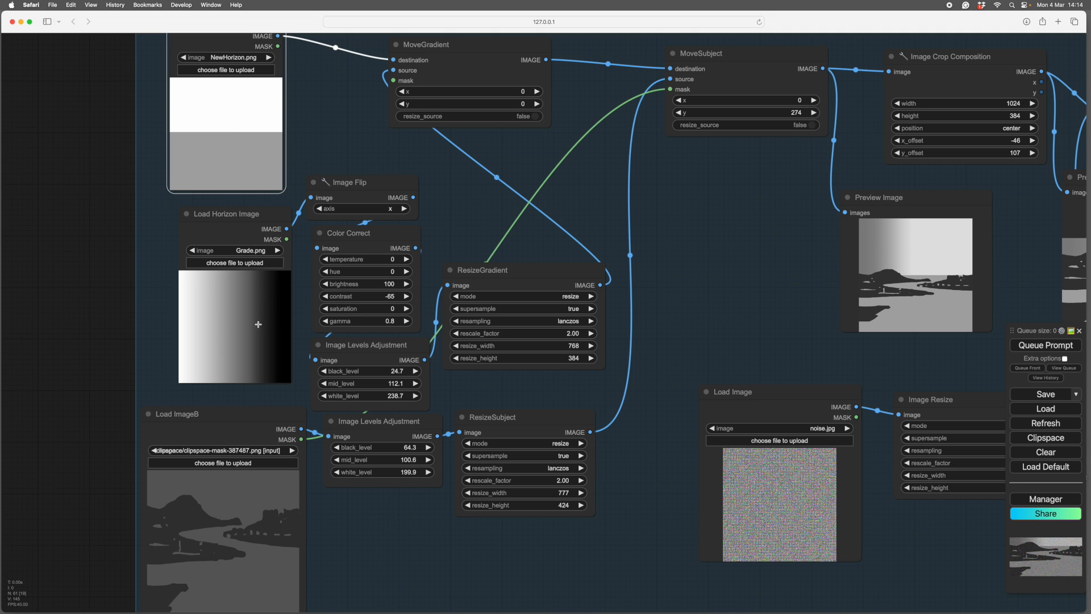
mouse_move(499, 220)
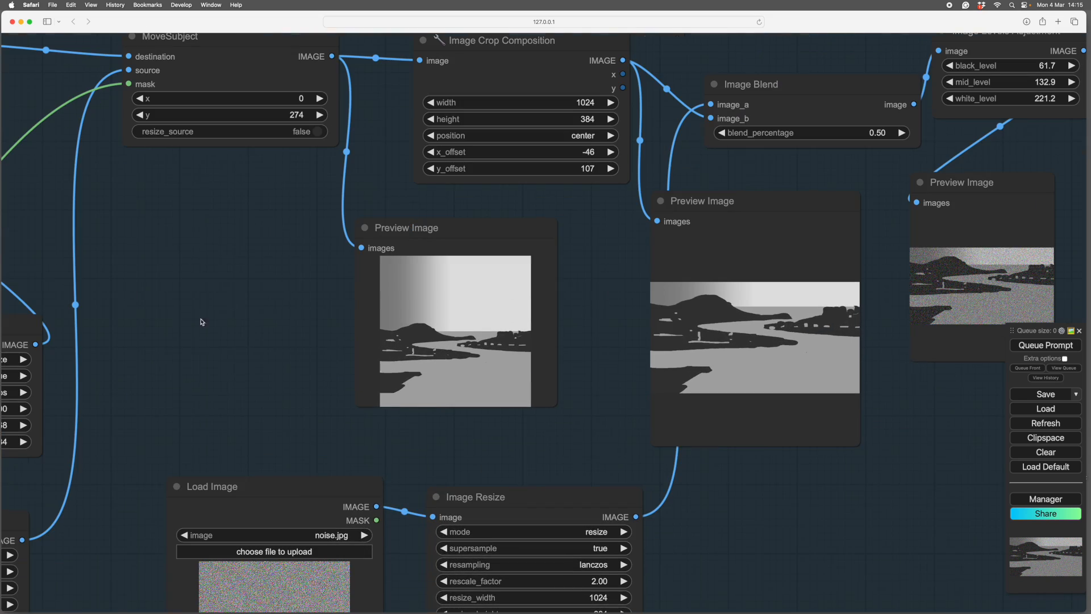
mouse_move(605, 283)
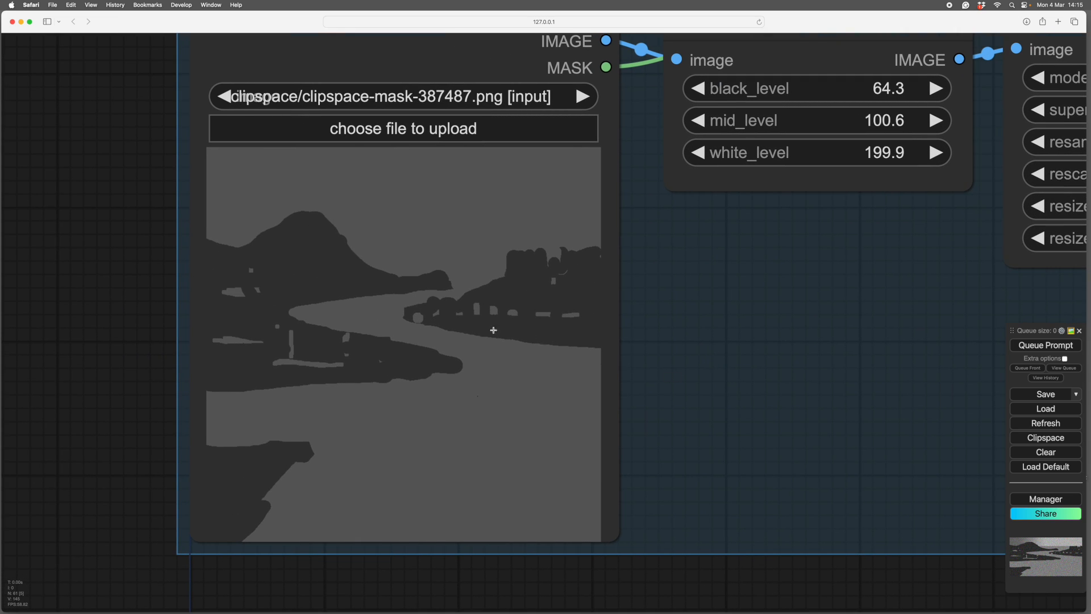
mouse_move(730, 320)
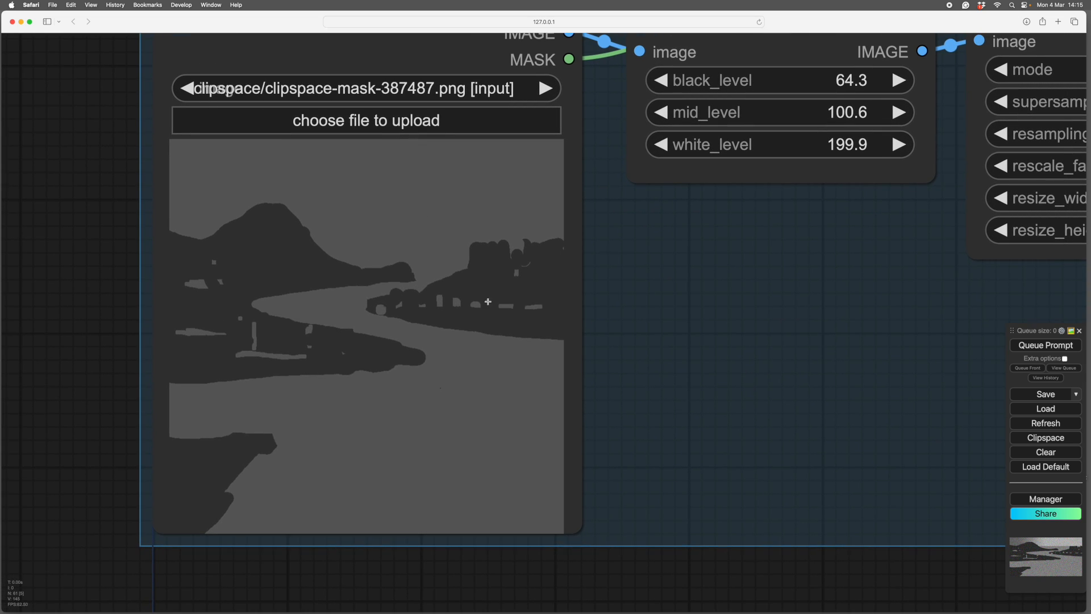
mouse_move(720, 320)
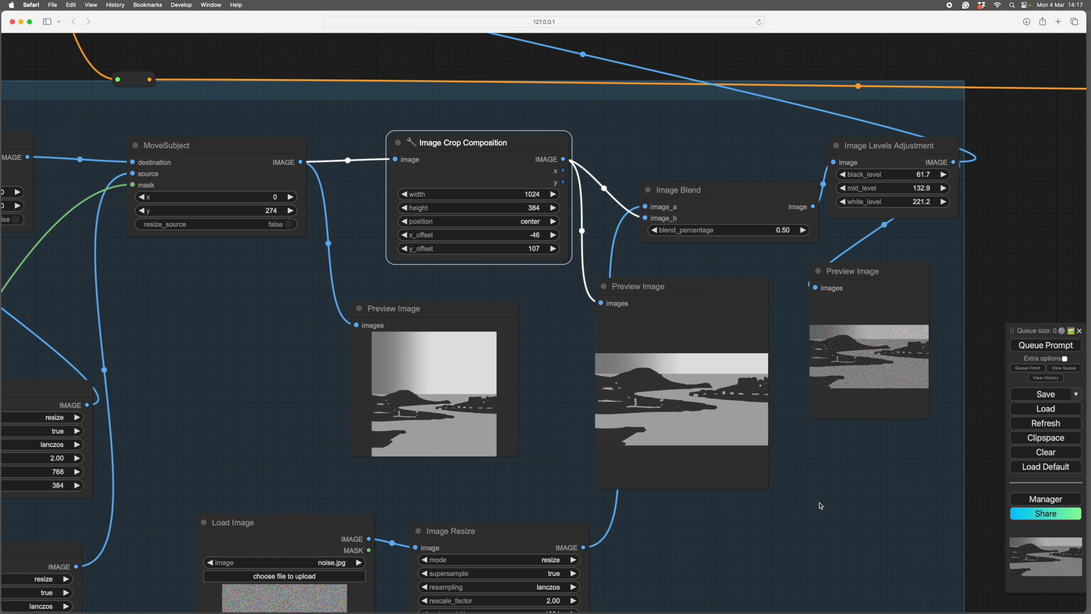
mouse_move(852, 330)
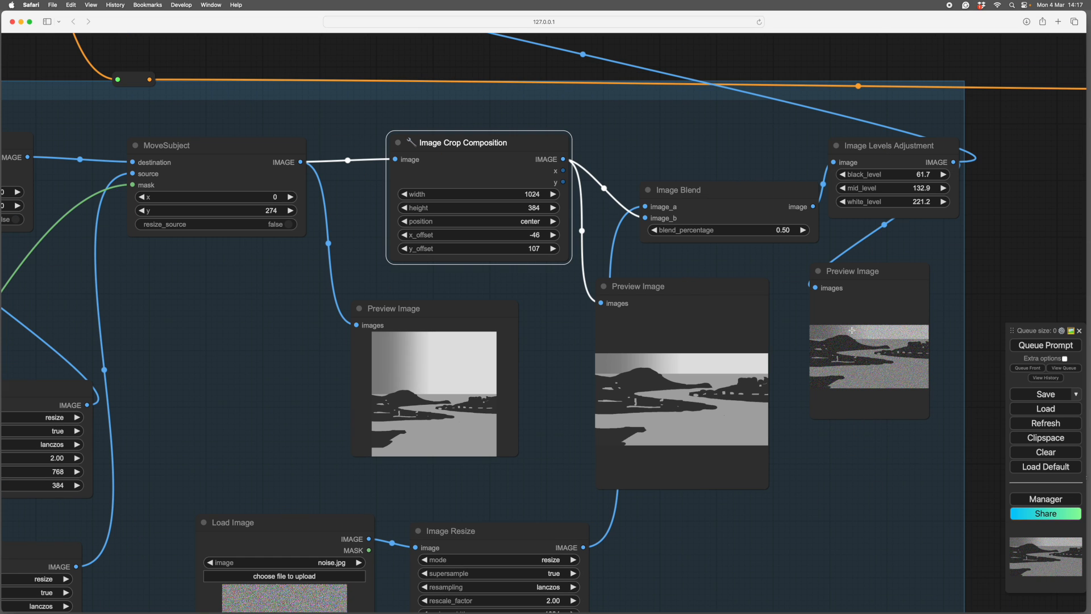
mouse_move(812, 356)
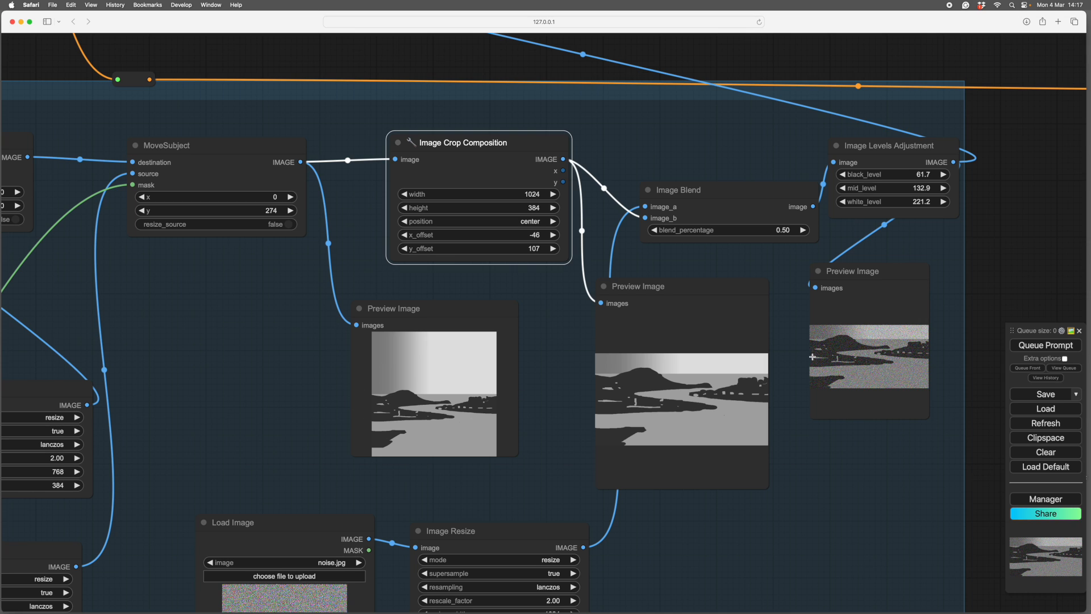
mouse_move(366, 388)
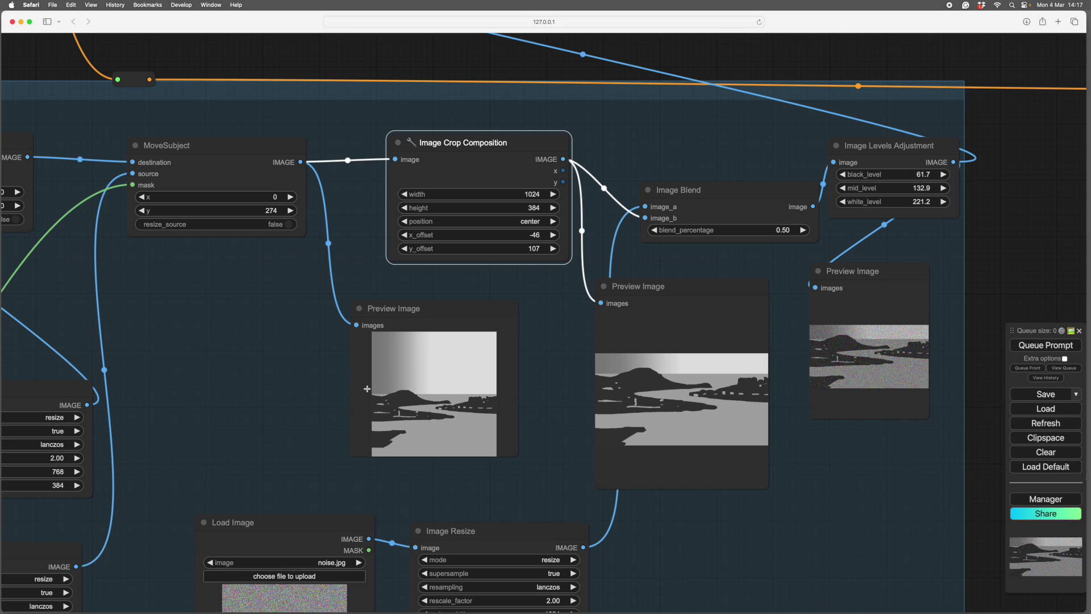
mouse_move(382, 374)
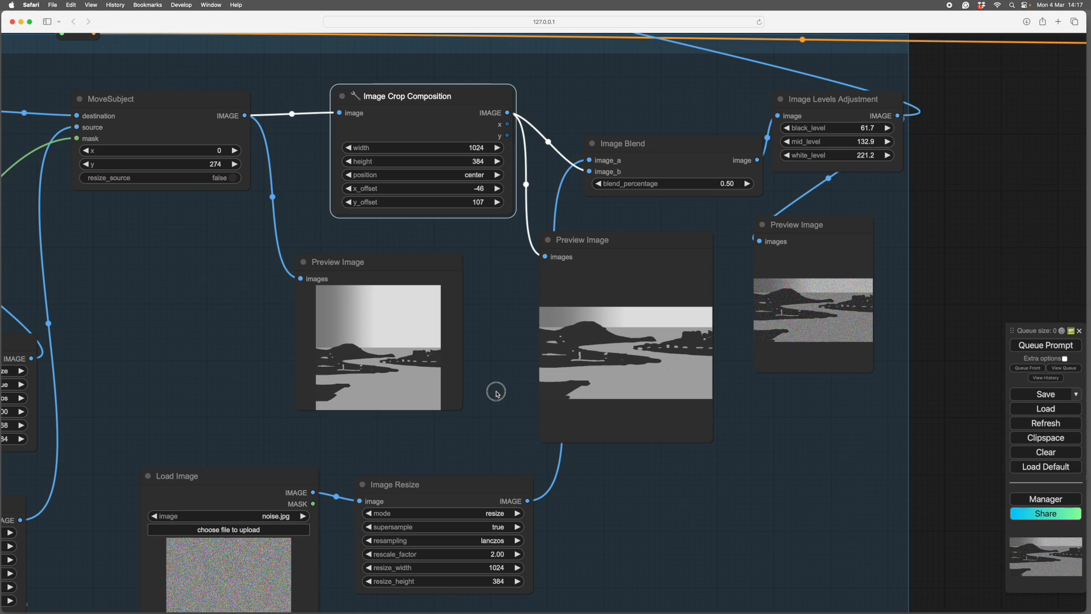
mouse_move(700, 477)
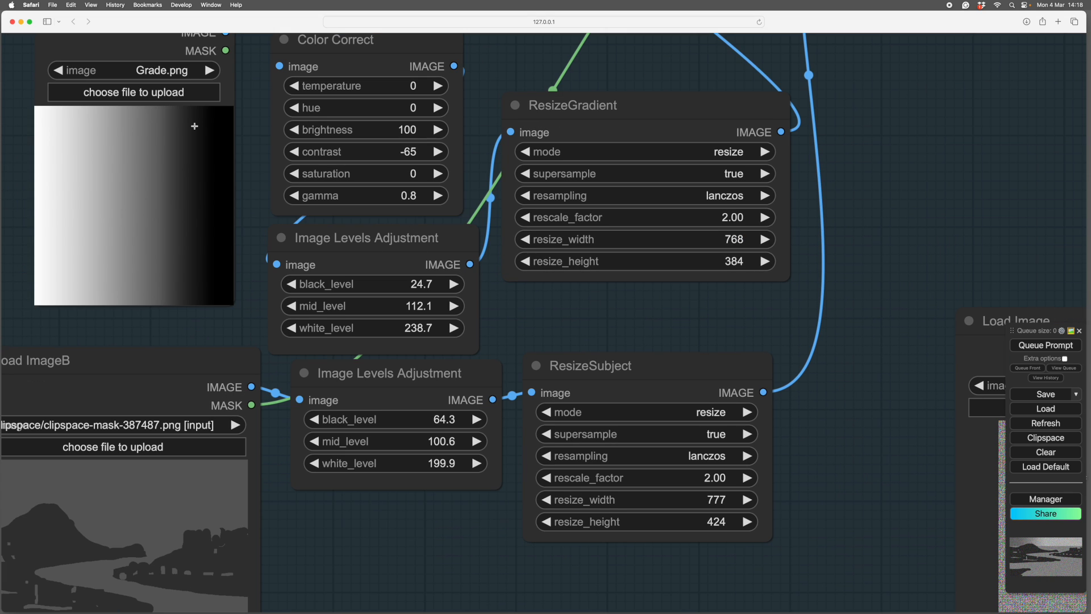
mouse_move(183, 226)
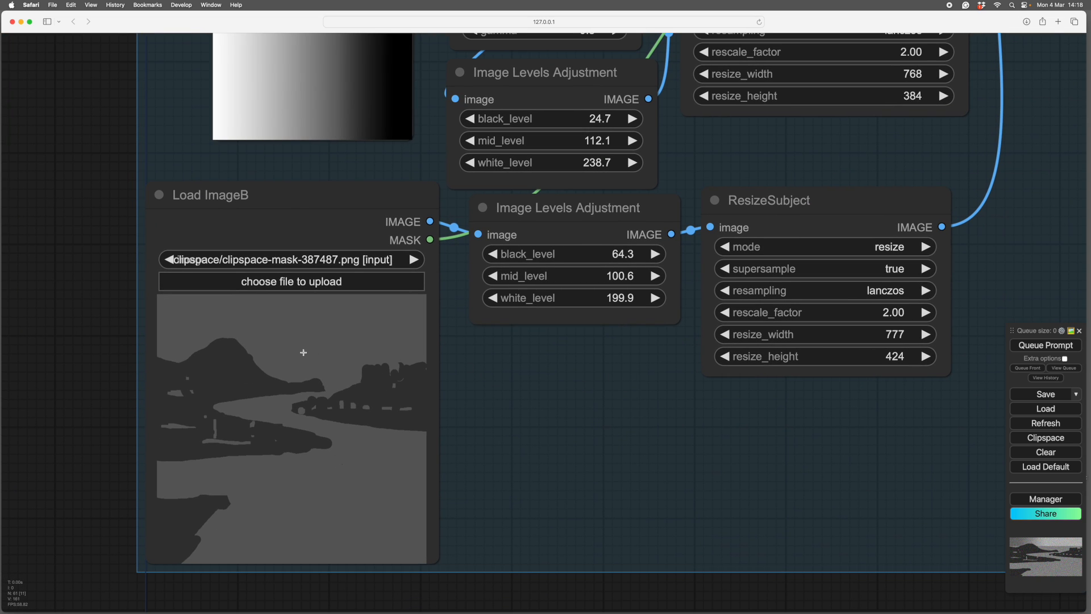
mouse_move(404, 399)
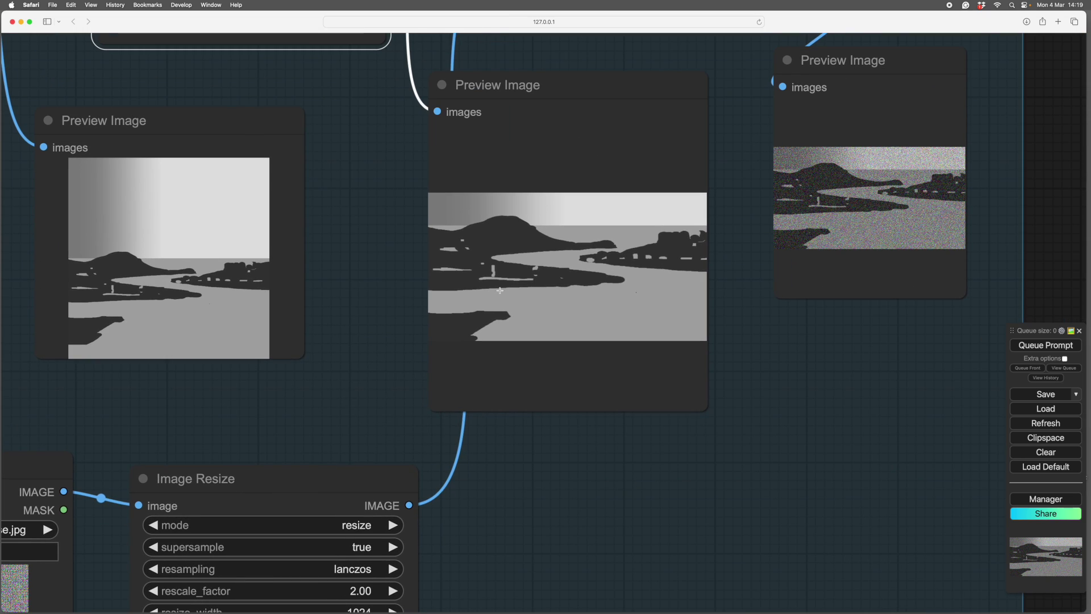
mouse_move(557, 245)
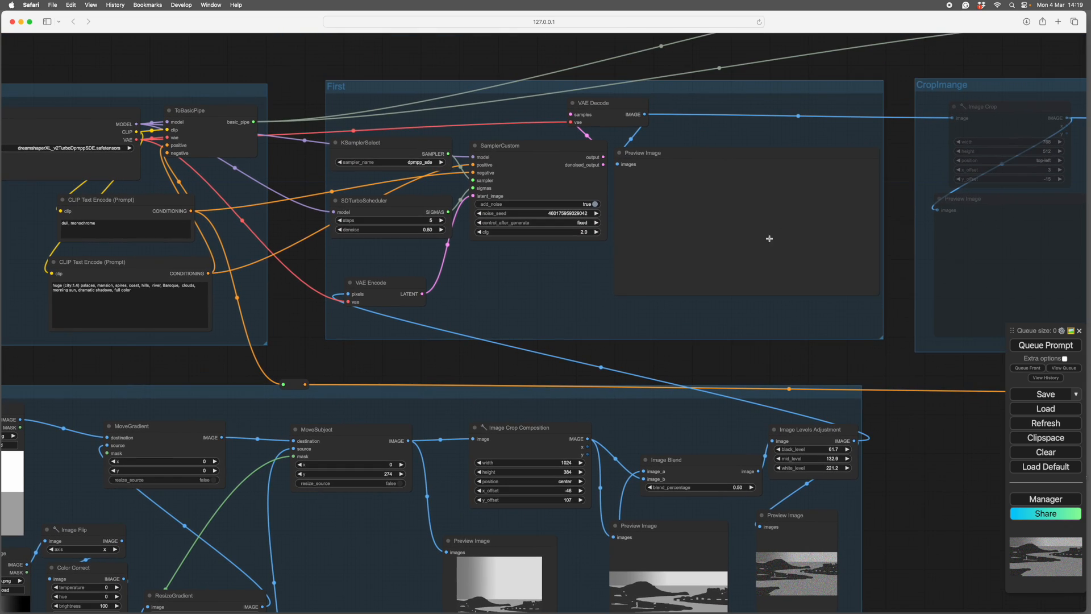
mouse_move(639, 234)
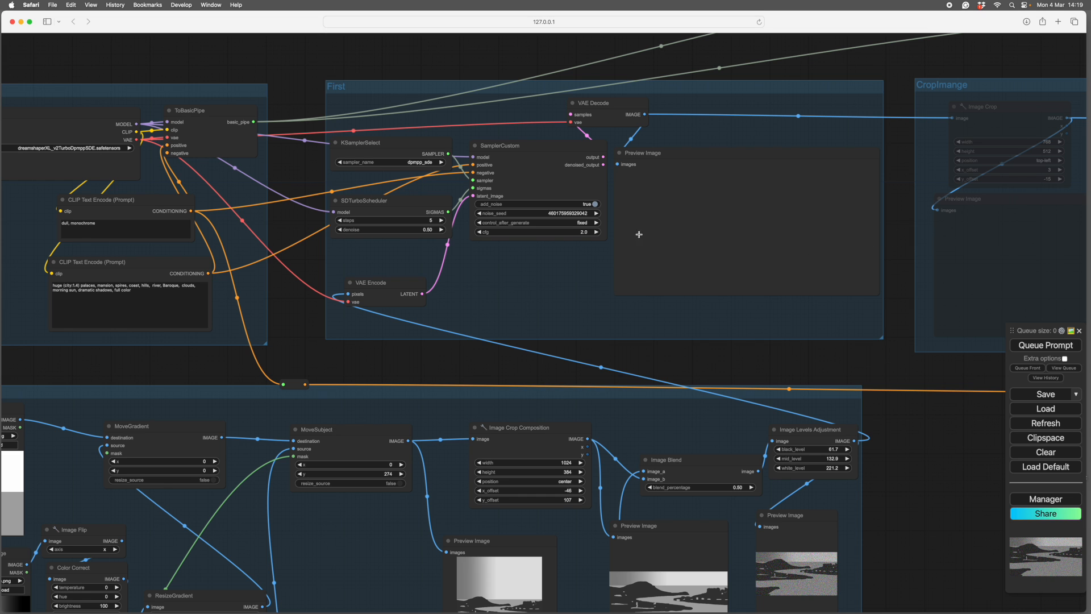
mouse_move(893, 468)
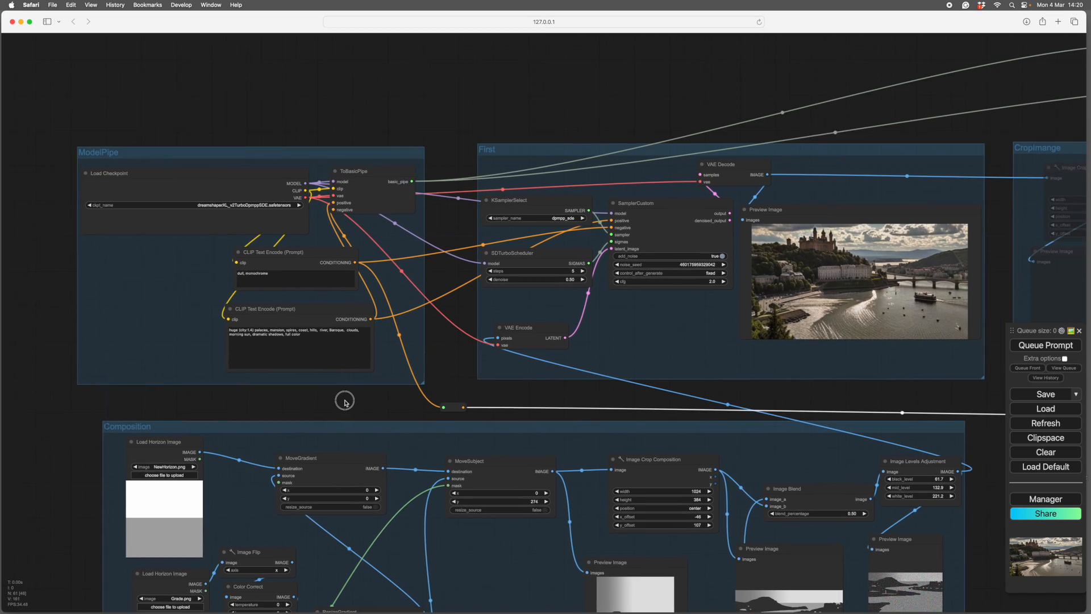
Run the workflow with a randomized seed to generate a new riverside palace image.
scroll("up", 3)
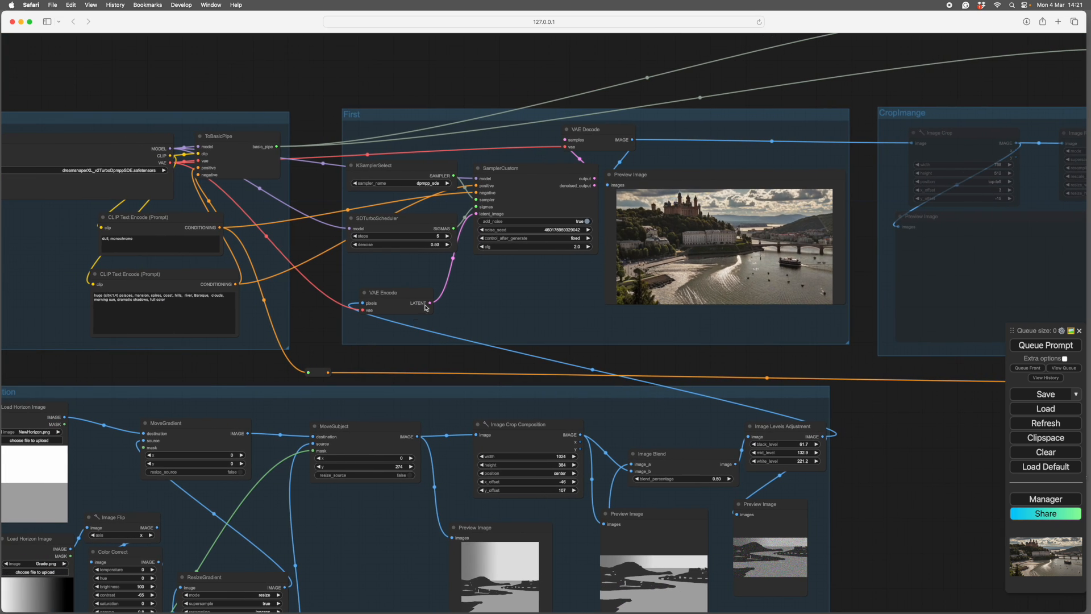
mouse_move(918, 500)
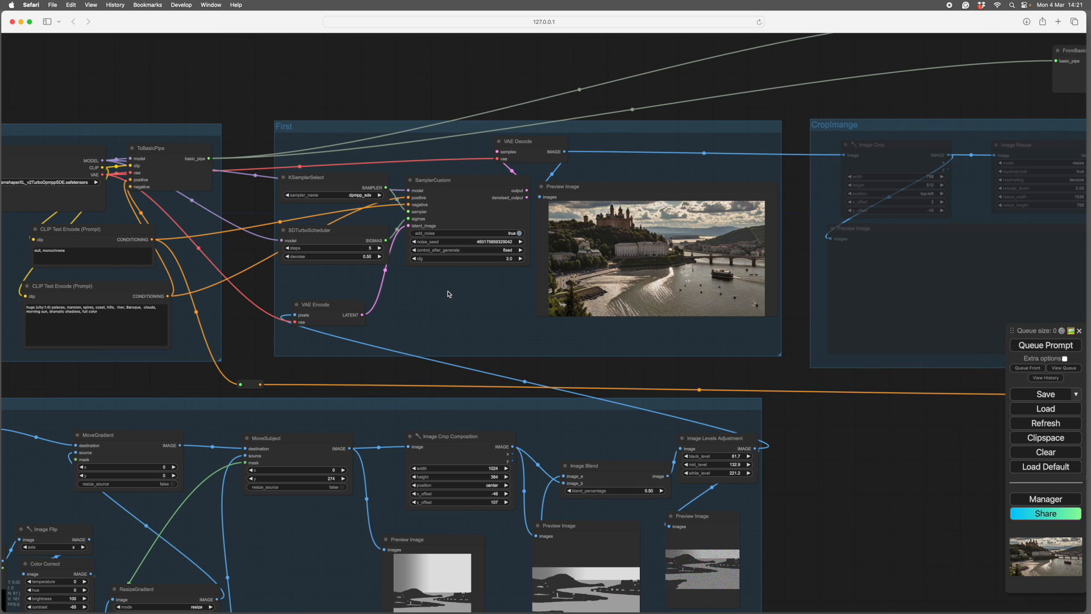
mouse_move(520, 245)
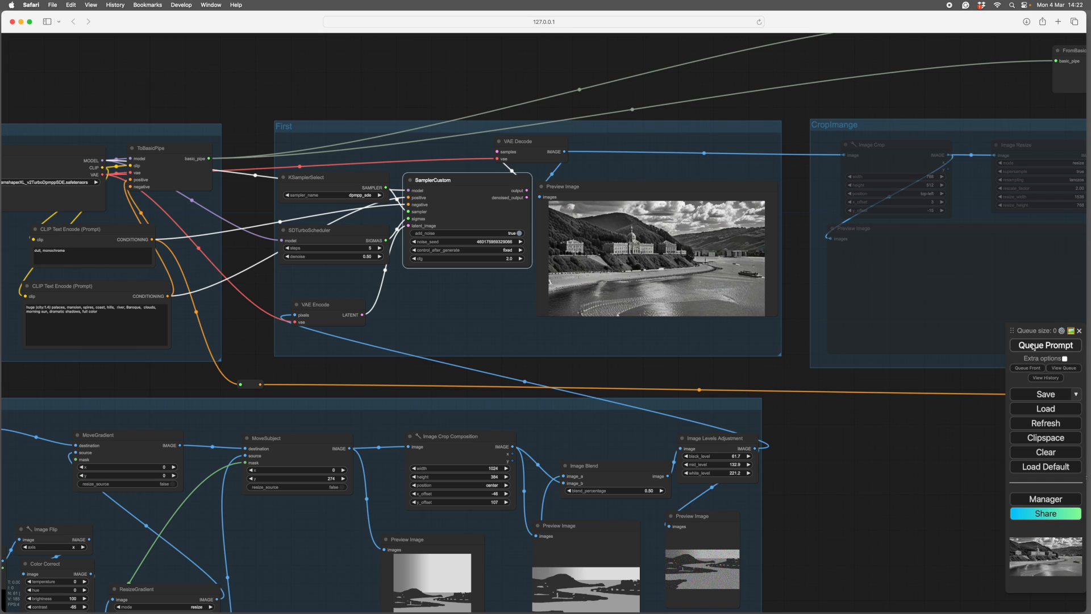
left_click(1045, 345)
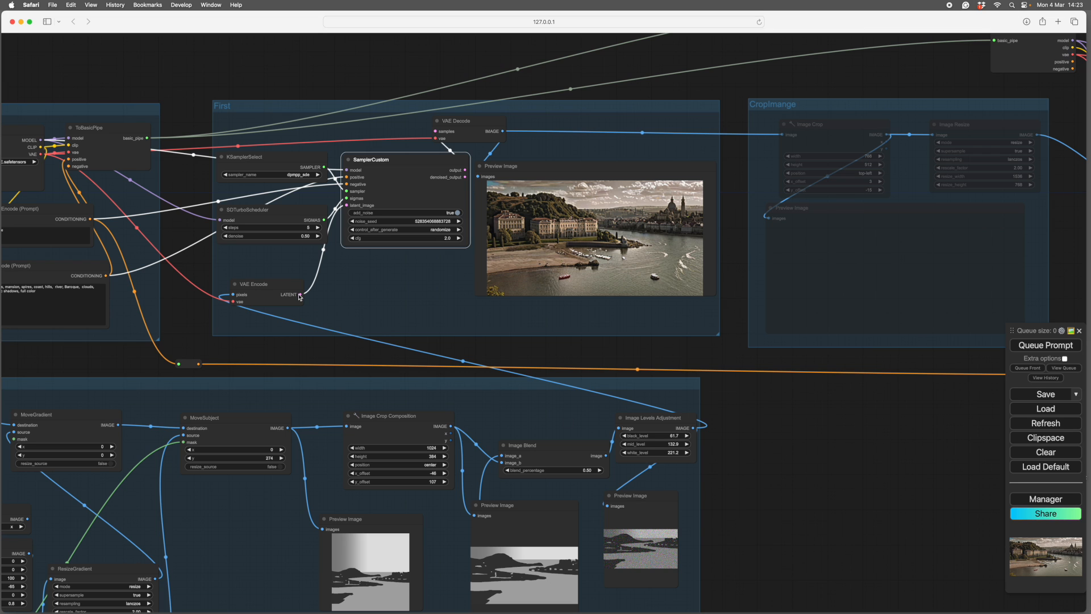
Search 'repeat' and add a Repeat Latent Batch node to the graph.
type("repeat")
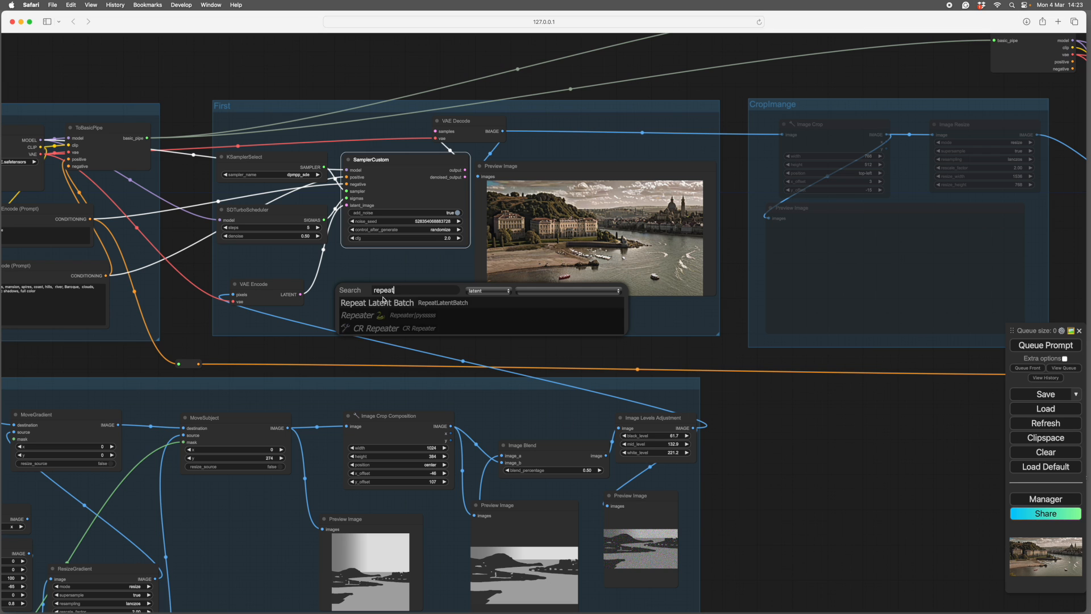
left_click(377, 302)
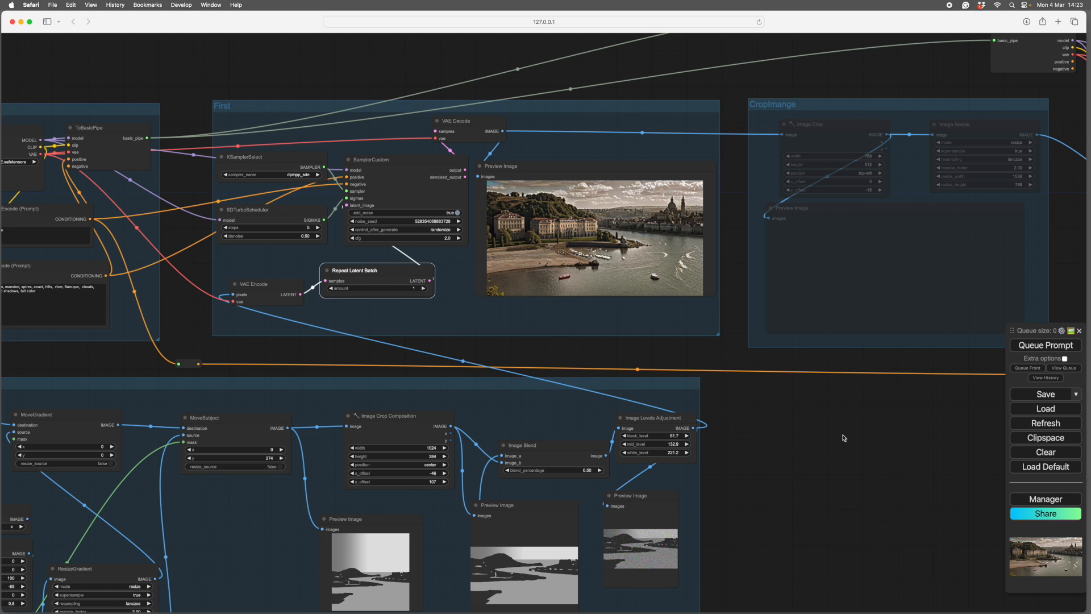
mouse_move(855, 452)
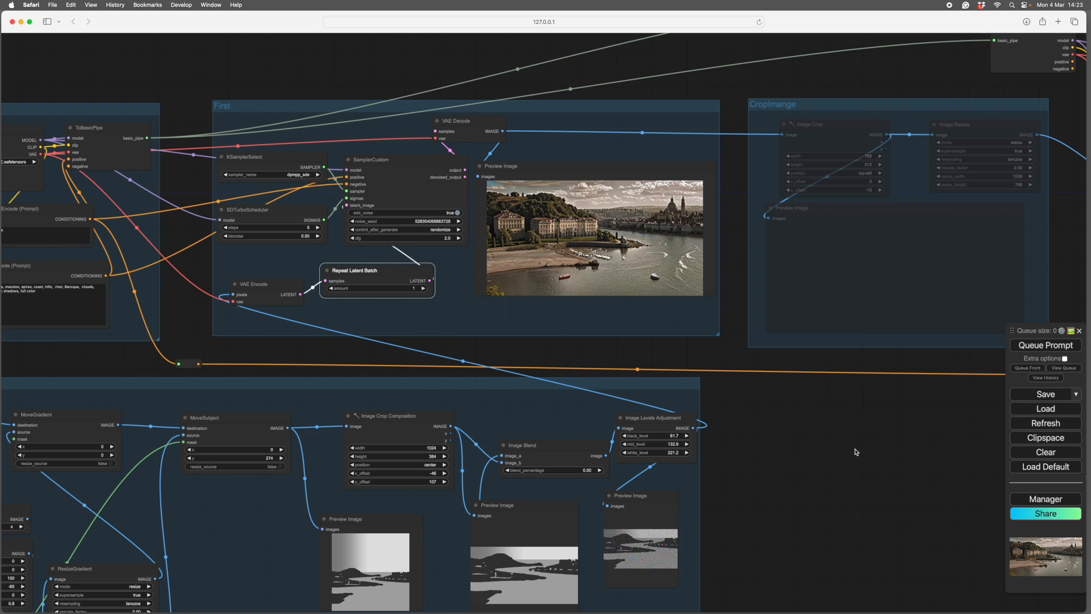
mouse_move(838, 447)
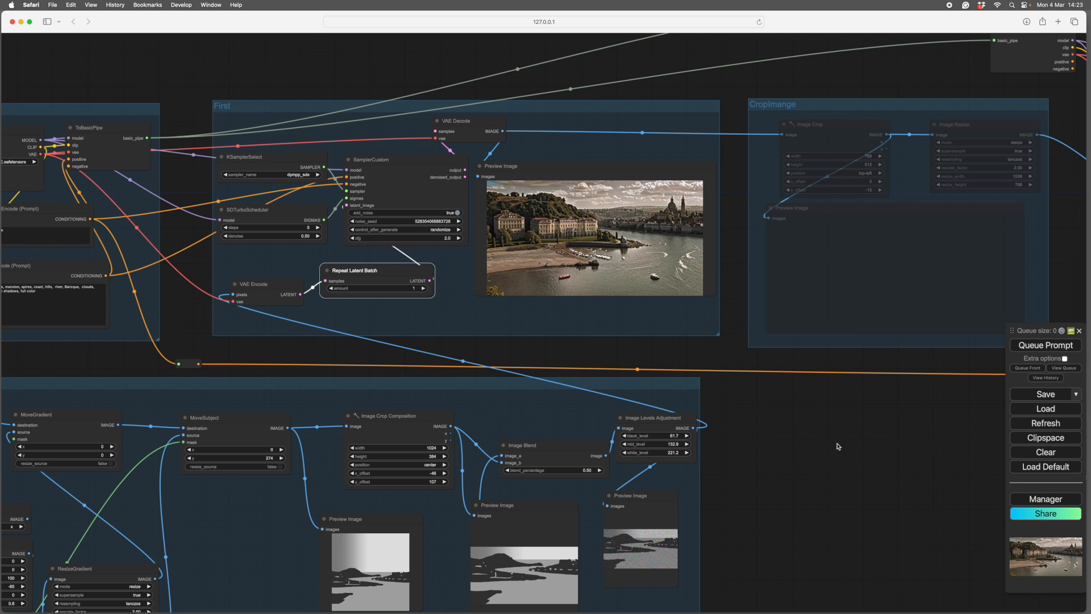
mouse_move(425, 289)
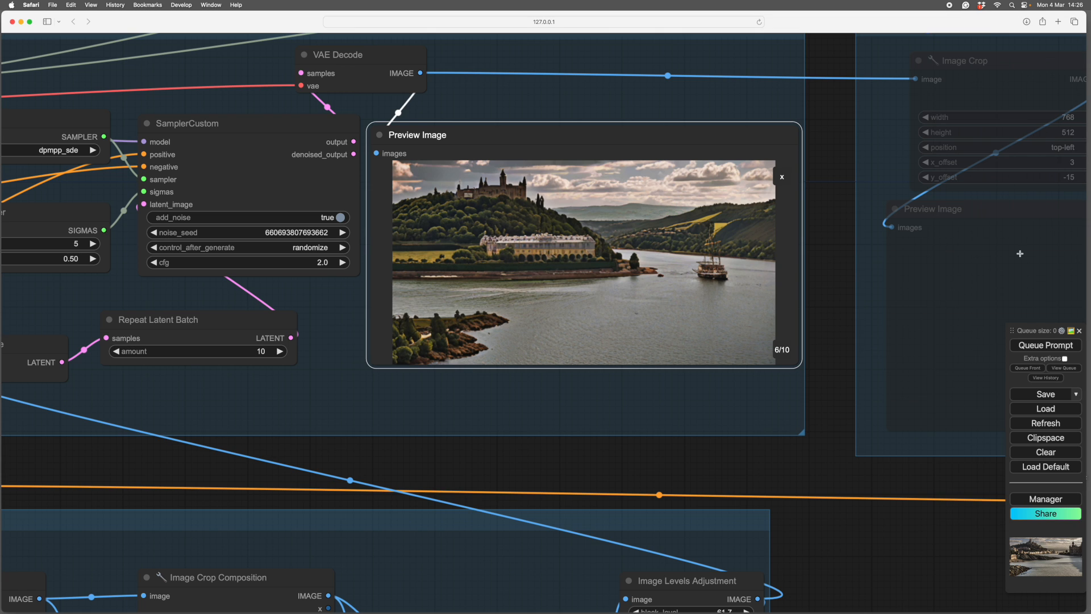
mouse_move(832, 357)
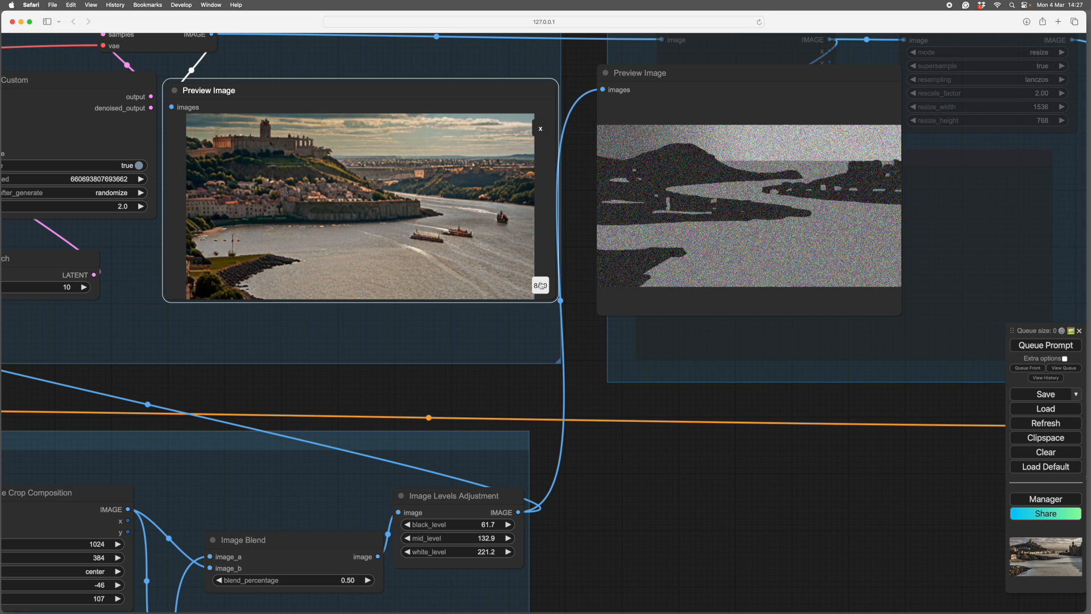
Browse through the ten riverside palace variations in the Preview Image node.
left_click(536, 285)
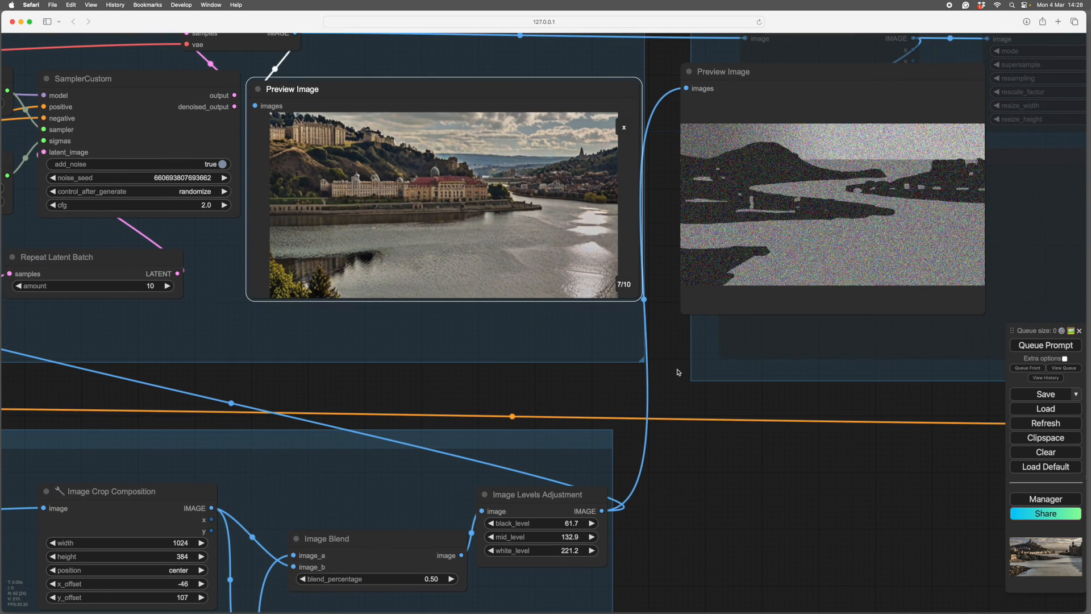
mouse_move(621, 288)
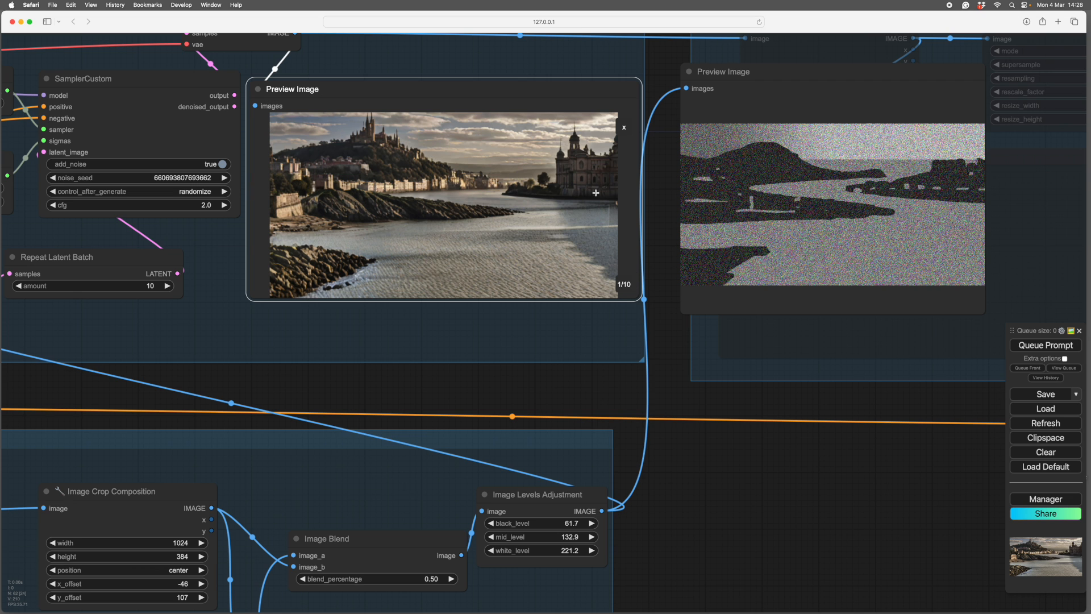
mouse_move(621, 288)
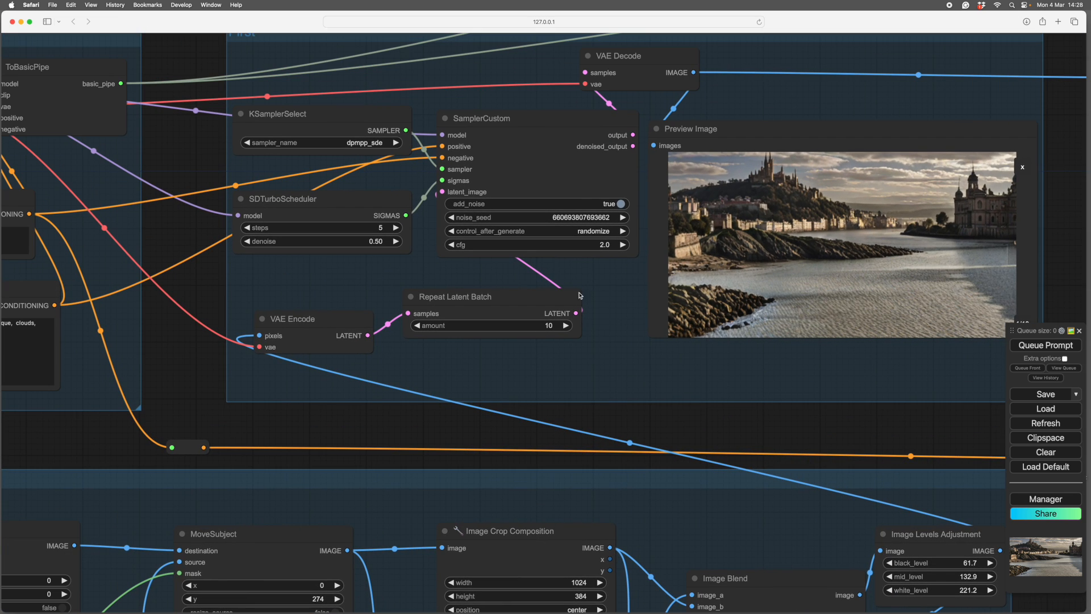
Set the SamplerCustom seed control to fixed and return the batch amount to 1.
left_click(594, 230)
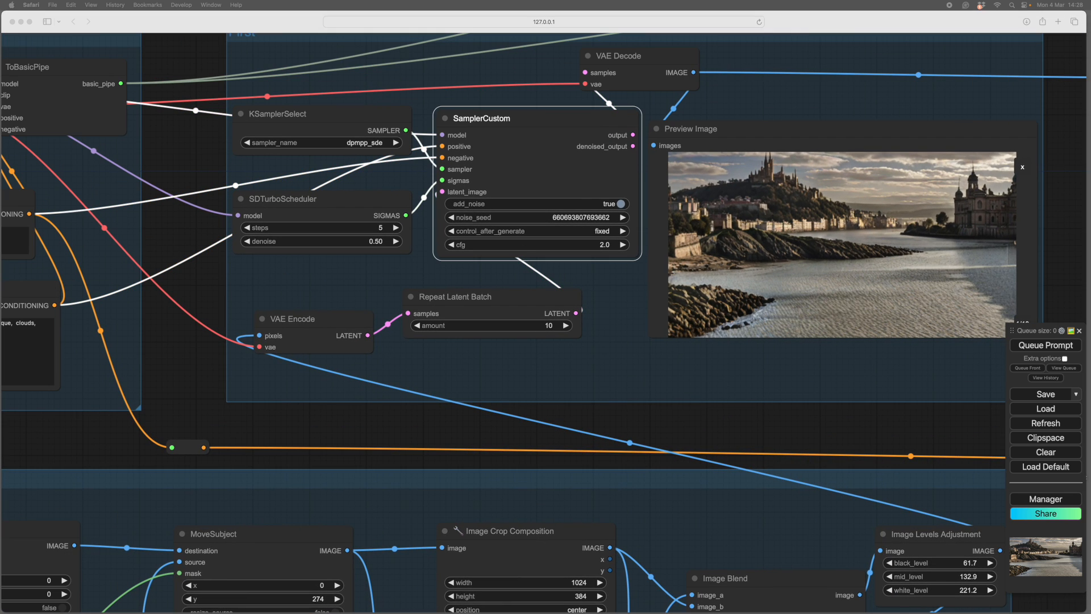
left_click(1045, 345)
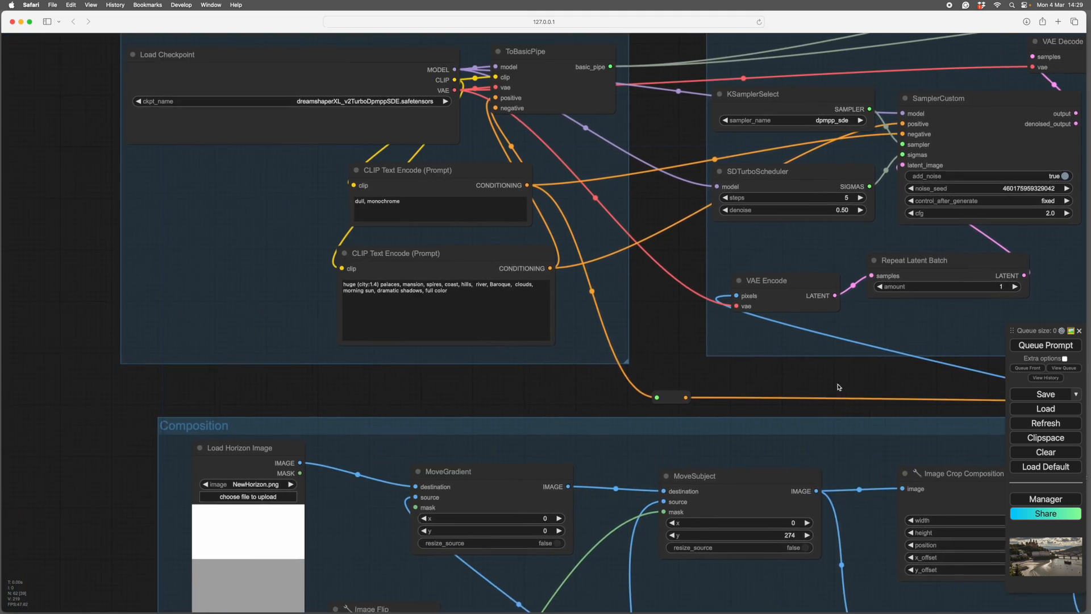
scroll("up", 3)
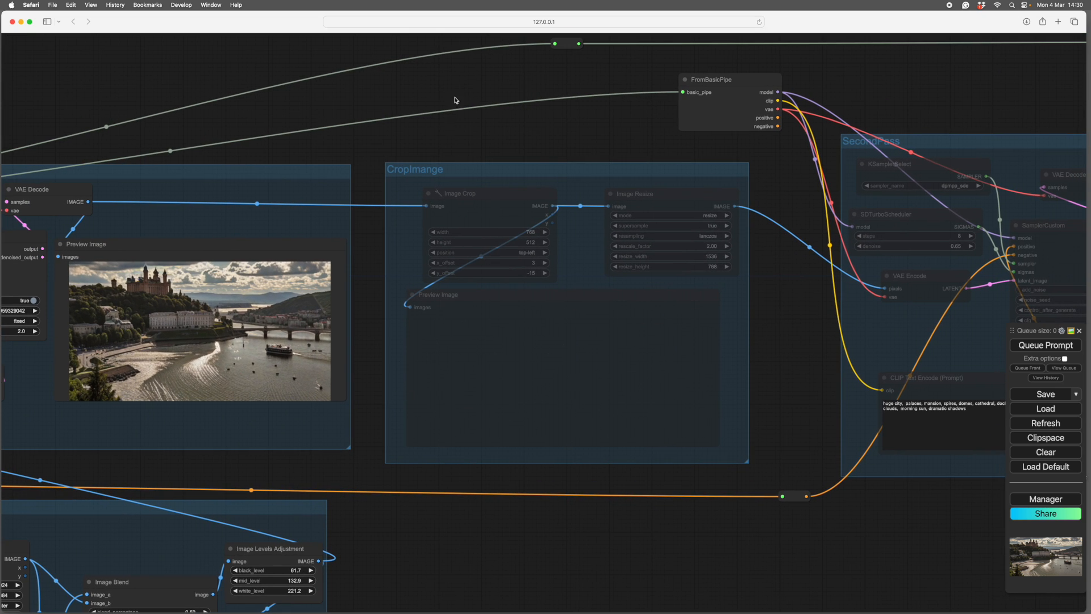
mouse_move(436, 179)
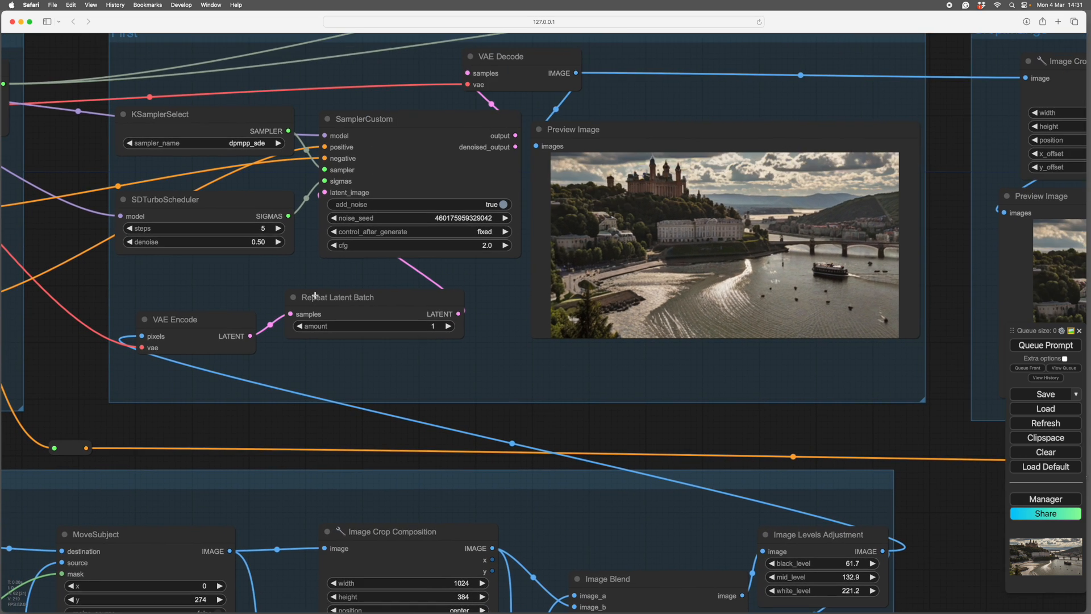
mouse_move(369, 272)
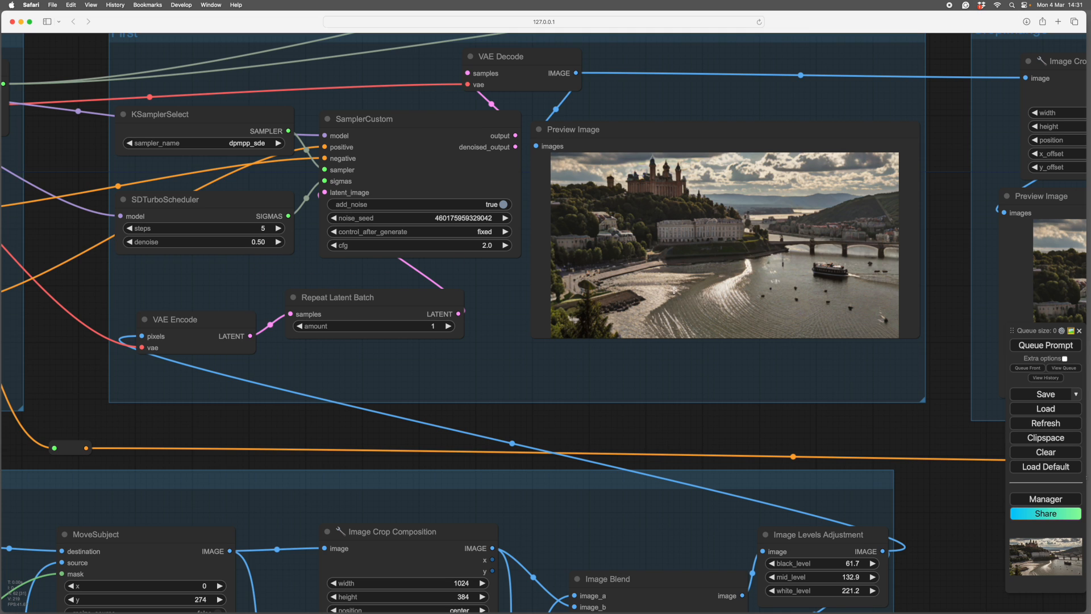
Scroll to the SecondPass preview showing domed palaces and a tall sailing ship.
scroll("down", 3)
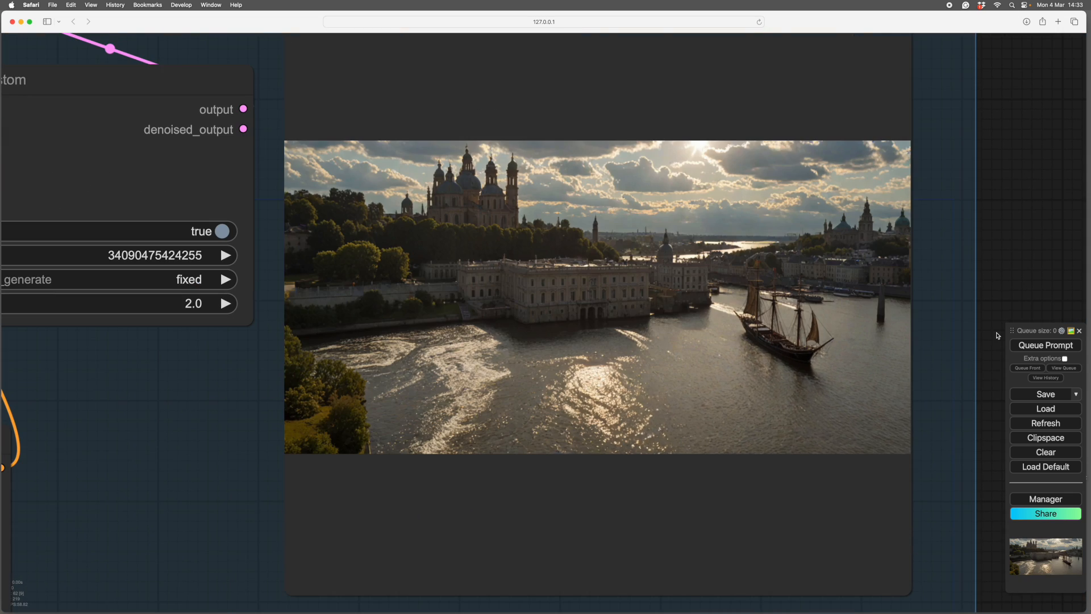
mouse_move(796, 348)
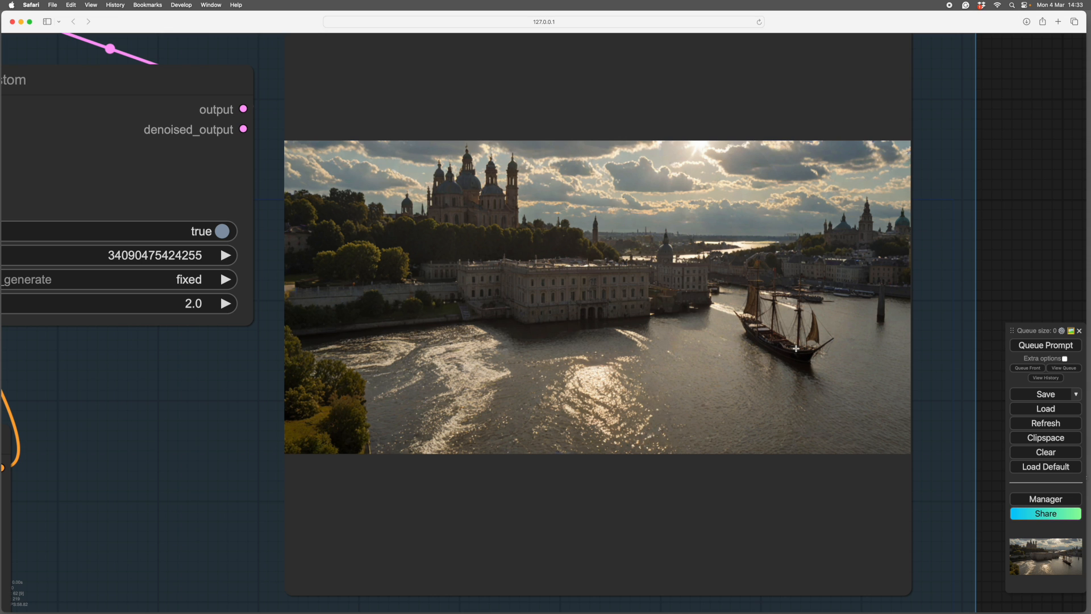
mouse_move(987, 348)
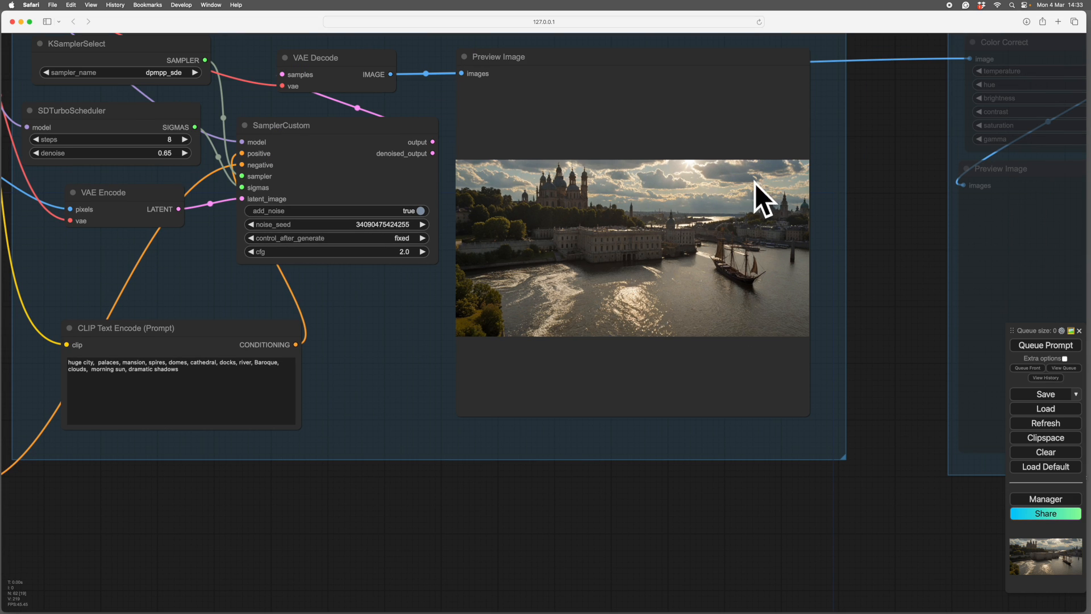
mouse_move(365, 404)
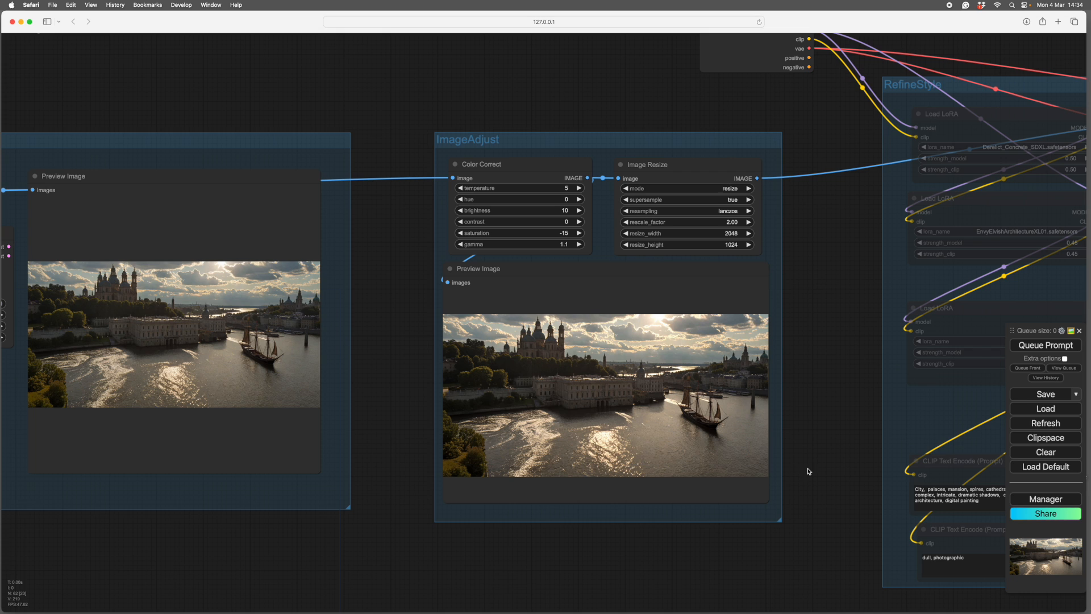
mouse_move(621, 340)
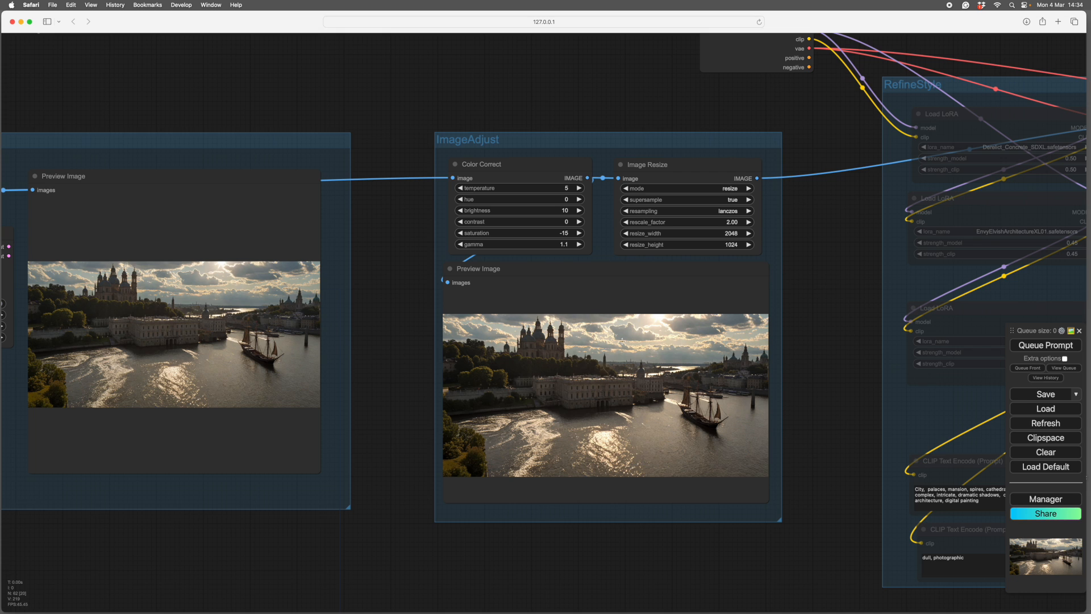
mouse_move(586, 213)
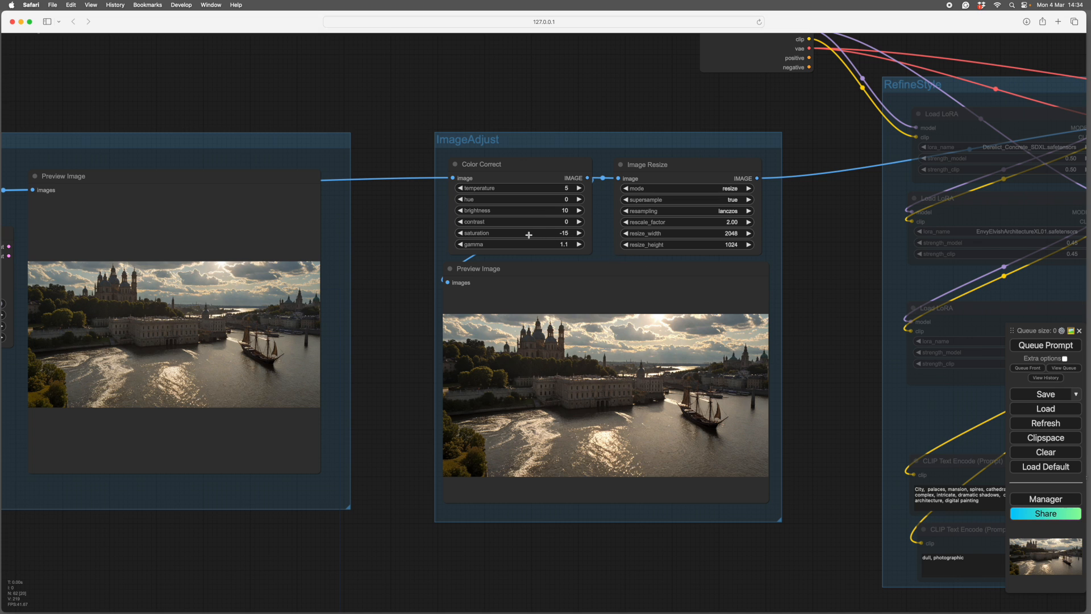
mouse_move(592, 246)
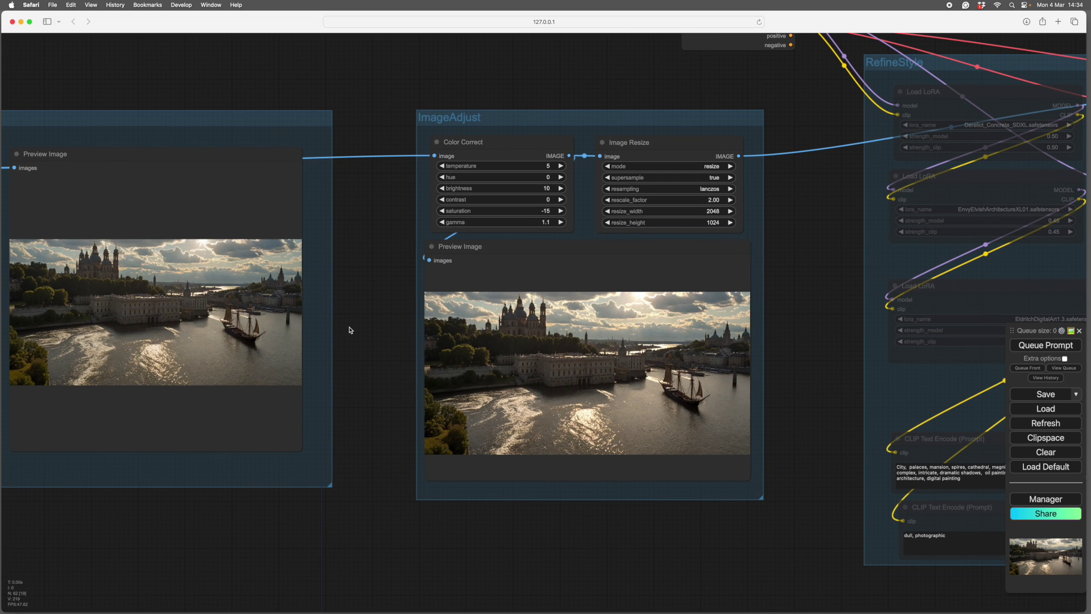
mouse_move(659, 286)
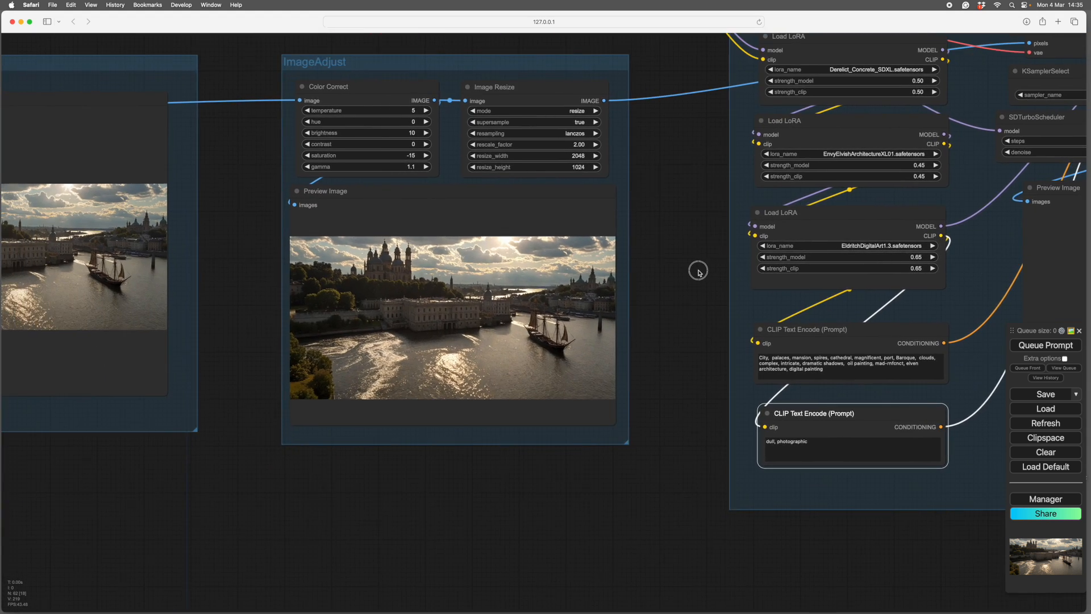
mouse_move(695, 328)
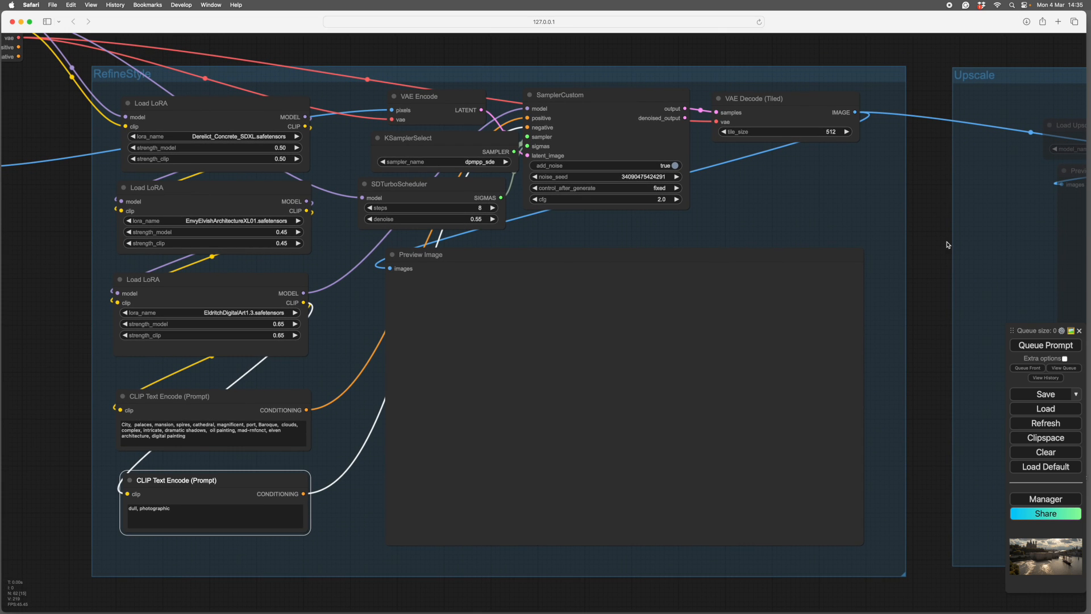
mouse_move(729, 105)
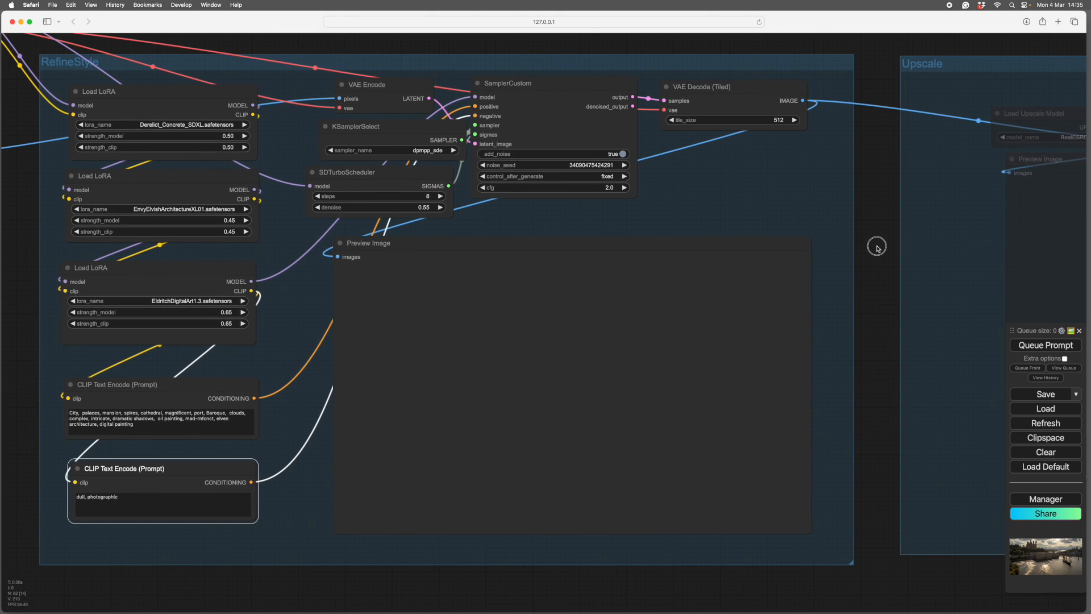
mouse_move(866, 305)
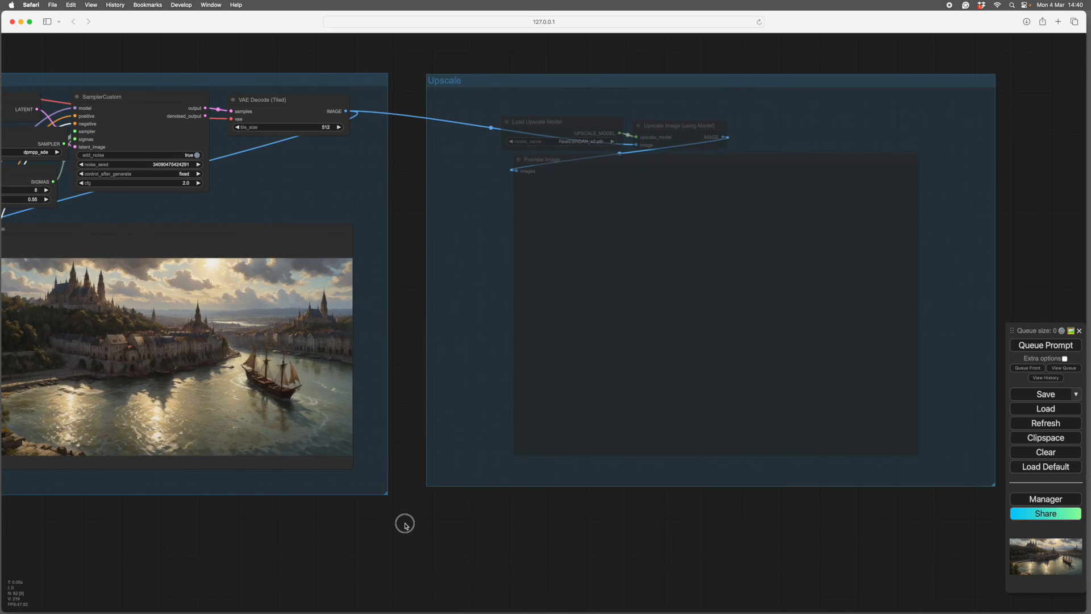
mouse_move(493, 84)
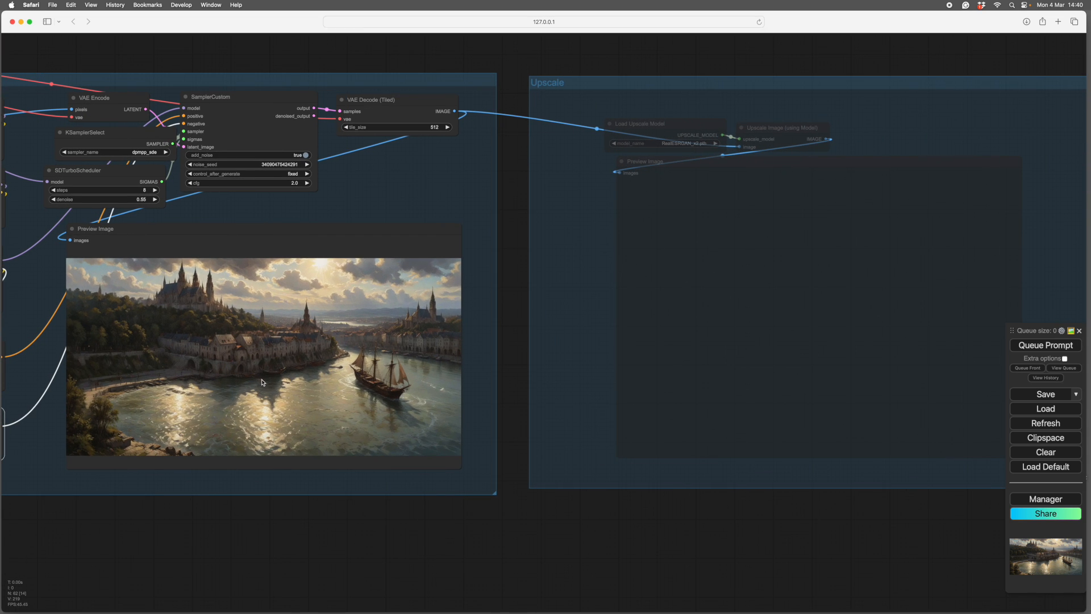
mouse_move(514, 354)
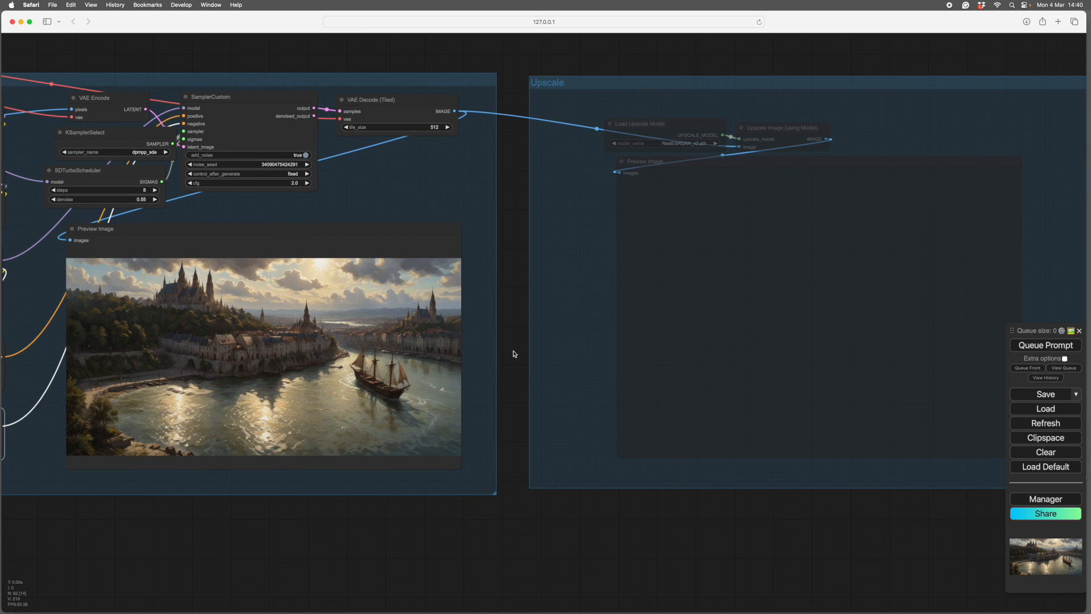
mouse_move(170, 529)
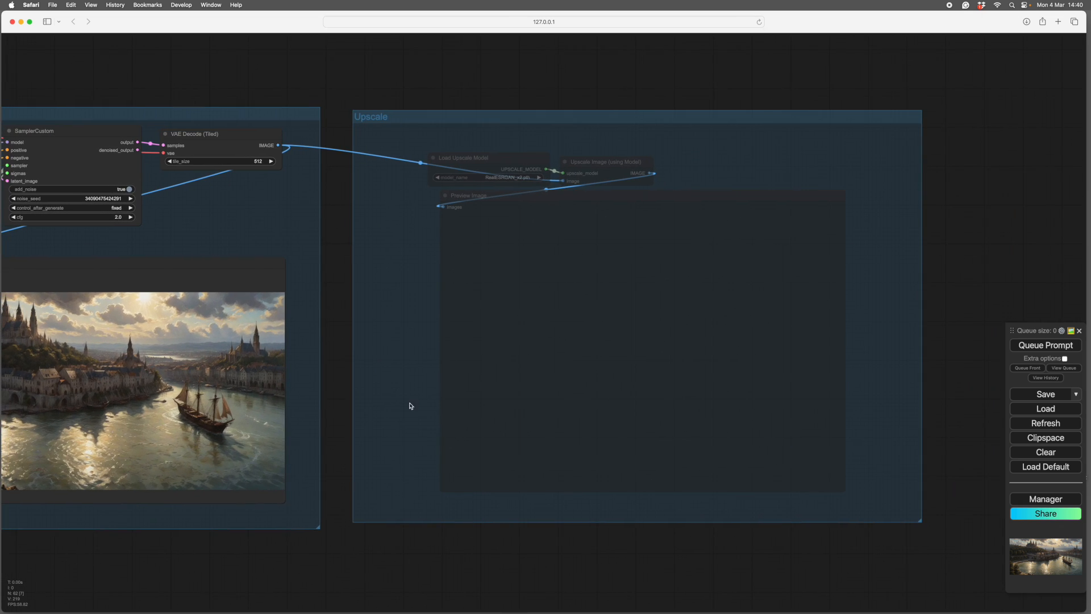
Set the Upscale group's nodes to Always and zoom into the upscaled castle preview.
right_click(428, 406)
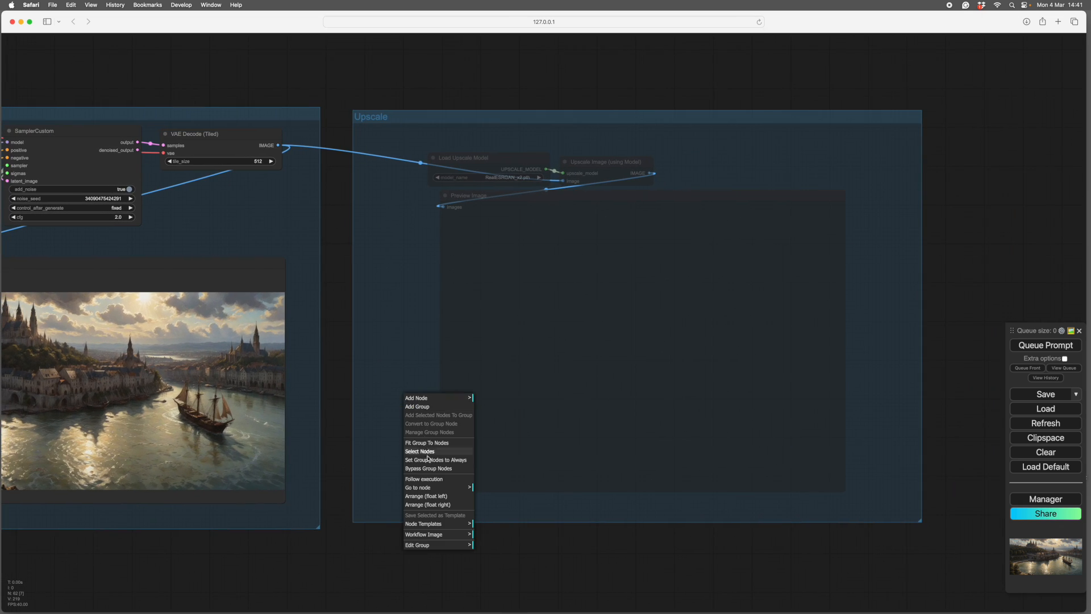
left_click(420, 451)
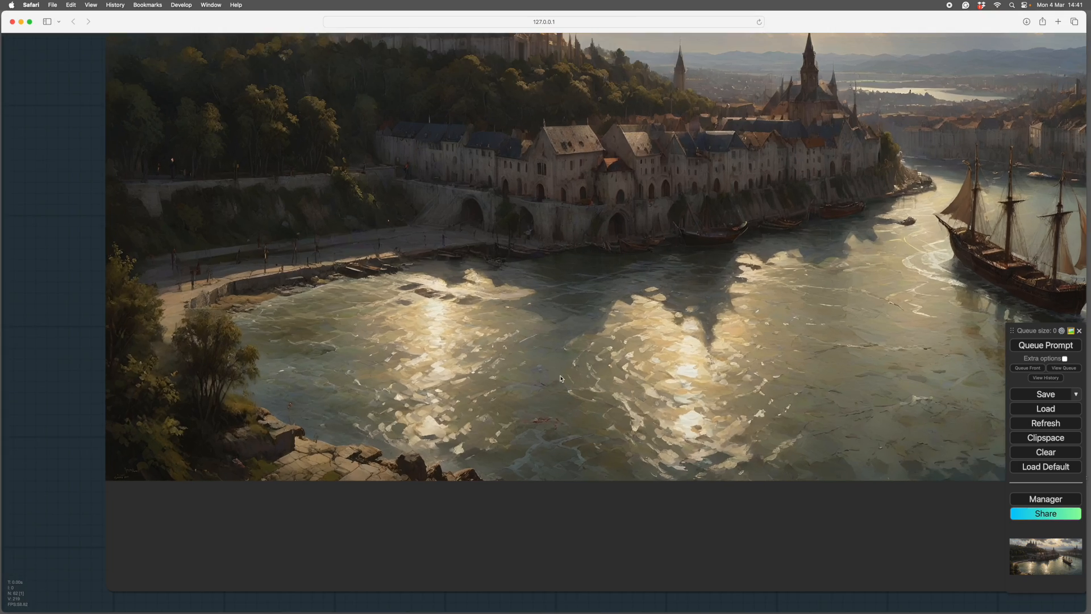
scroll("up", 3)
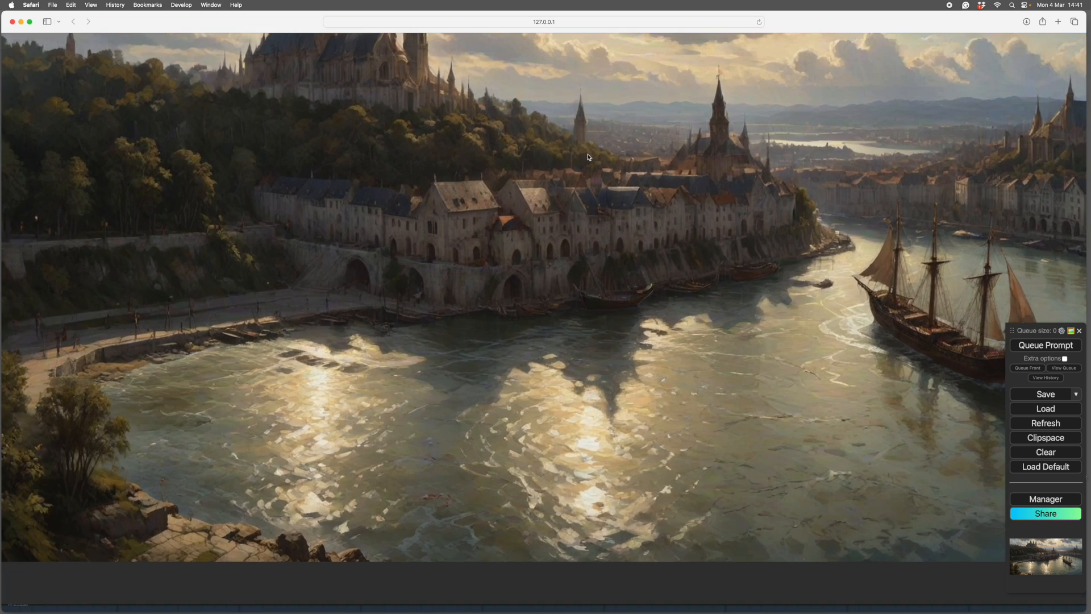
mouse_move(661, 185)
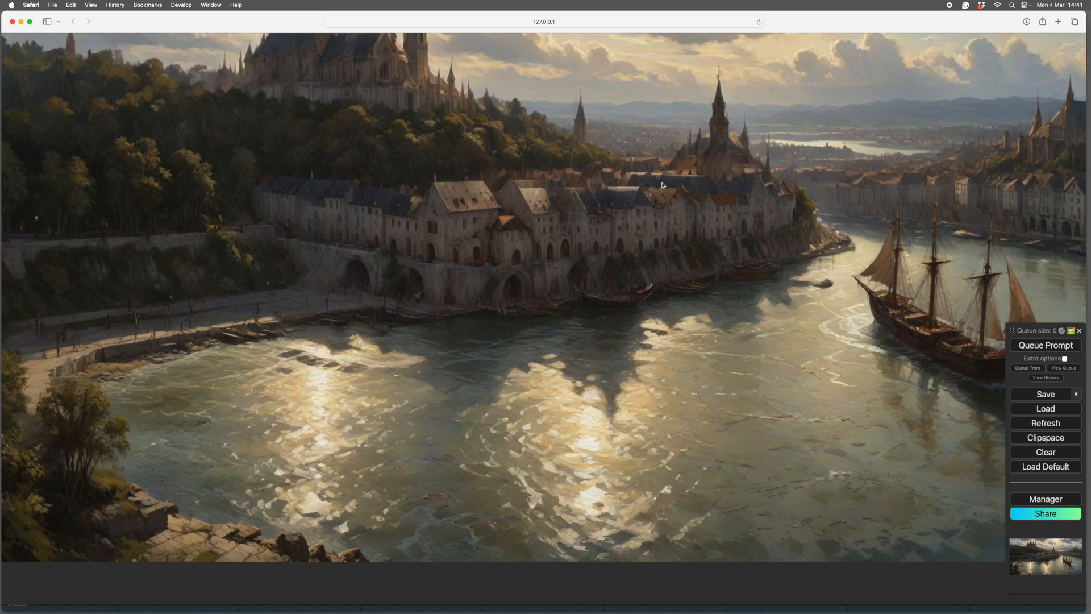
mouse_move(984, 191)
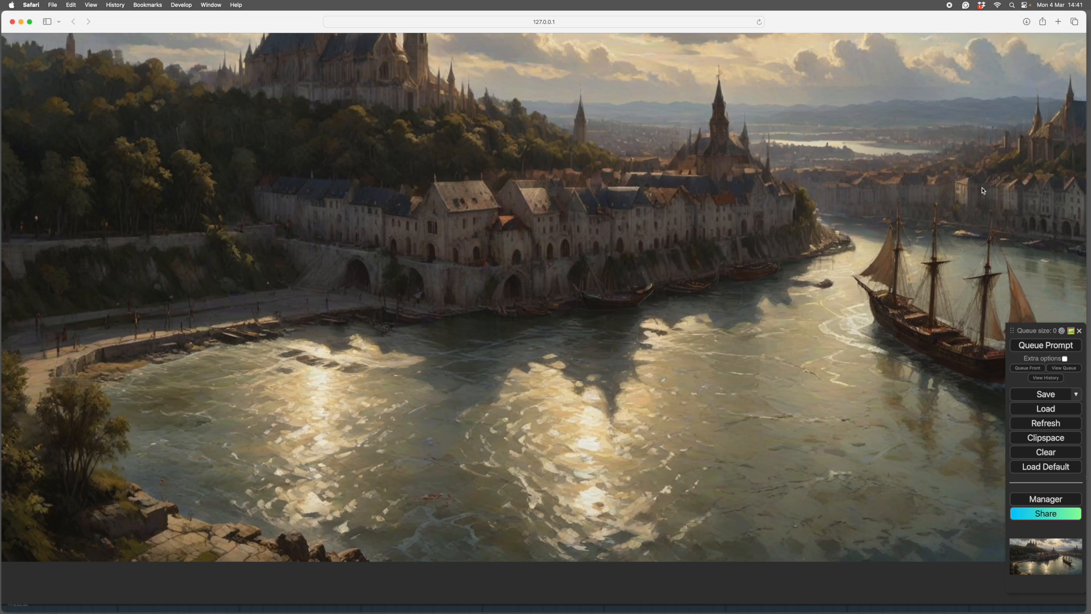
mouse_move(300, 238)
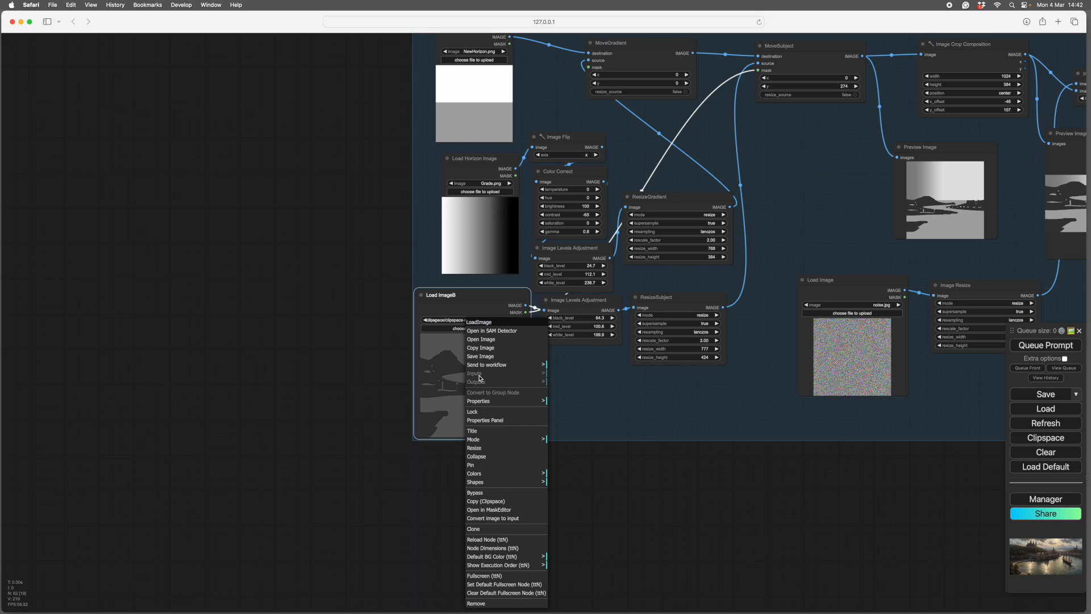
mouse_move(481, 381)
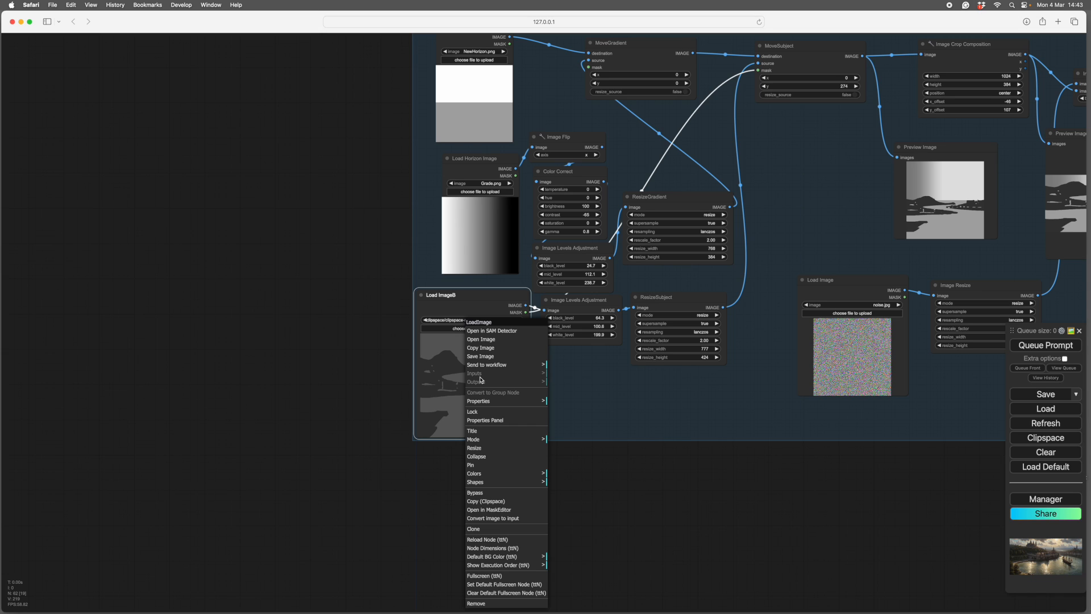
mouse_move(486, 364)
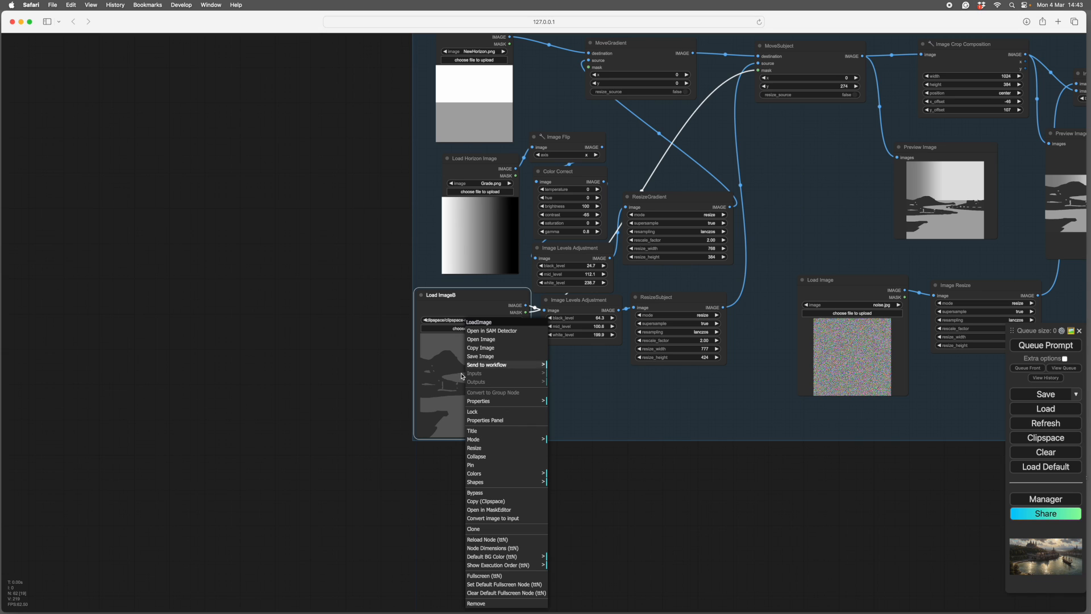
mouse_move(499, 447)
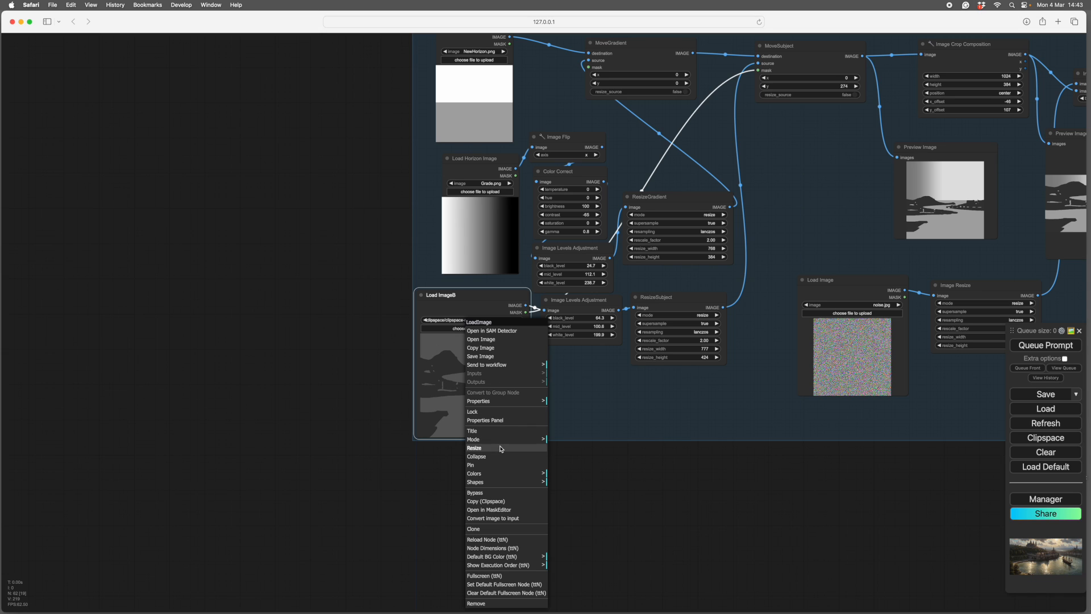
mouse_move(501, 456)
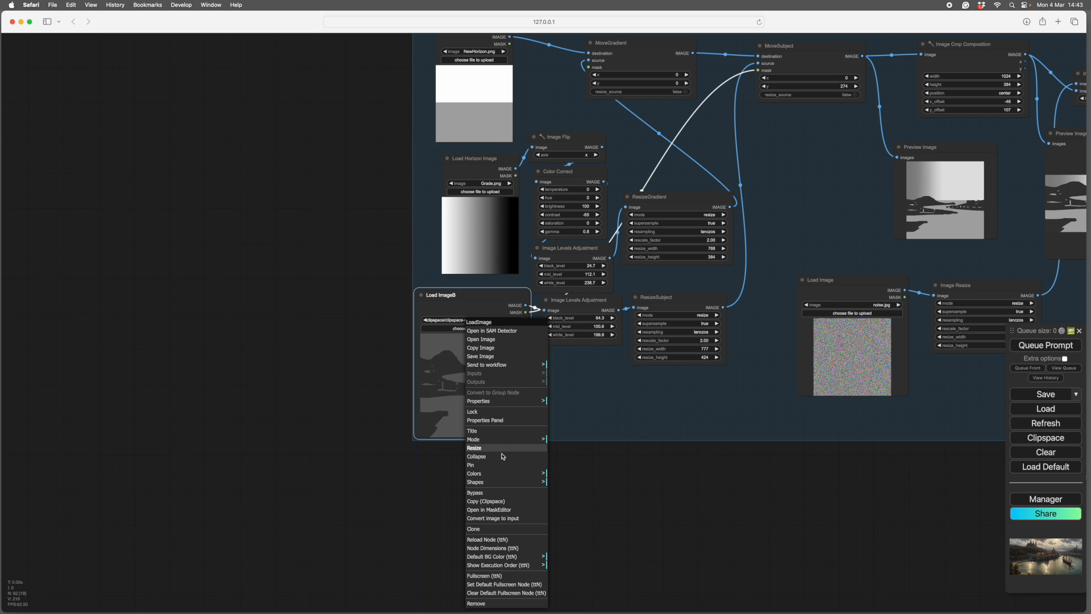
Open Load ImageB in the MaskEditor and clear the old coastline sketch.
left_click(488, 510)
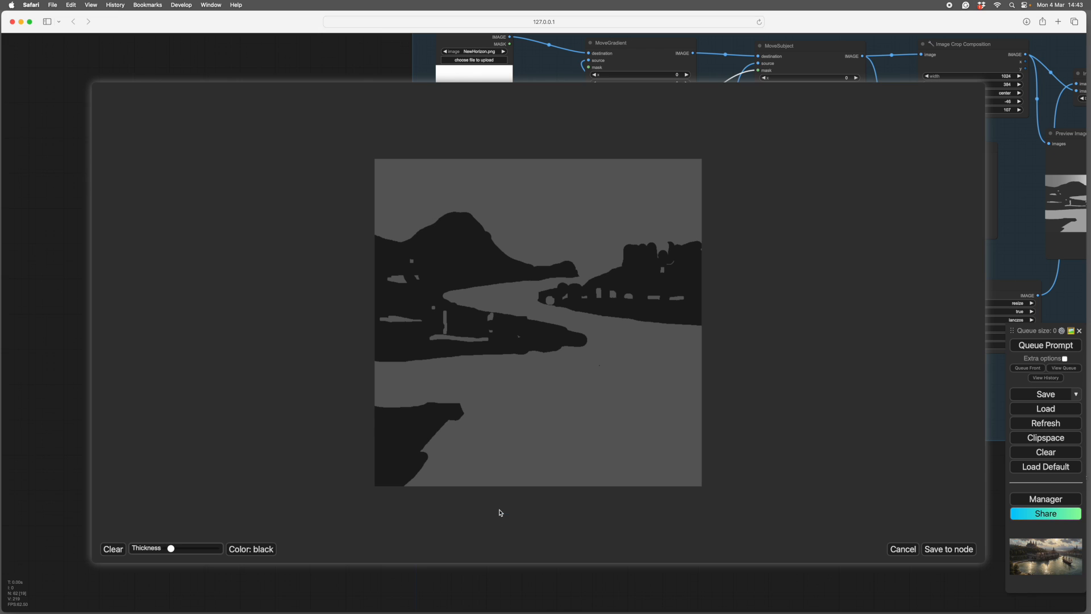
mouse_move(112, 549)
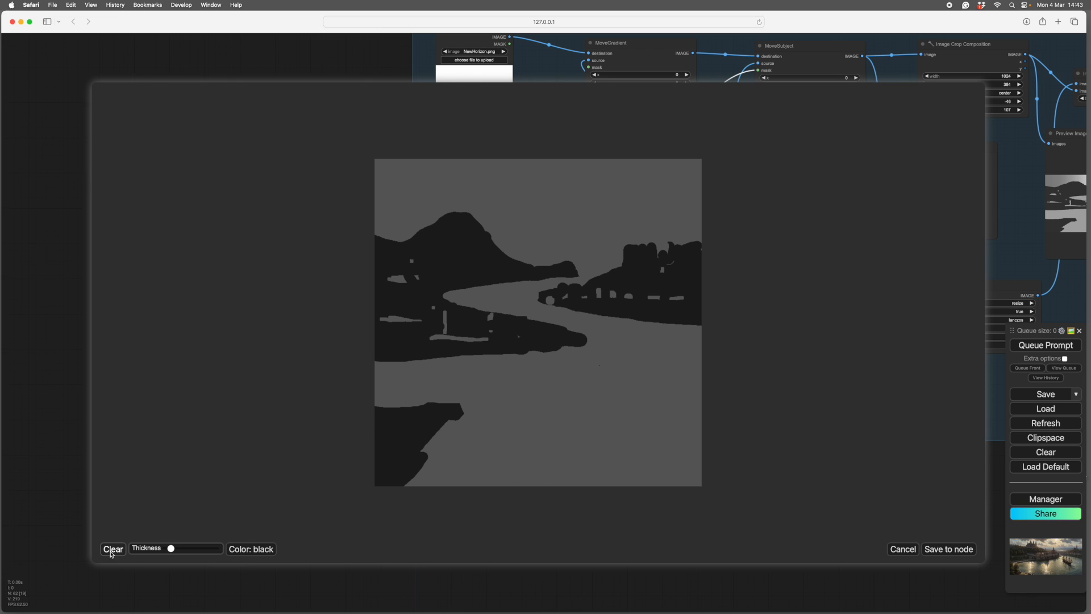
left_click(112, 549)
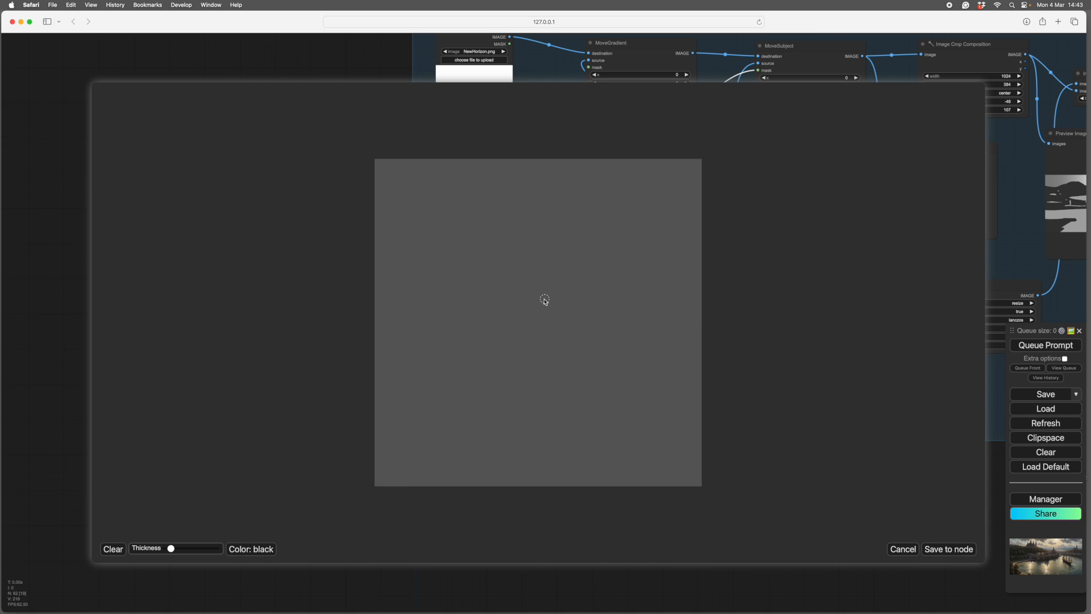
mouse_move(412, 388)
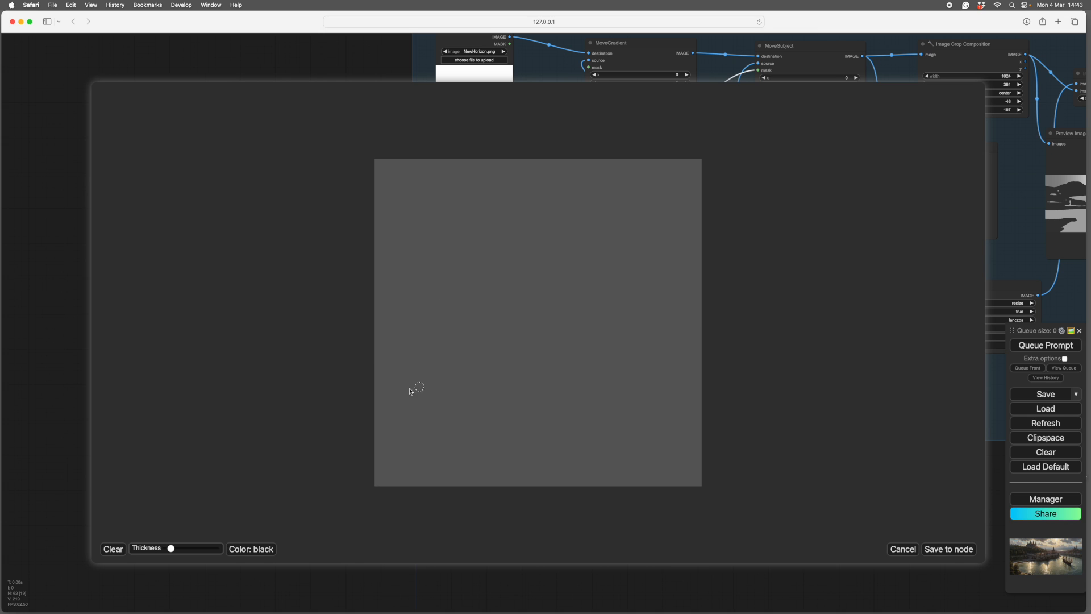
mouse_move(367, 370)
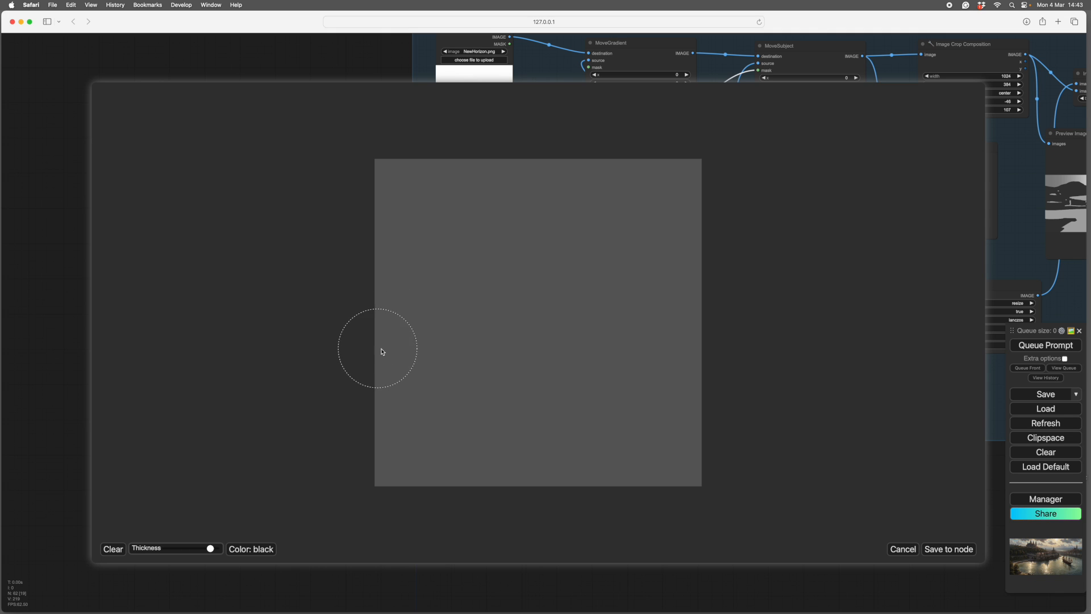
mouse_move(362, 366)
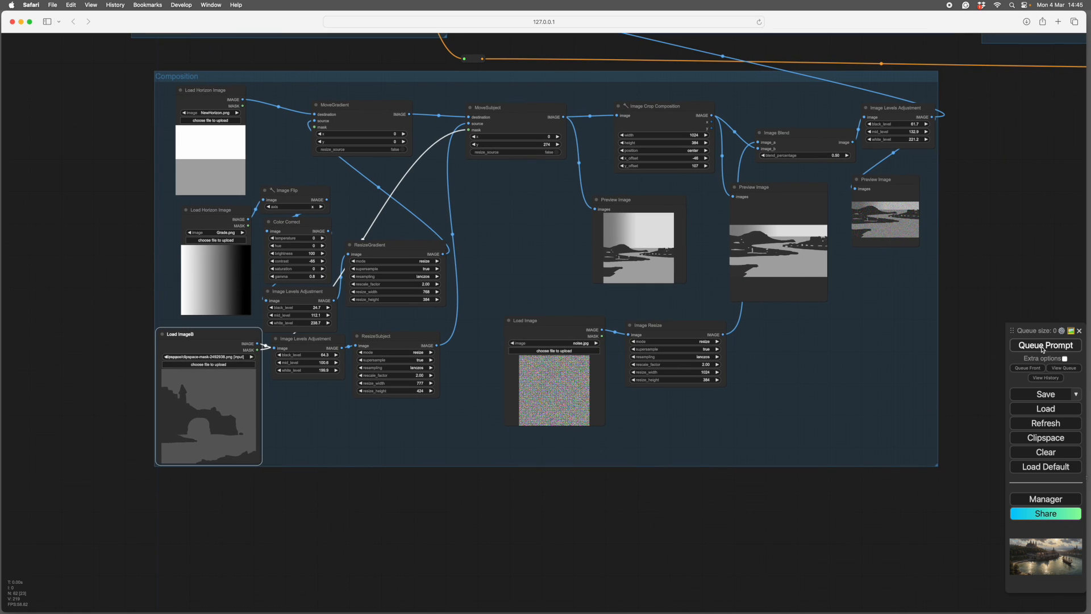
Queue the prompt so the composition previews show the new sea-arch mask.
left_click(1045, 345)
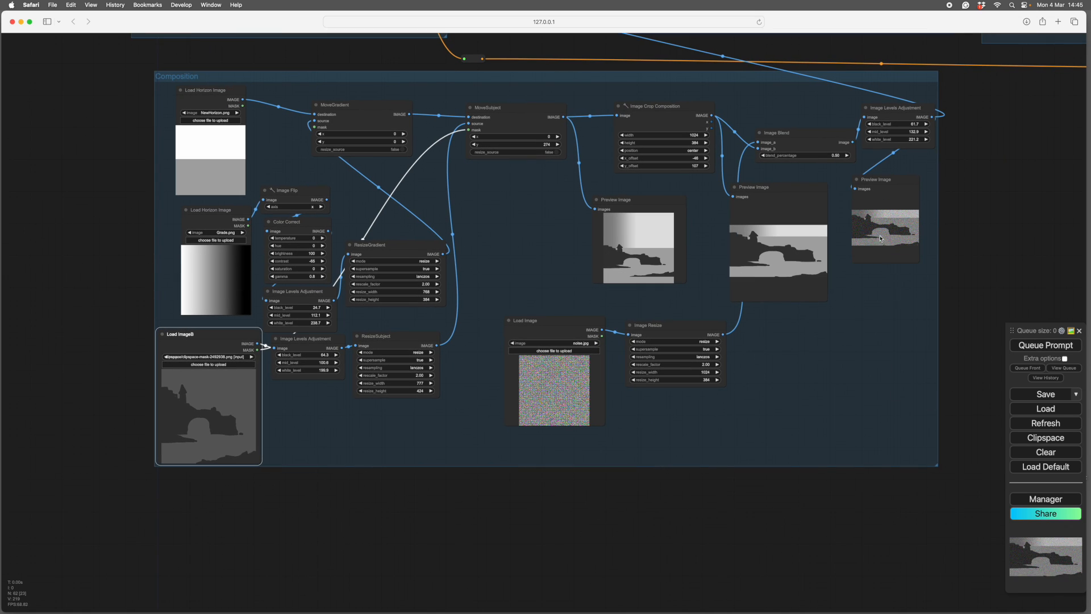
mouse_move(537, 539)
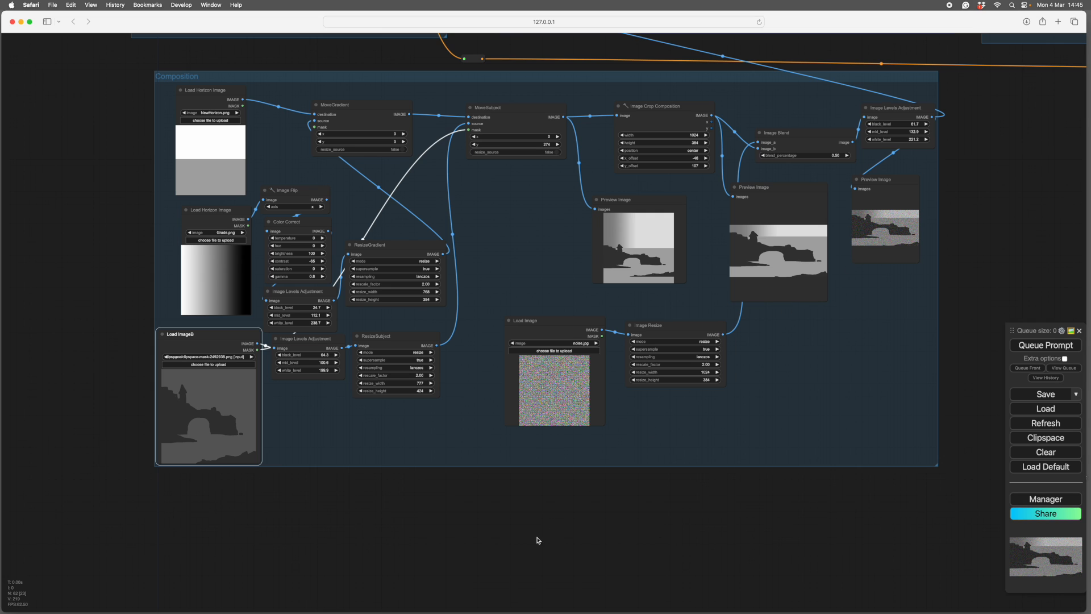
mouse_move(302, 512)
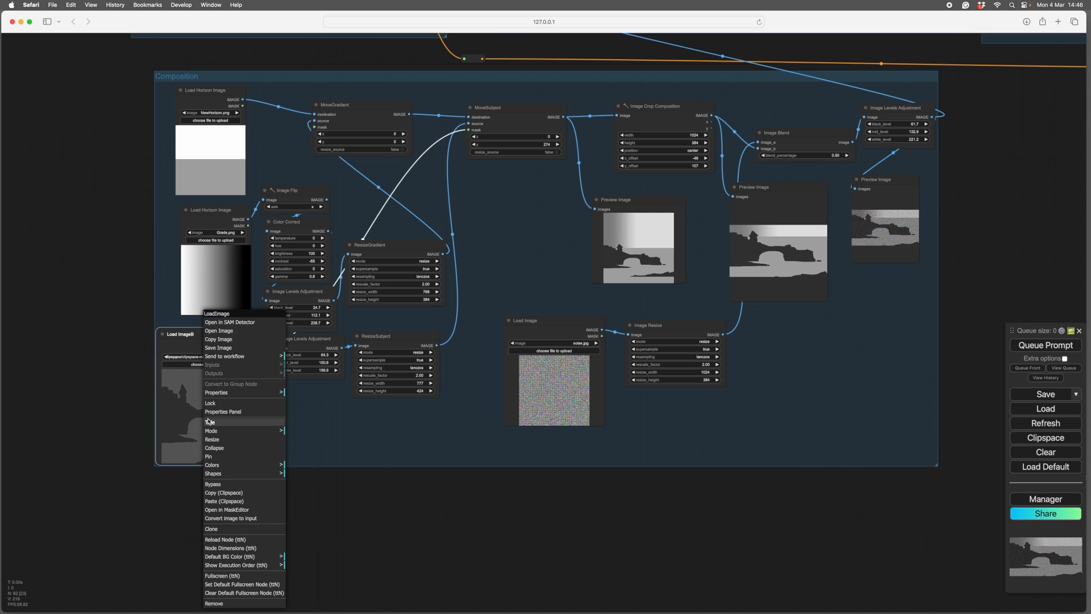
mouse_move(244, 540)
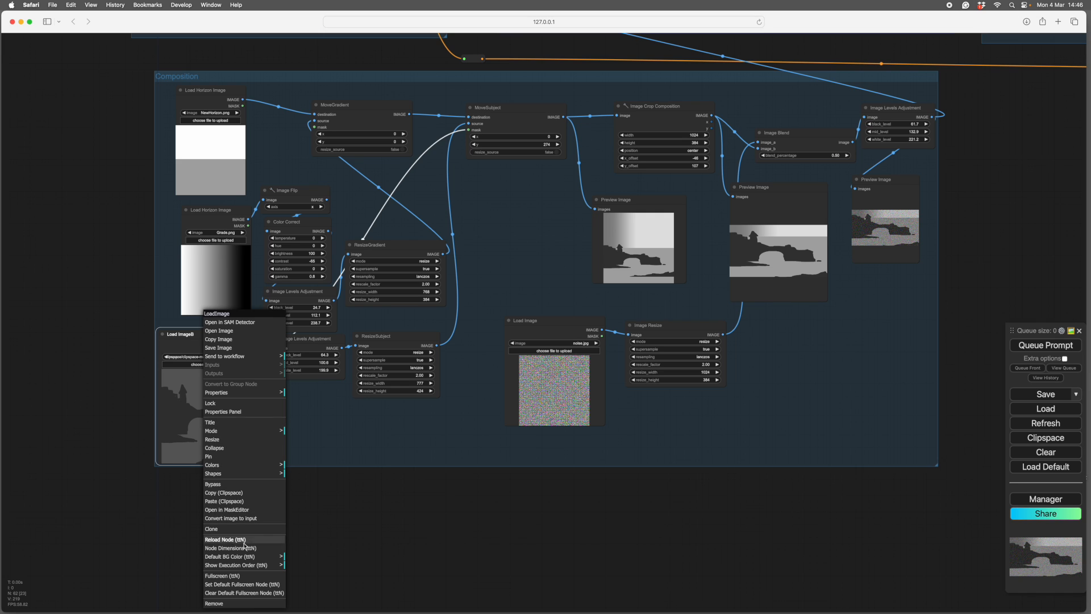
Reopen the sea-arch-and-tower mask in the MaskEditor for touch-ups.
left_click(226, 509)
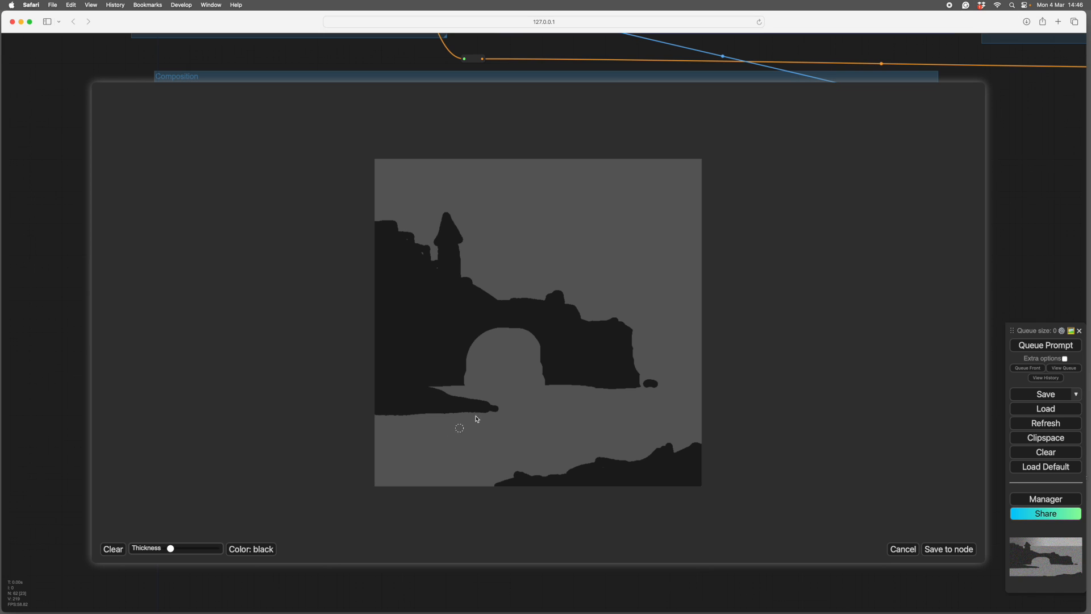
mouse_move(483, 380)
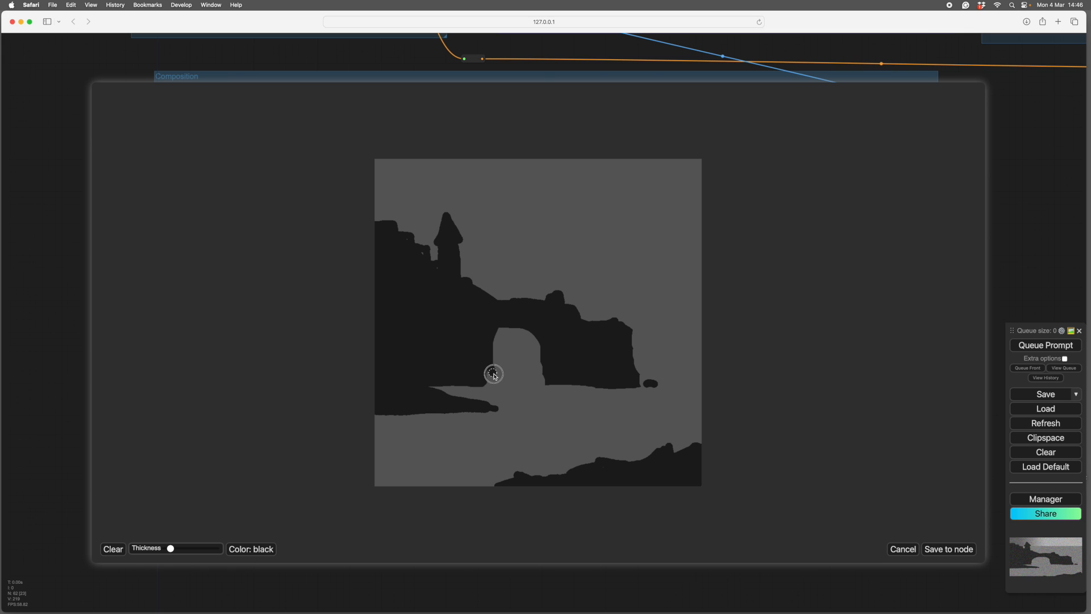
mouse_move(756, 341)
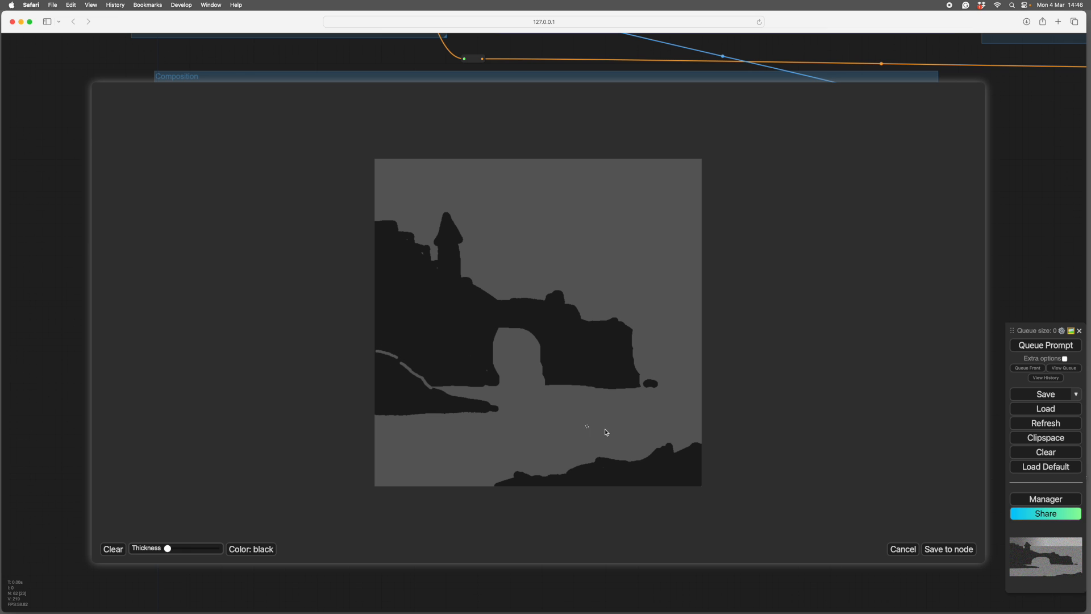
mouse_move(872, 464)
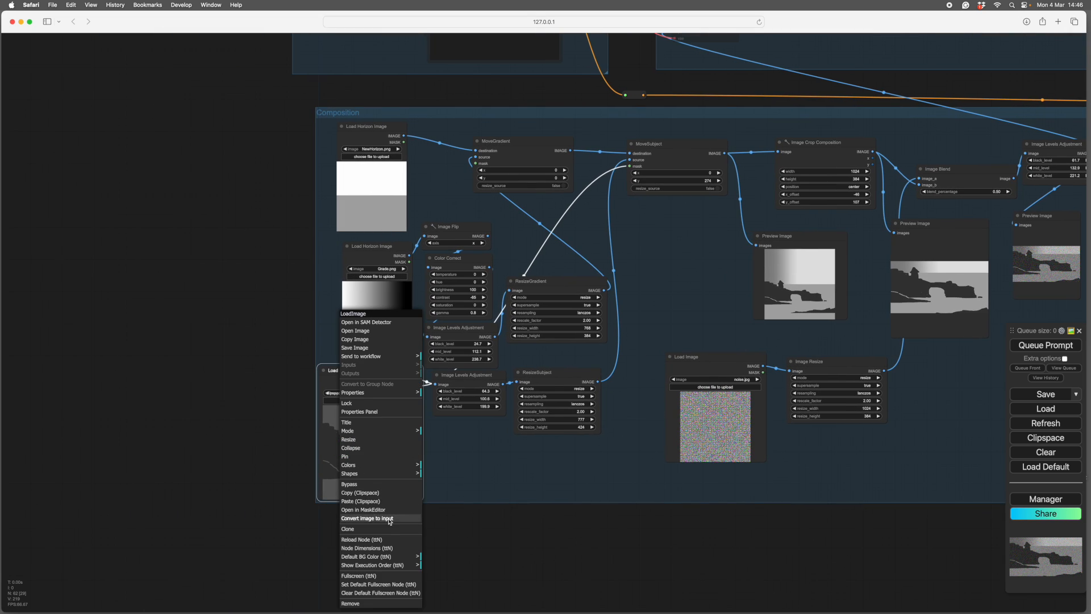
Dismiss the mask node's options menu and return to the Composition group's updated arch mask.
left_click(366, 518)
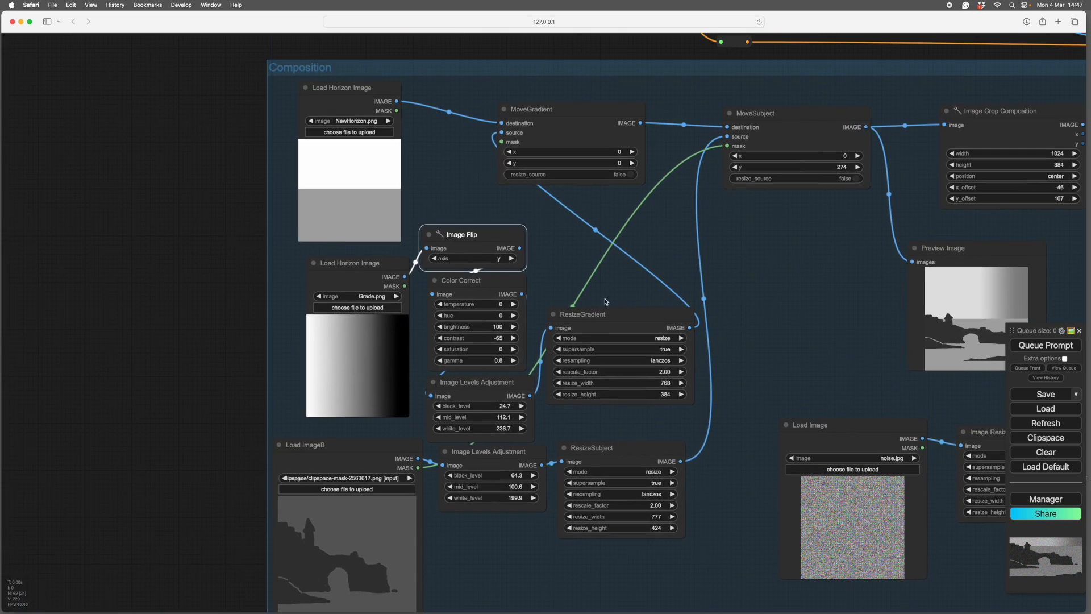
left_click(511, 258)
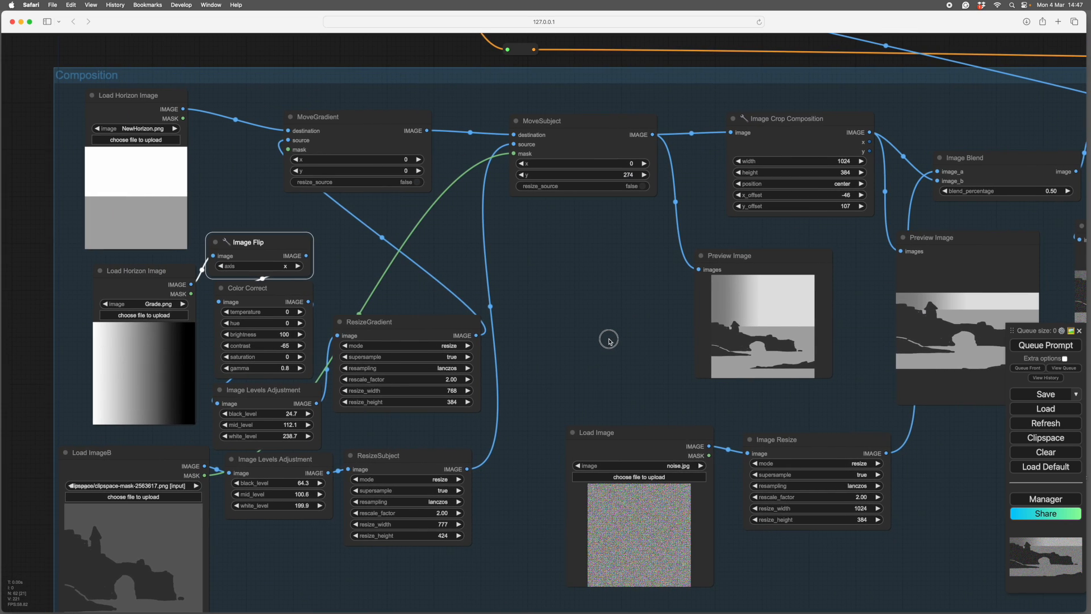
Scroll to the Image Crop Composition node to reframe the arch with offsets -89 and -24.
scroll("down", 3)
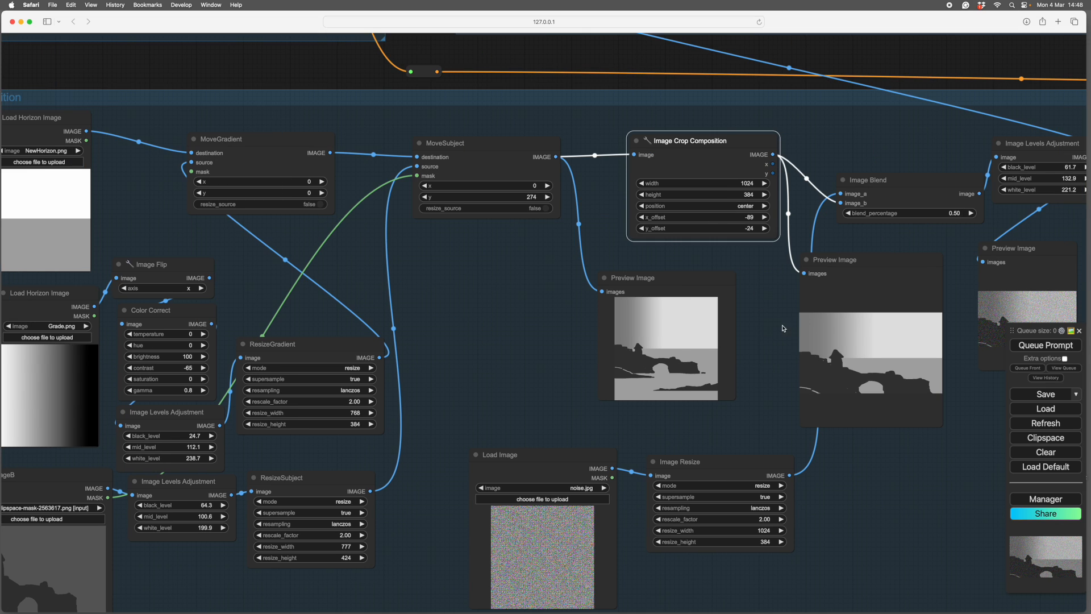
mouse_move(863, 364)
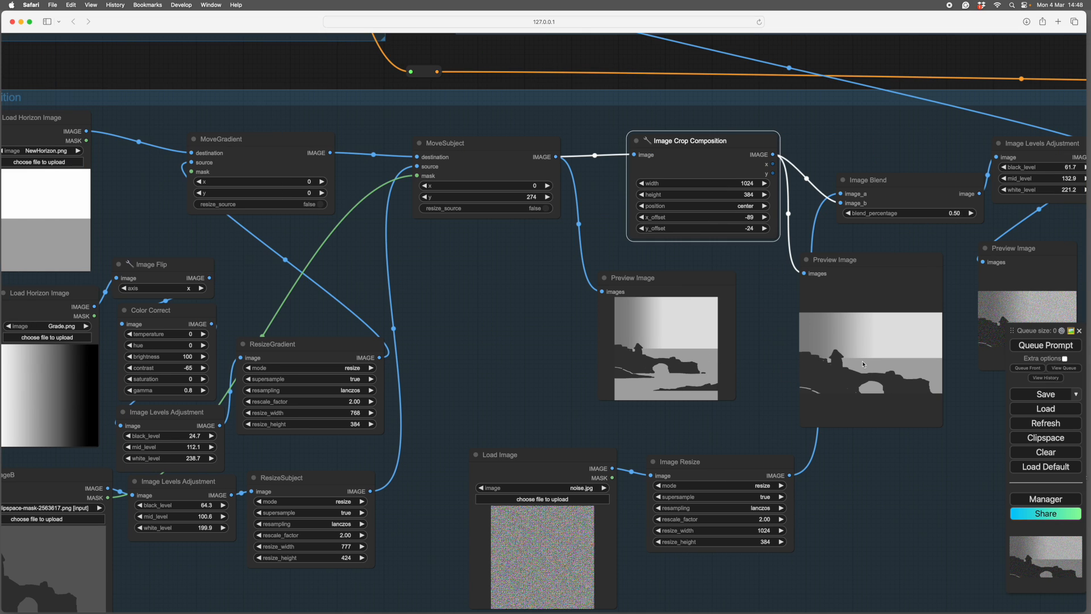
mouse_move(880, 377)
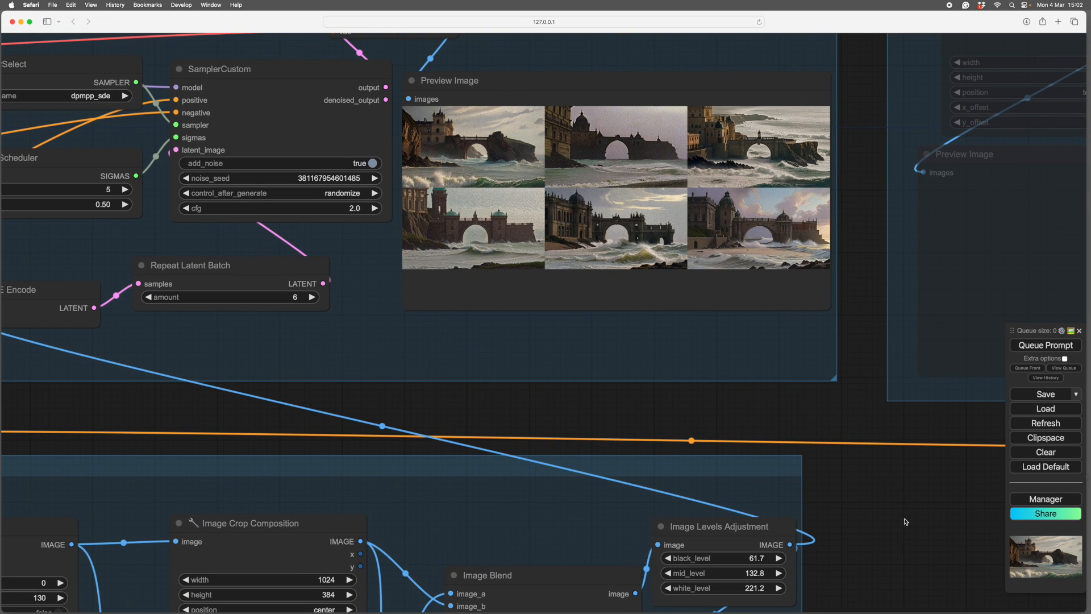
mouse_move(763, 121)
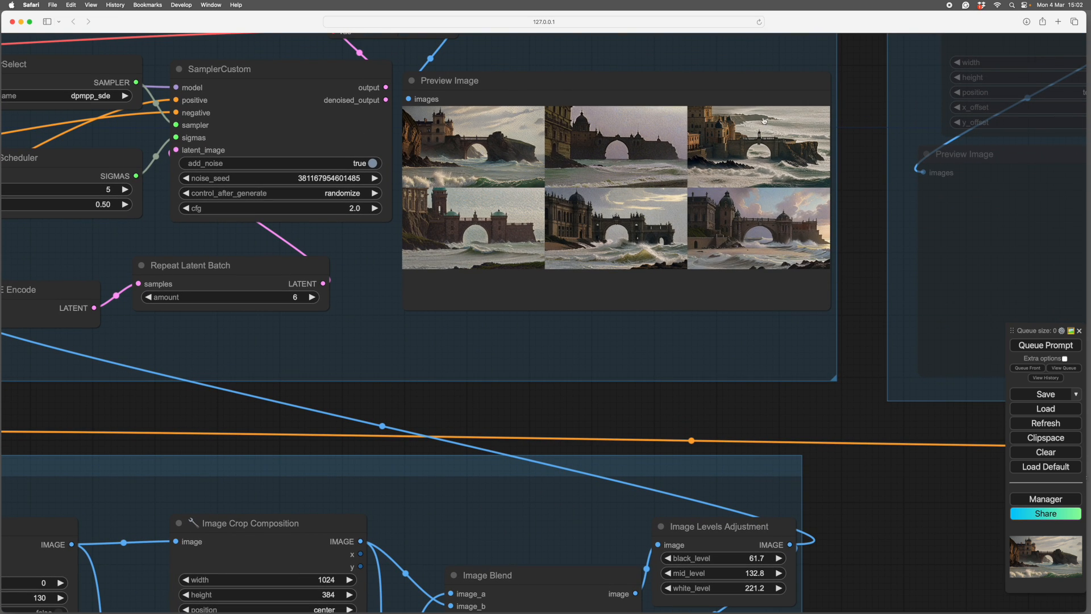
mouse_move(713, 123)
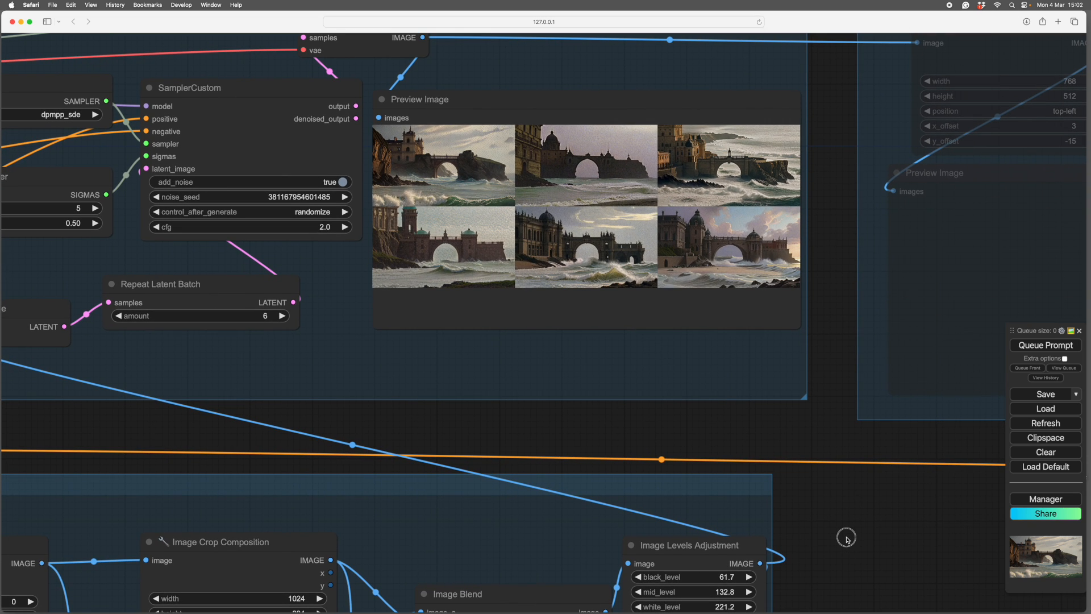
mouse_move(611, 242)
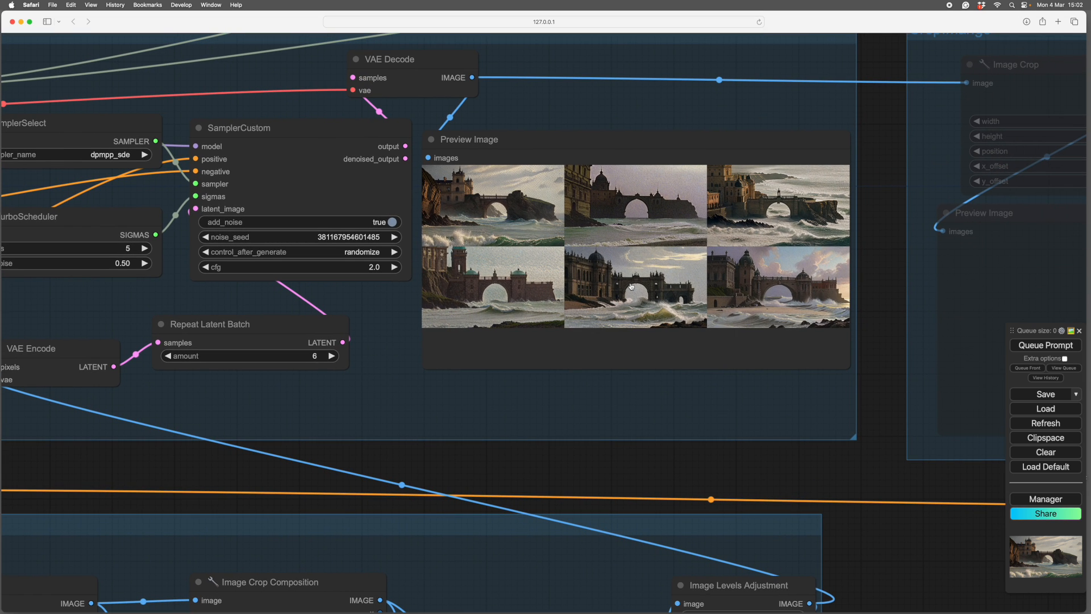
mouse_move(627, 285)
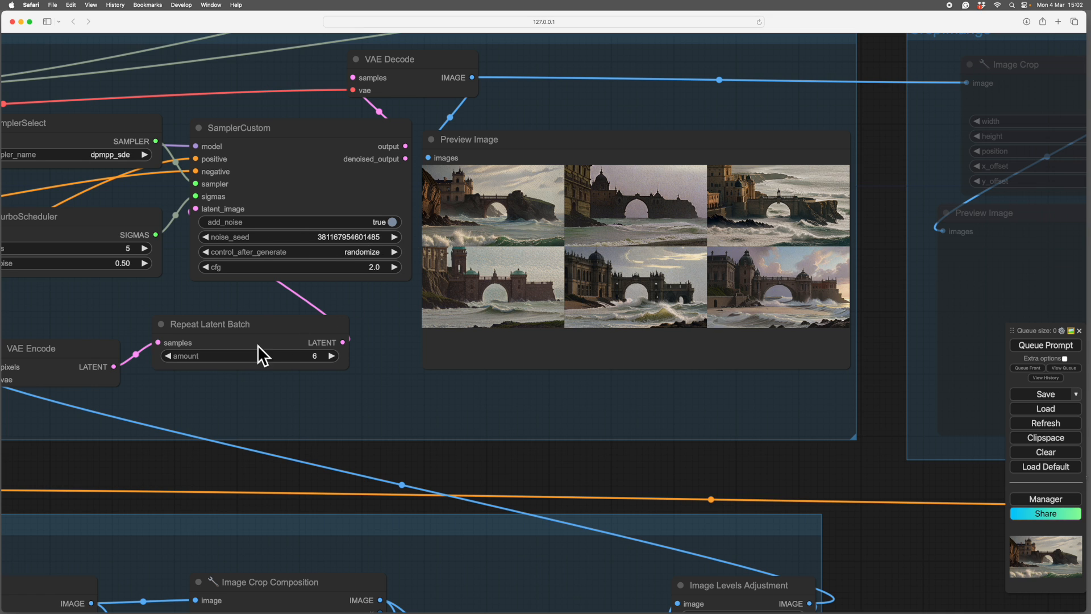
mouse_move(760, 185)
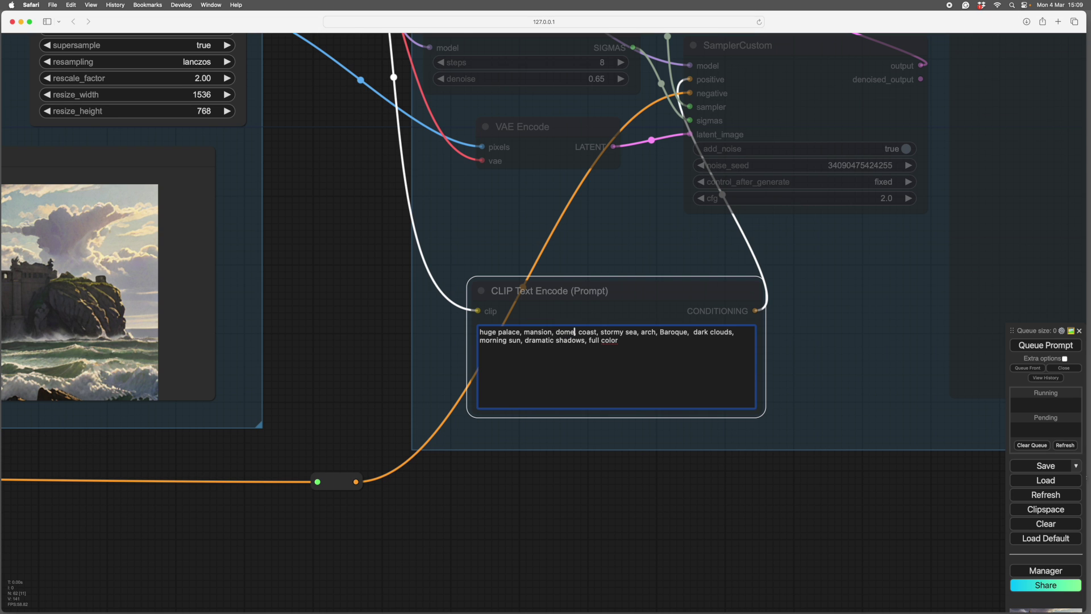
Select a word in the refinement prompt to replace 'arch' with 'bridge'.
double_click(700, 328)
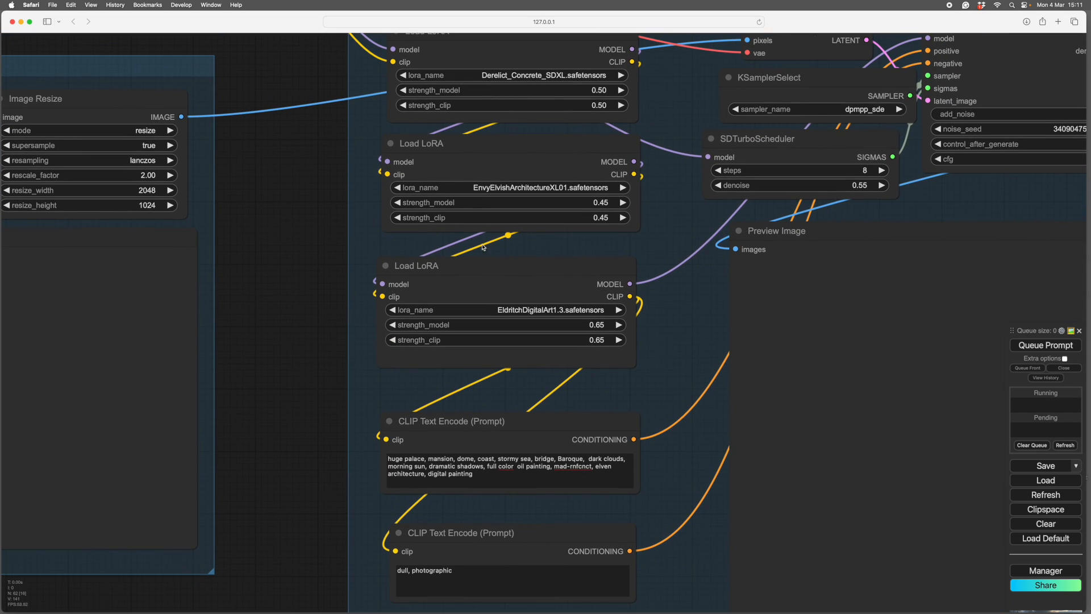
mouse_move(407, 201)
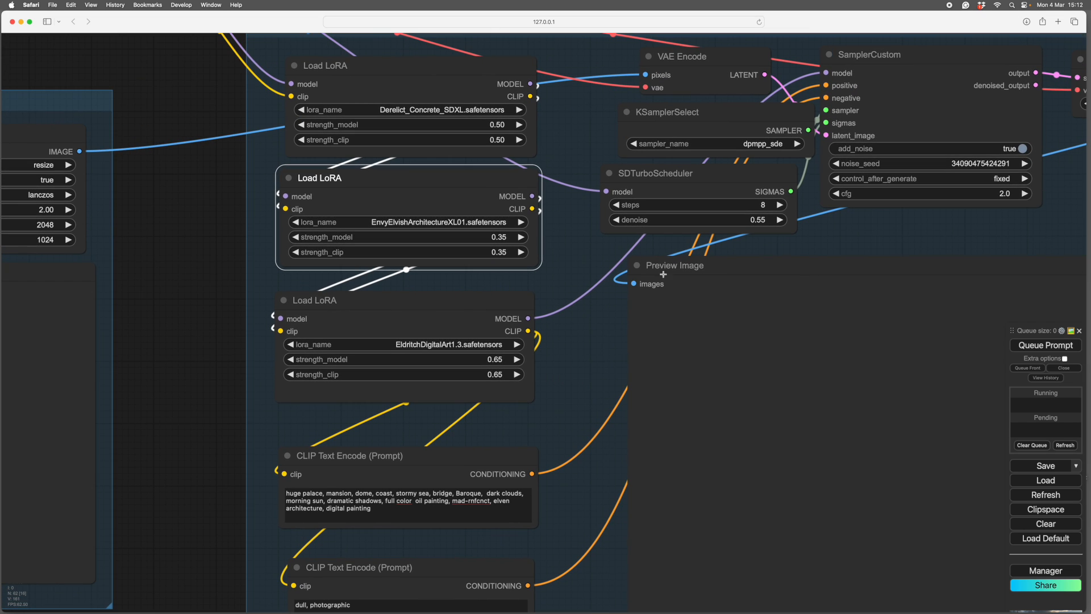
Step the SDTurboScheduler denoise down toward 0.45 for the refined render.
left_click(615, 219)
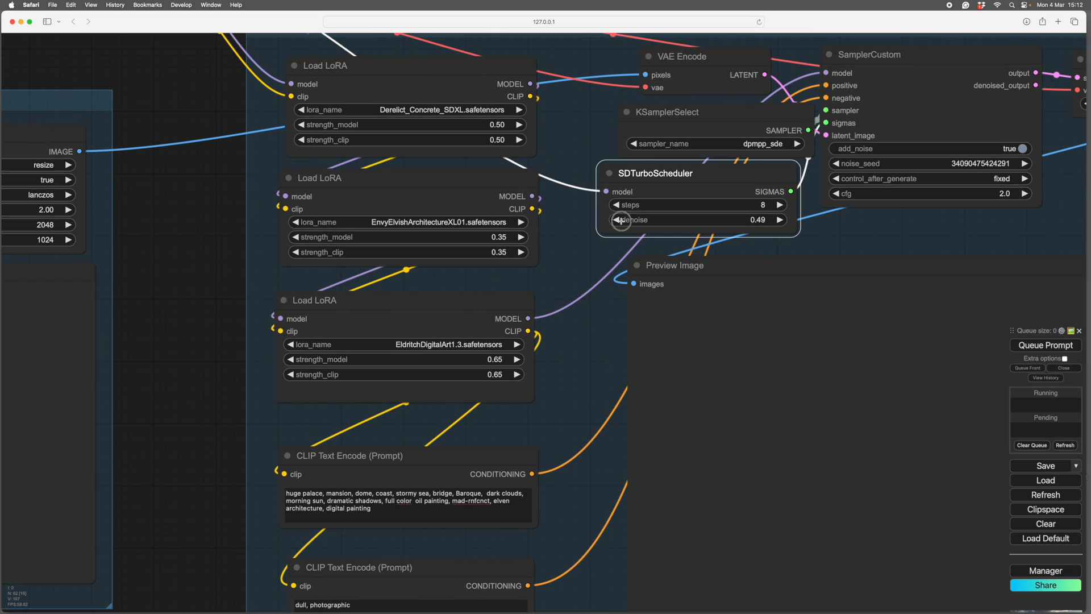
left_click(615, 220)
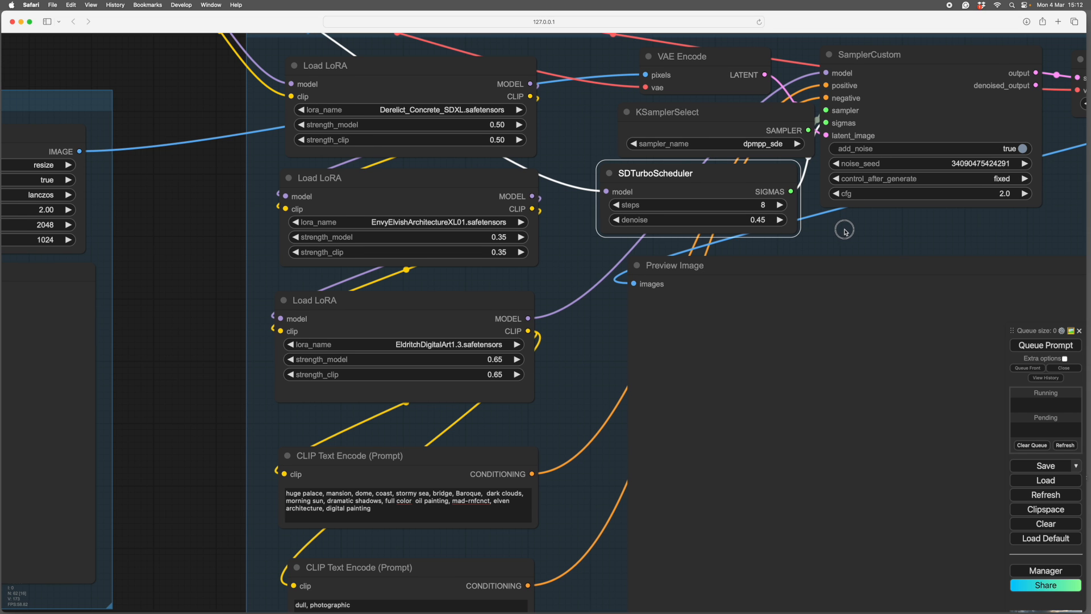
scroll("down", 3)
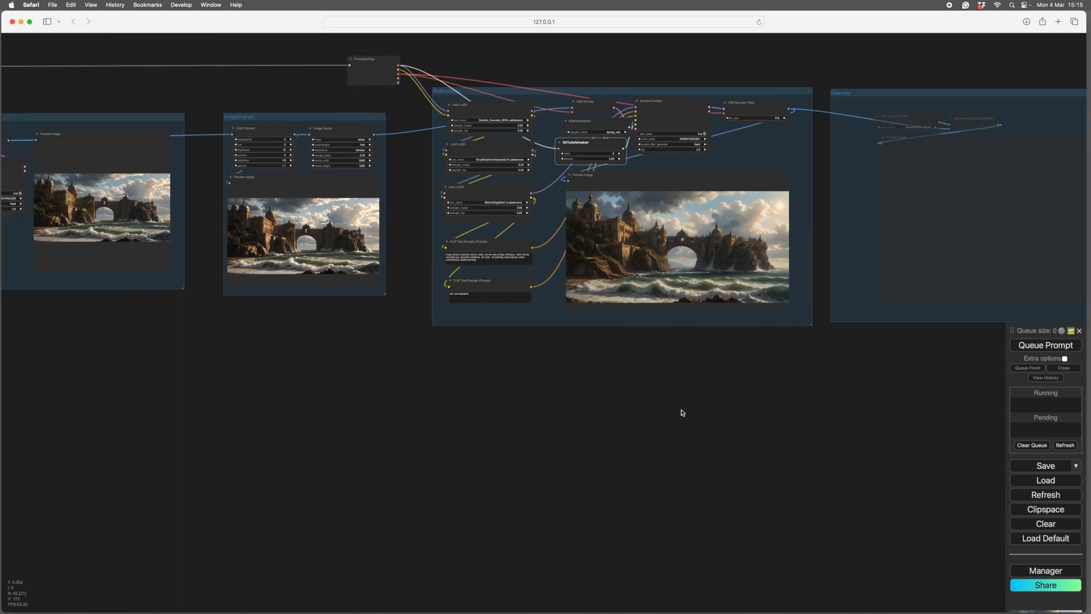
scroll("down", 3)
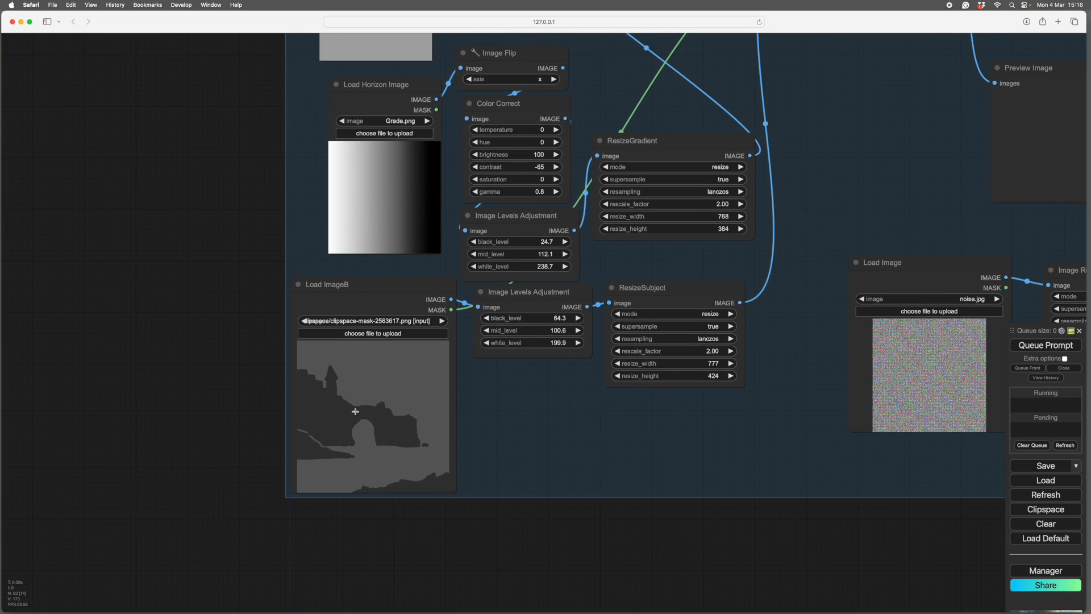
mouse_move(283, 419)
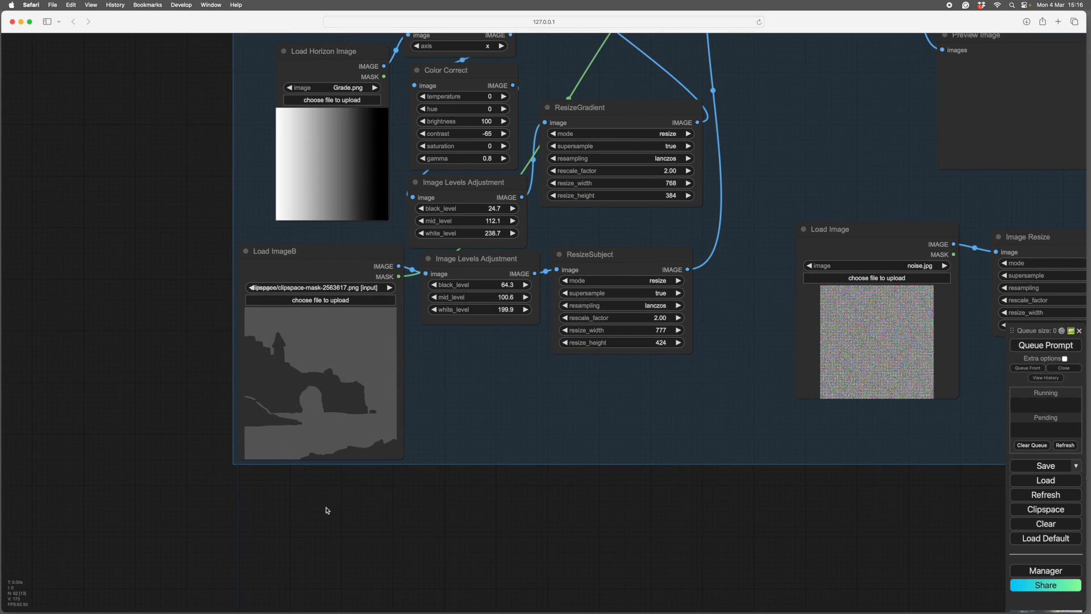
mouse_move(316, 367)
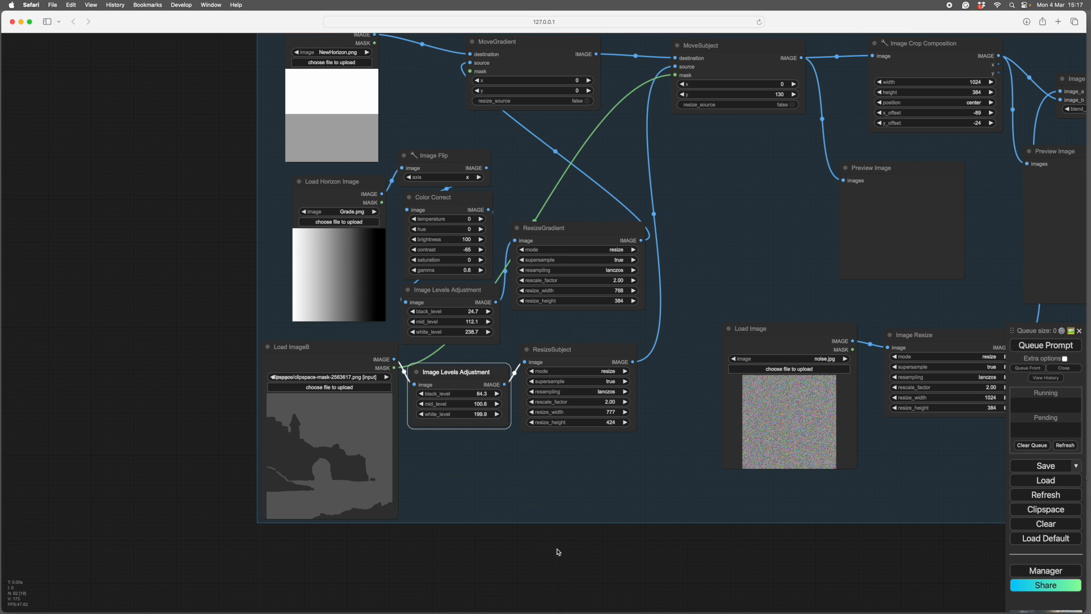
mouse_move(328, 471)
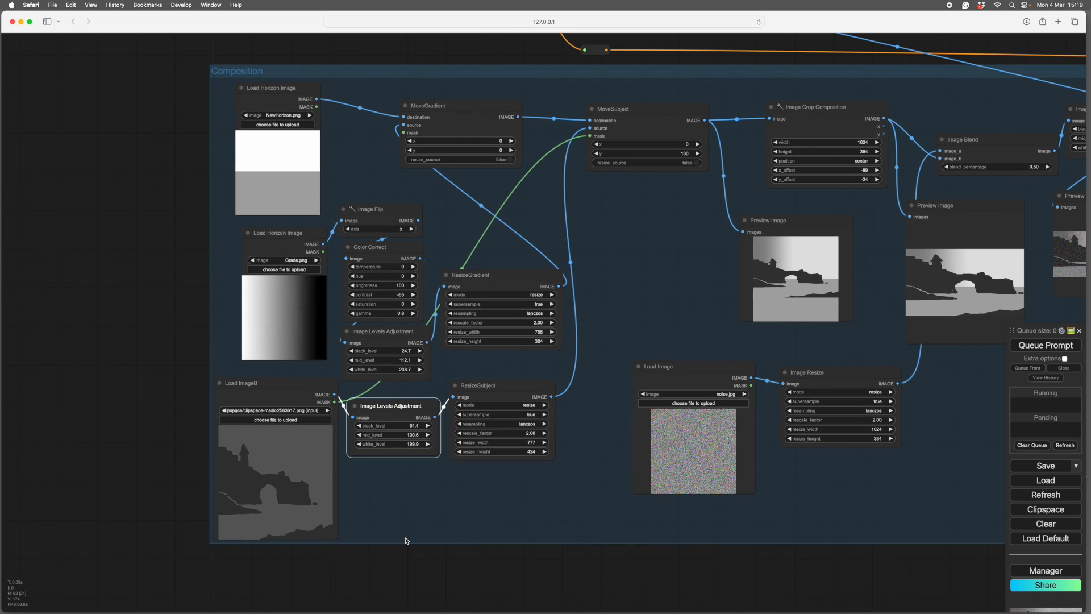
mouse_move(226, 468)
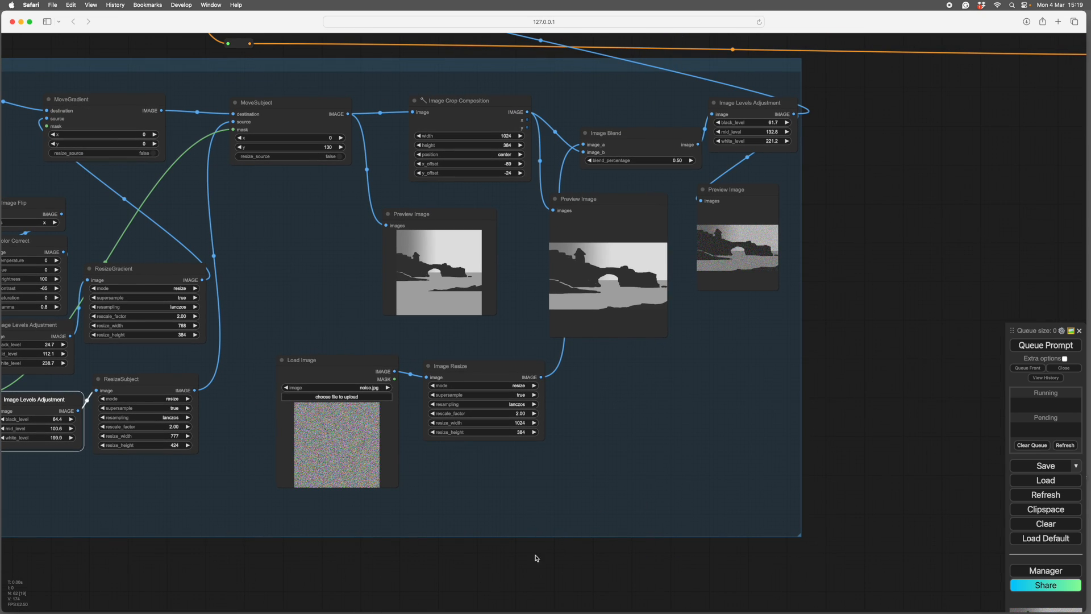
mouse_move(731, 132)
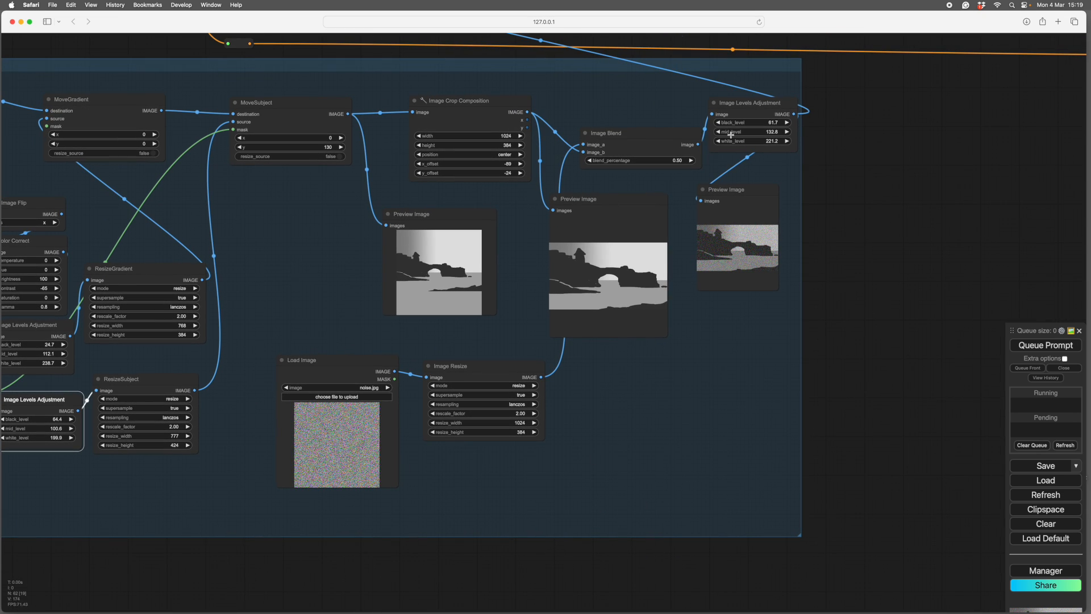
mouse_move(341, 468)
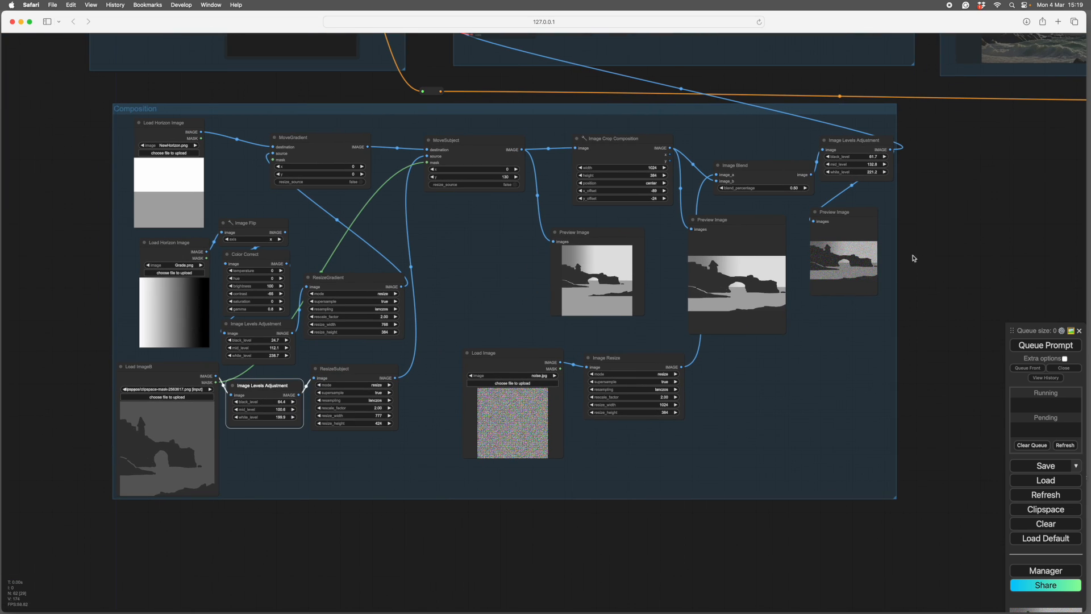
mouse_move(976, 209)
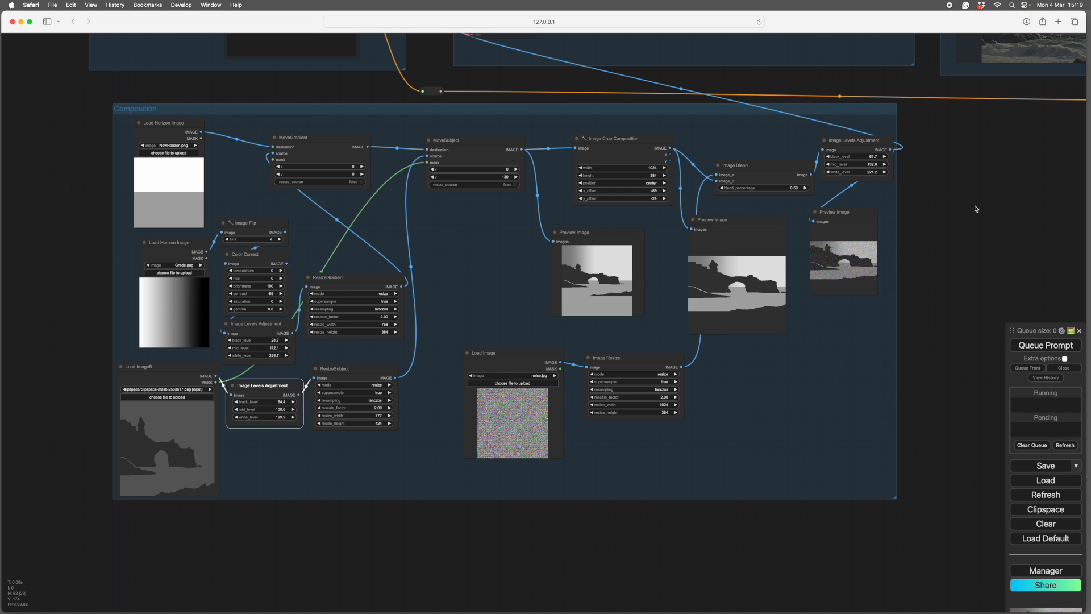
mouse_move(977, 217)
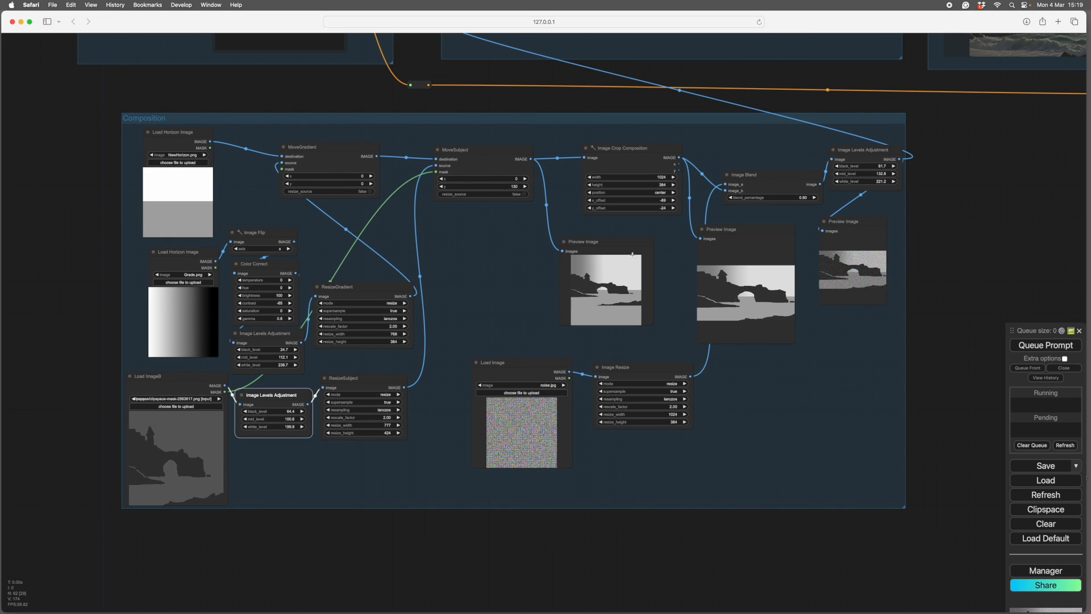
mouse_move(518, 280)
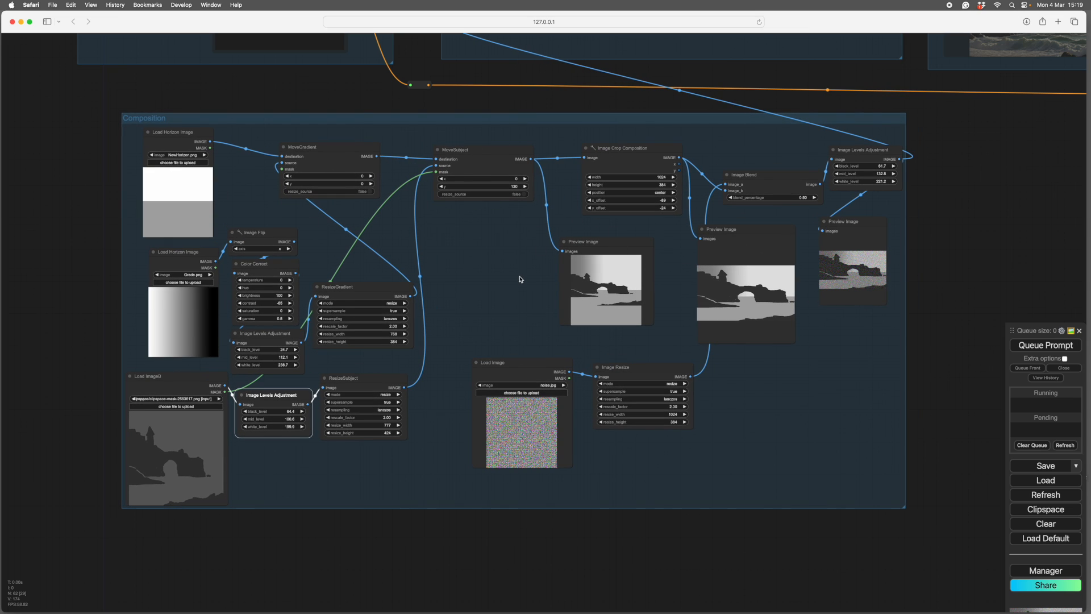
mouse_move(778, 301)
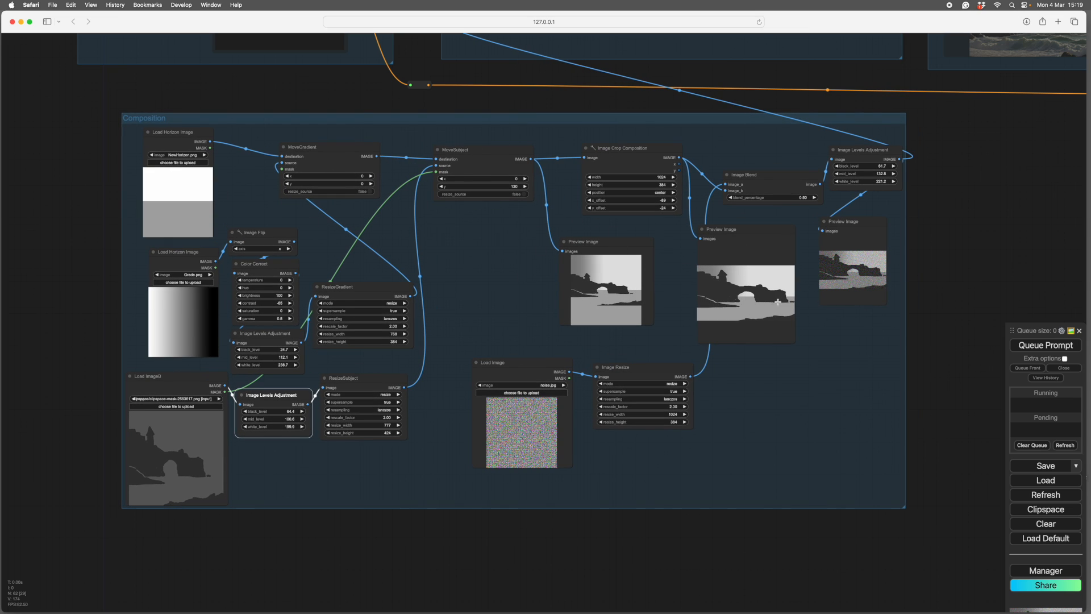
mouse_move(824, 291)
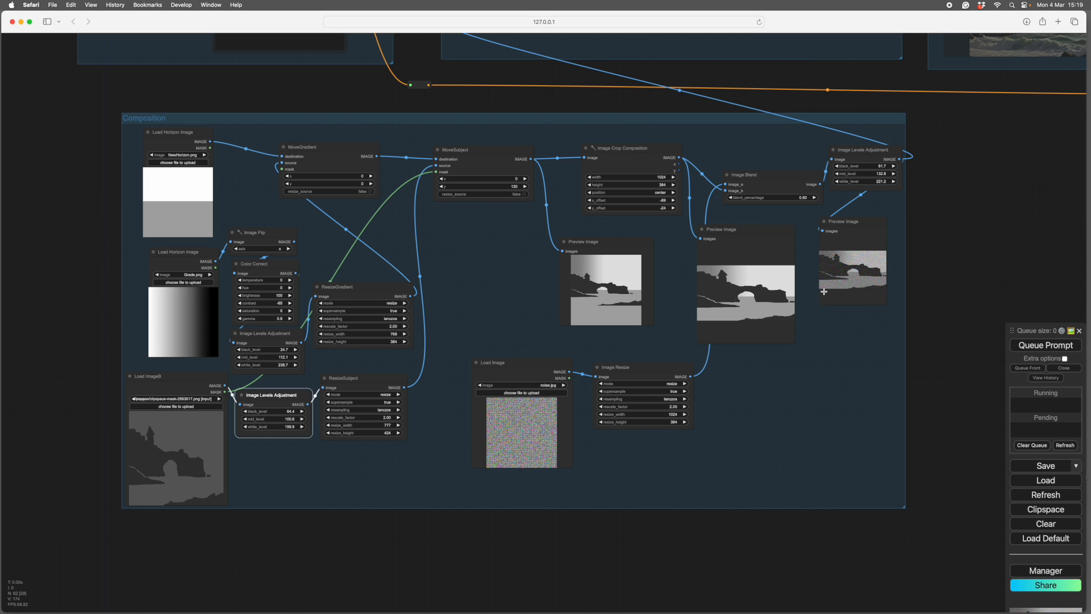
mouse_move(634, 119)
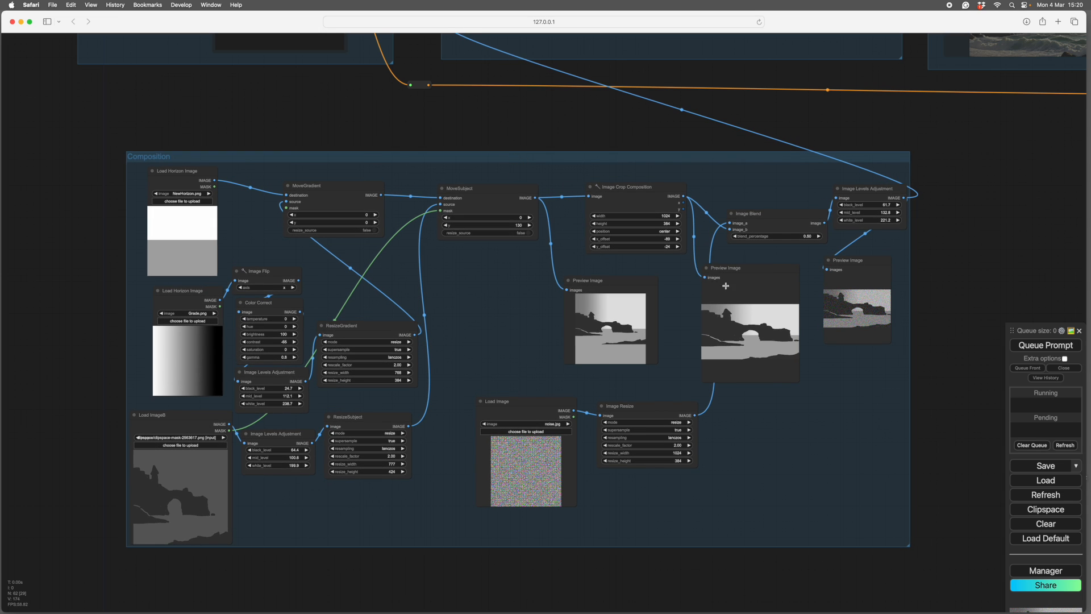
mouse_move(715, 331)
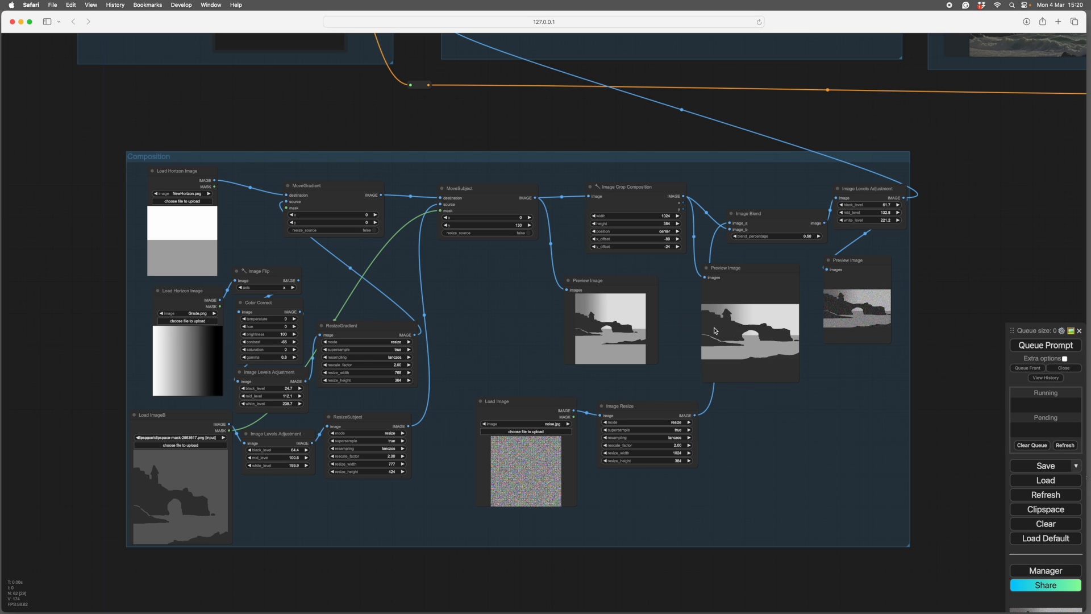
mouse_move(798, 442)
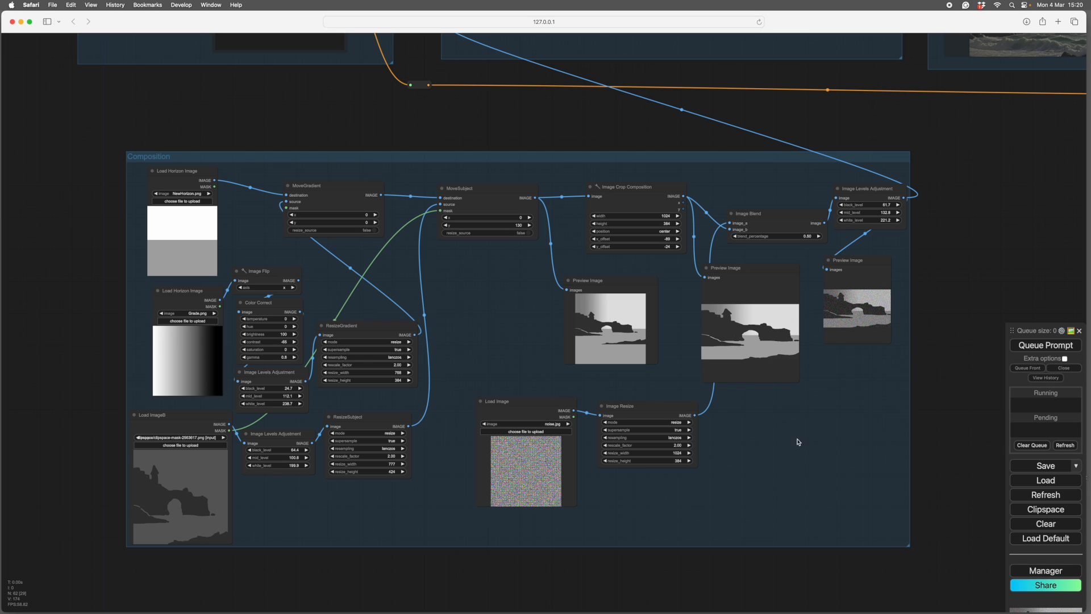